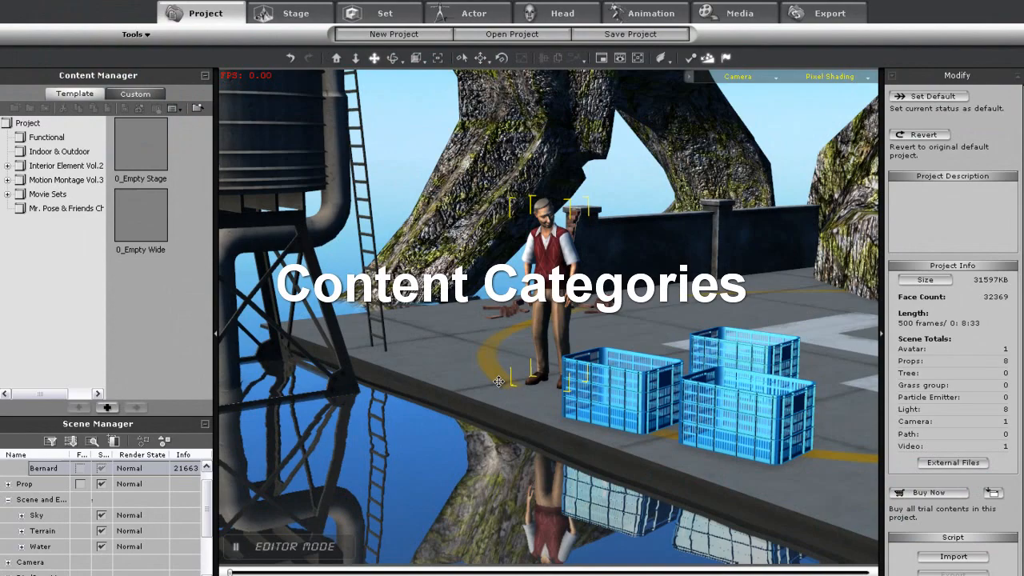
mouse_move(483, 422)
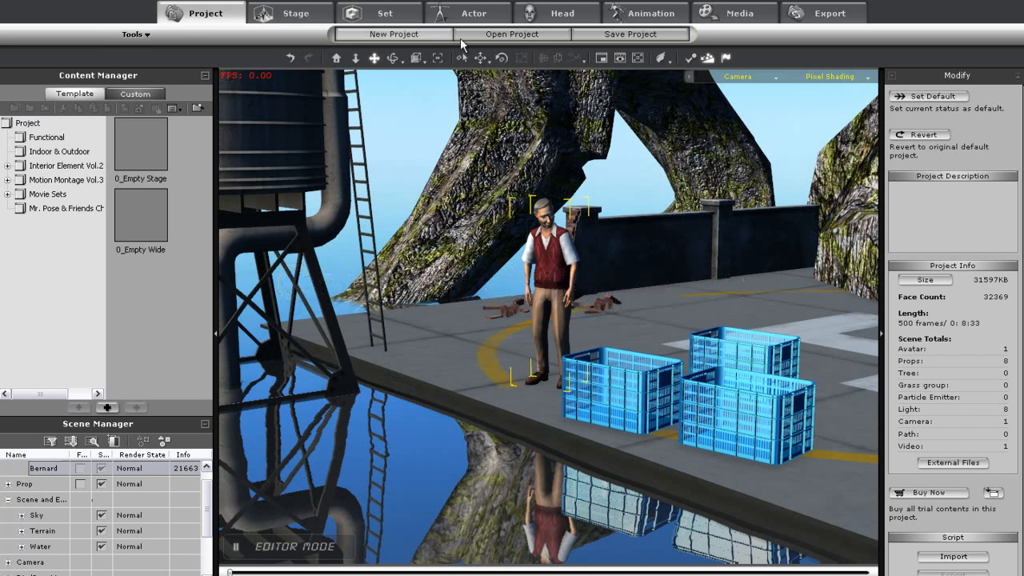
mouse_move(549, 44)
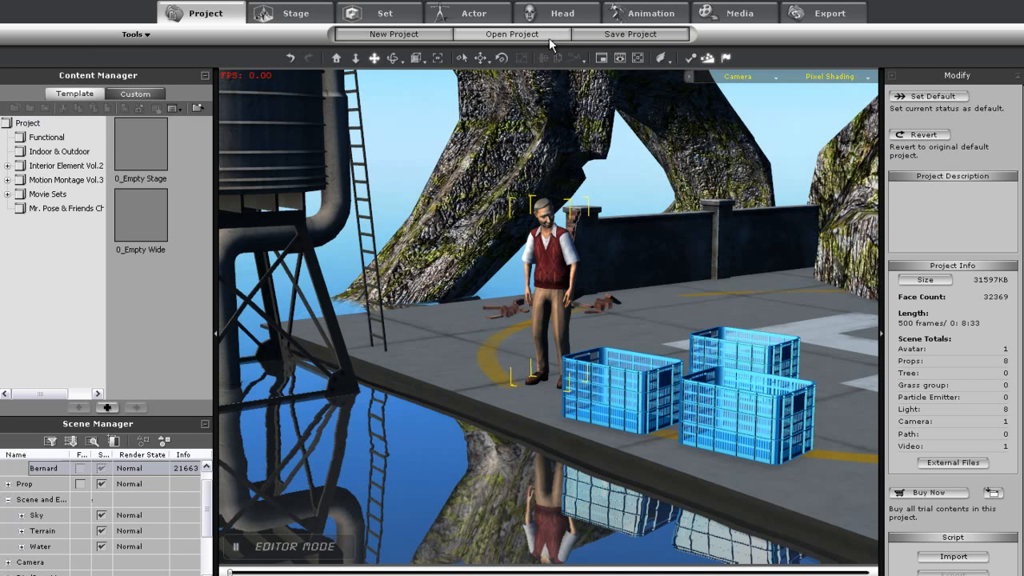
mouse_move(384, 44)
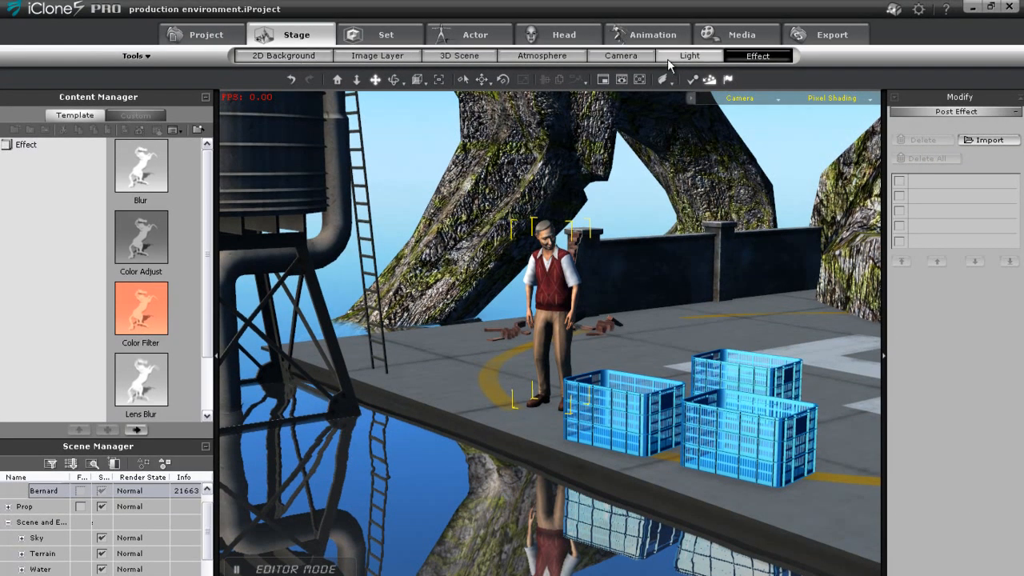
- Browse the Stage sub-tabs: Light, 3D Scene and 2D Background
click(688, 55)
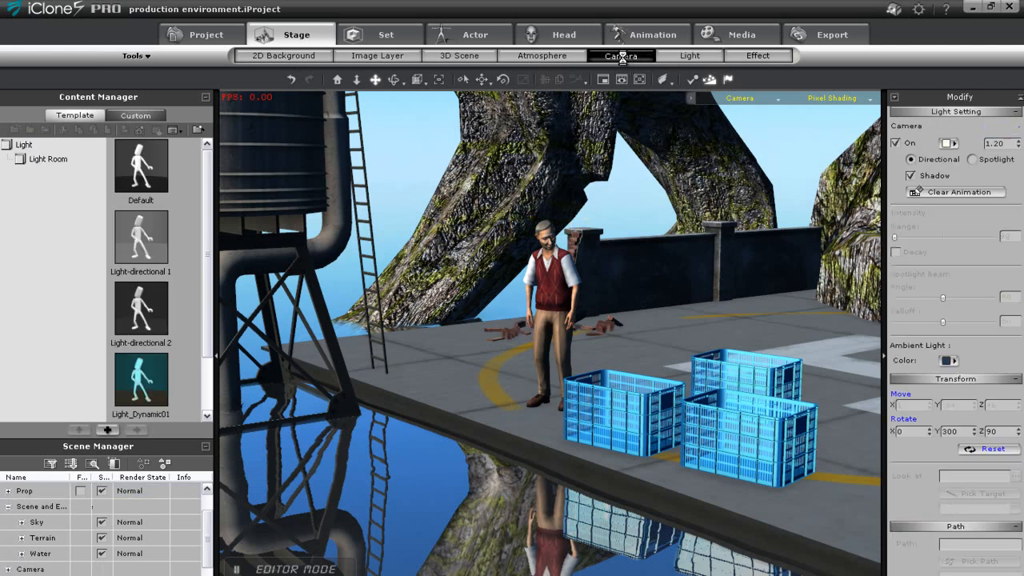
click(458, 55)
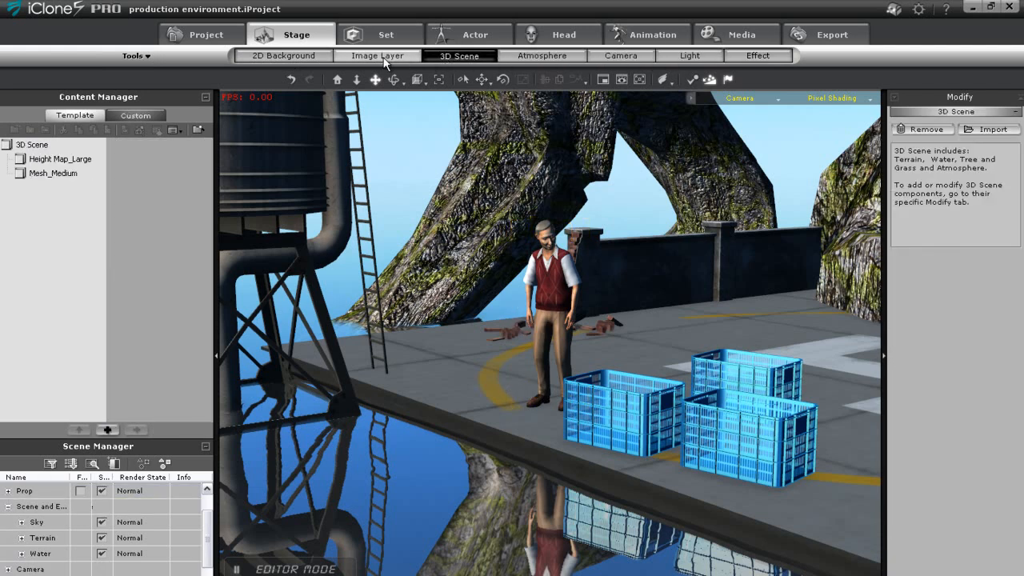
click(283, 55)
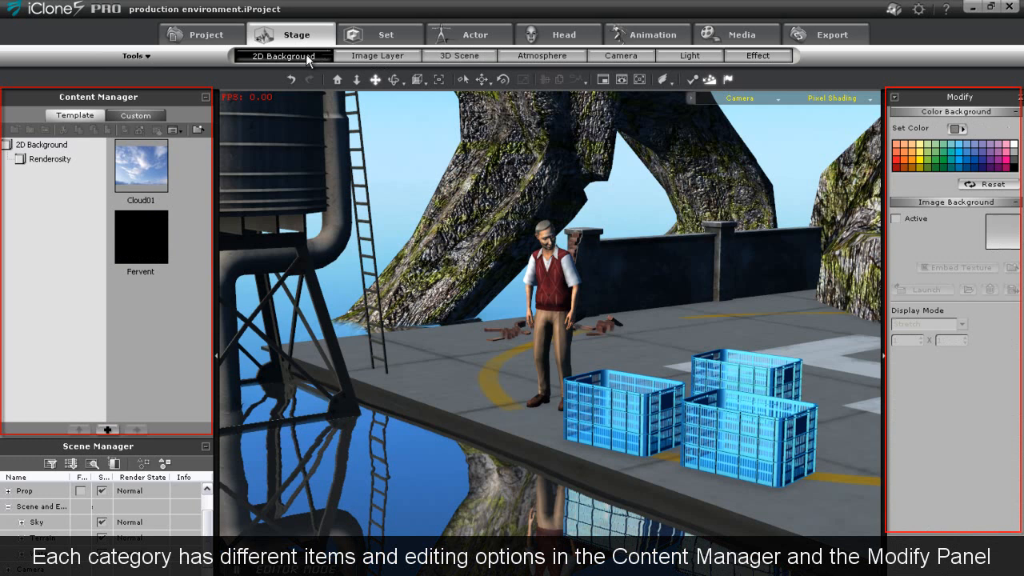
- Browse the Set tab's Sky, Terrain, Grass and Props libraries
click(381, 33)
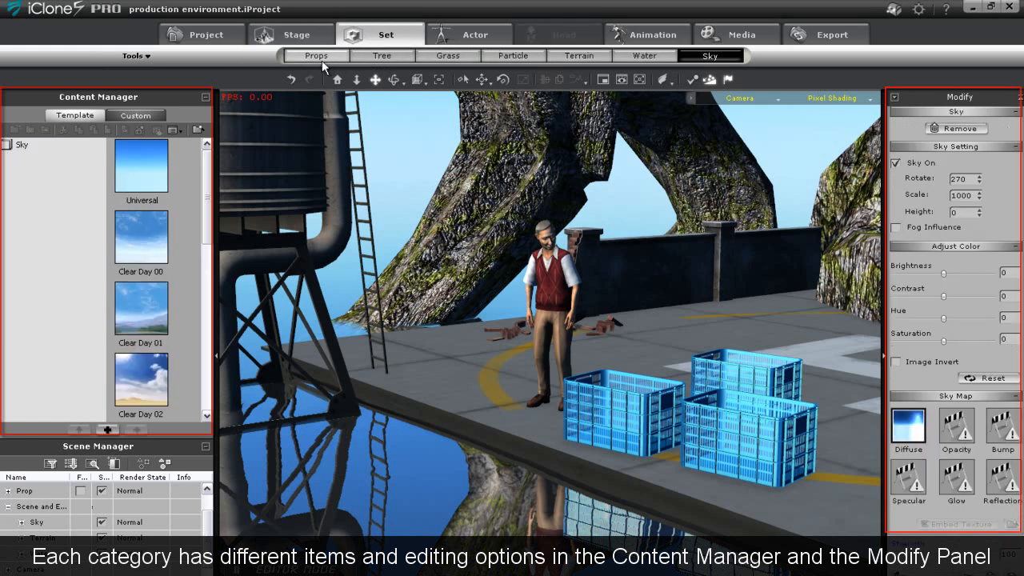
mouse_move(644, 56)
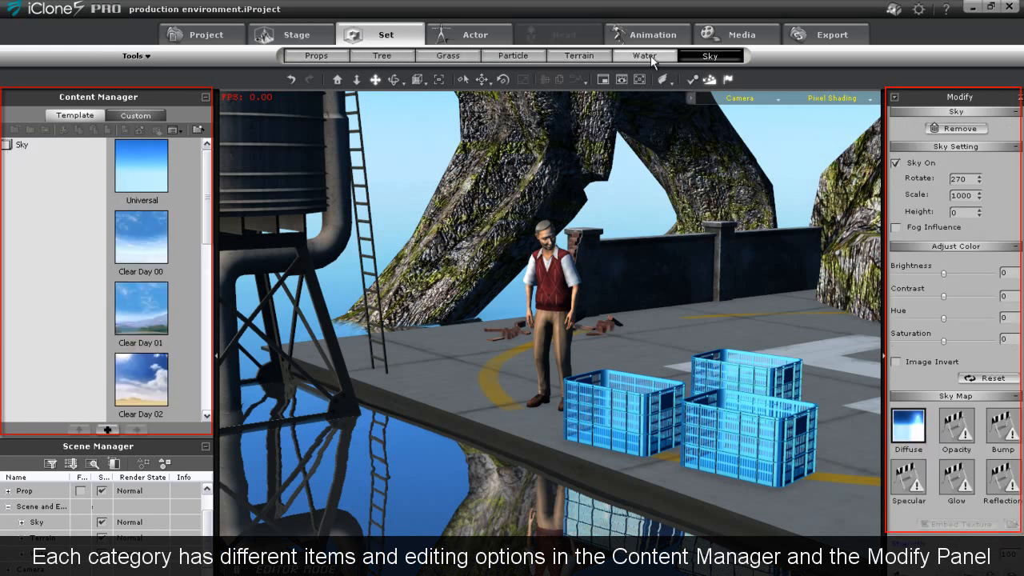
click(578, 55)
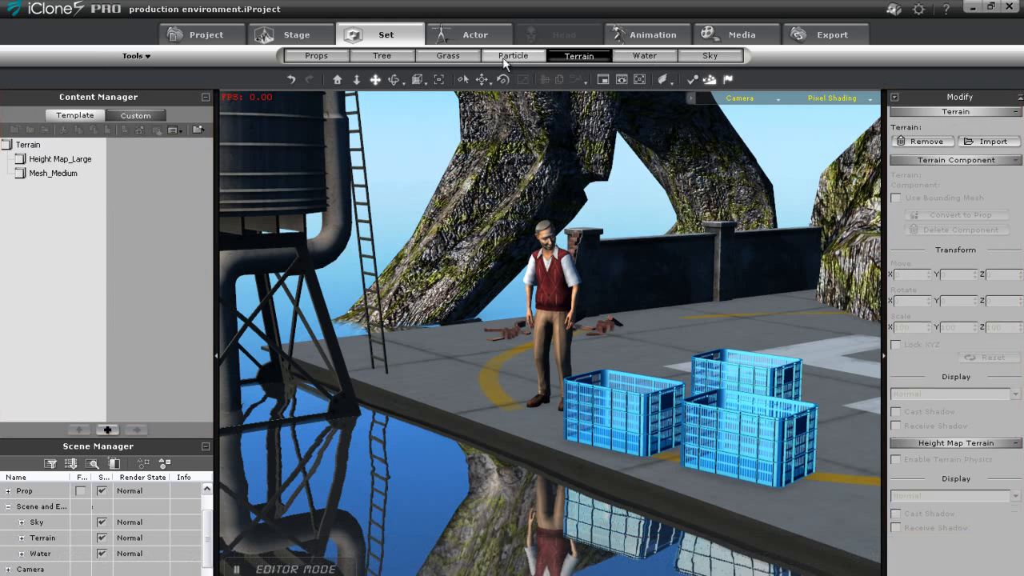
click(381, 55)
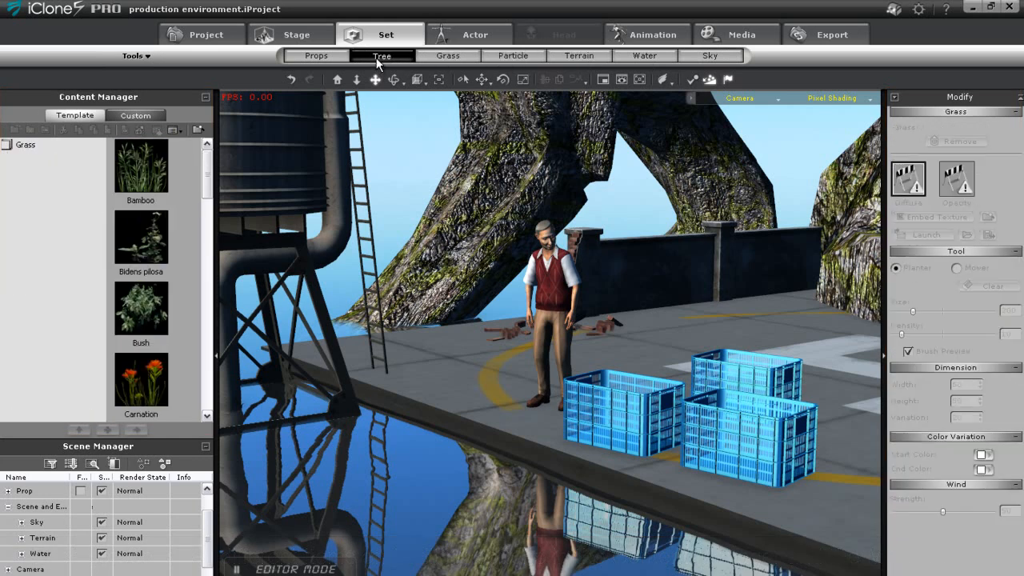
click(316, 55)
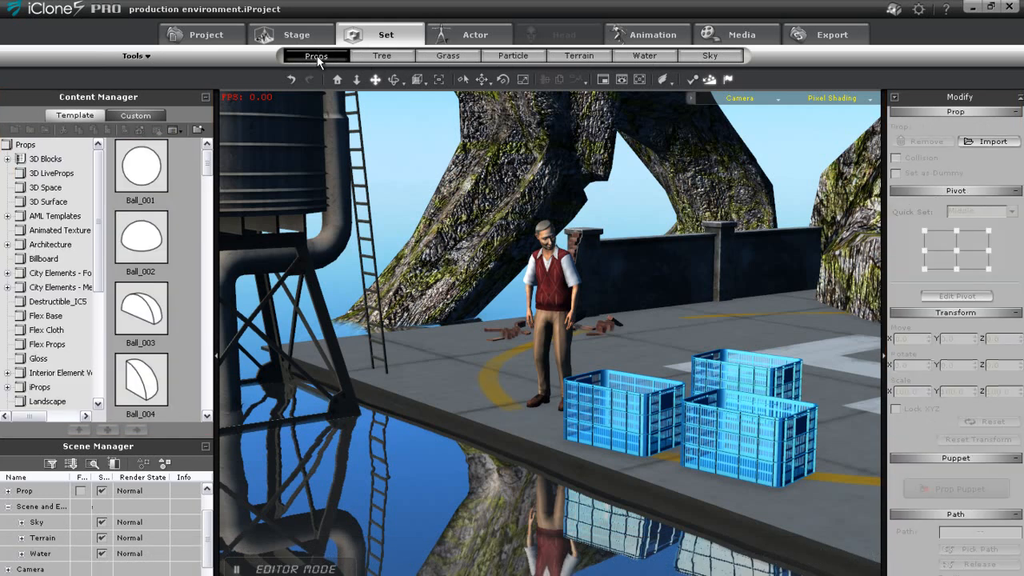
- Browse the Actor tab's gloves, shoes, accessories, skin and persona libraries
click(468, 34)
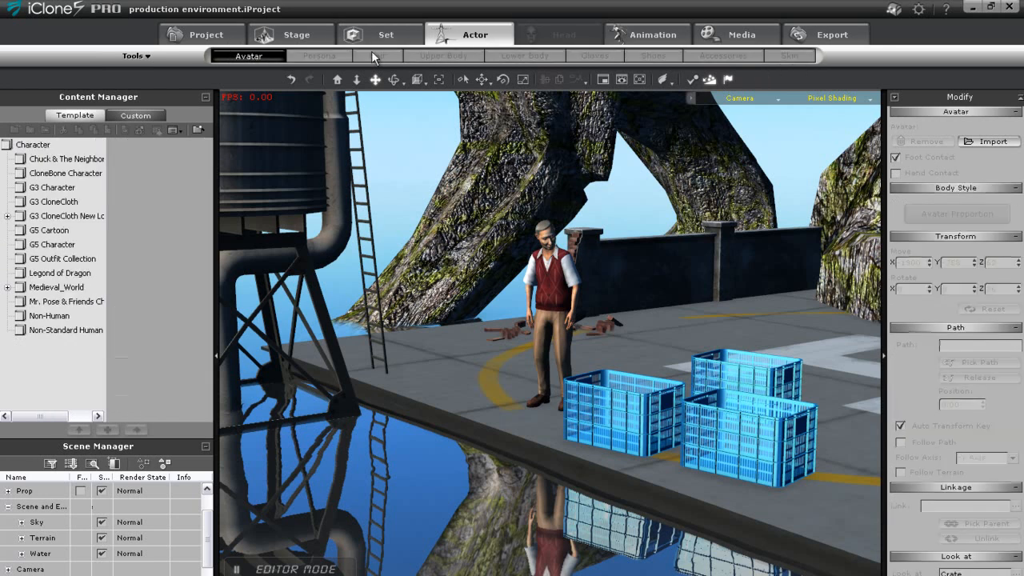
click(594, 56)
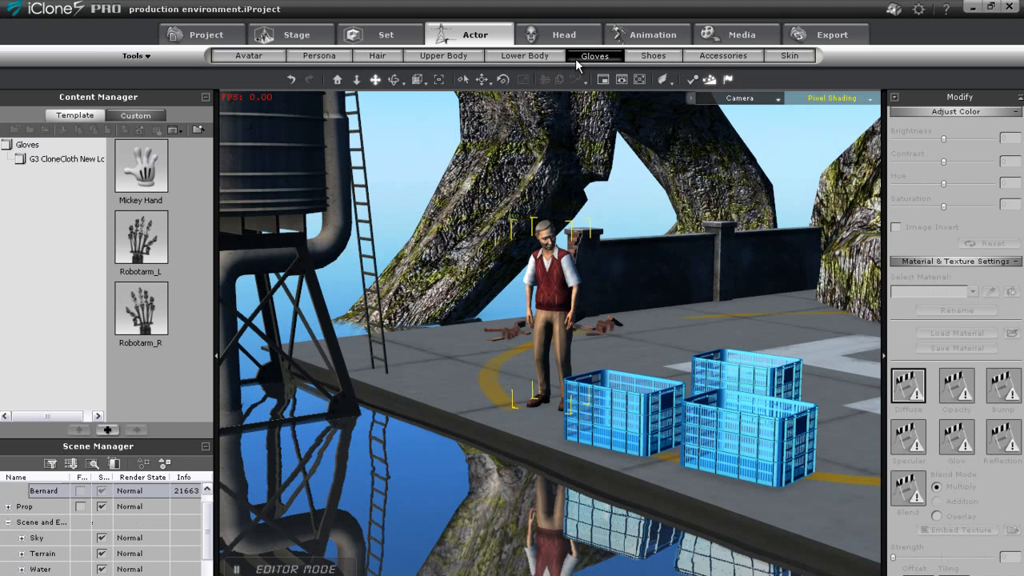
click(653, 55)
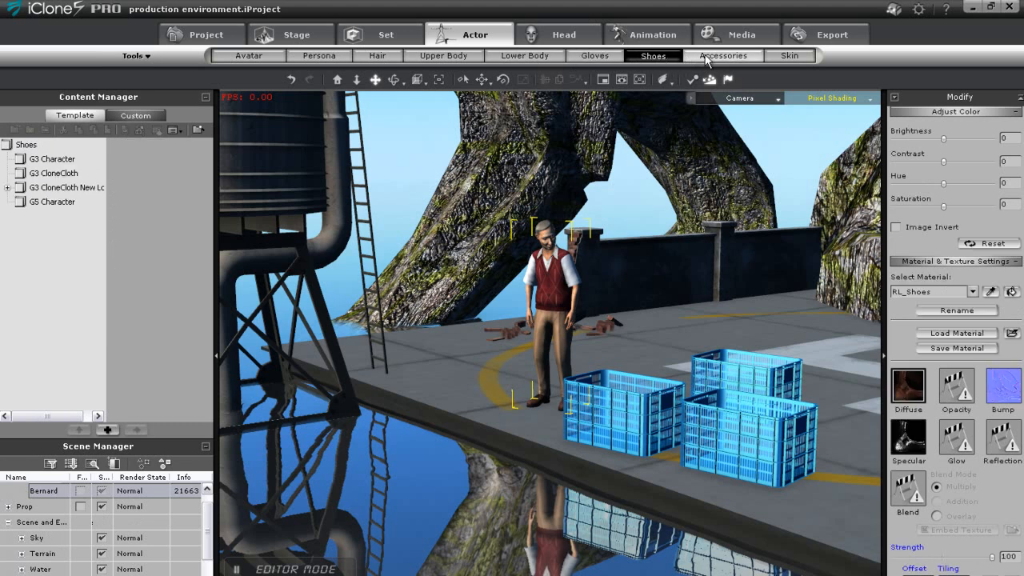
click(722, 55)
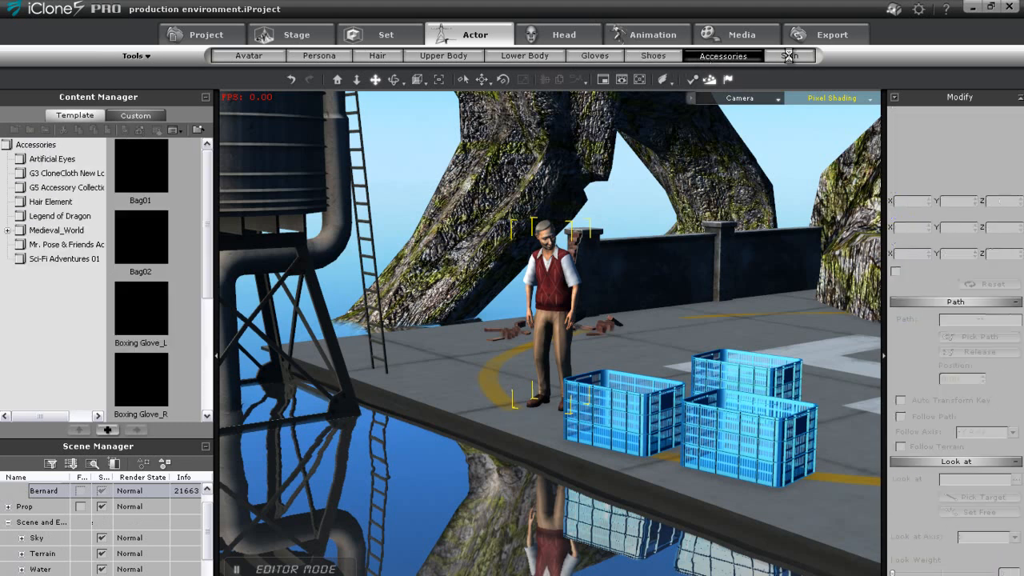
click(788, 56)
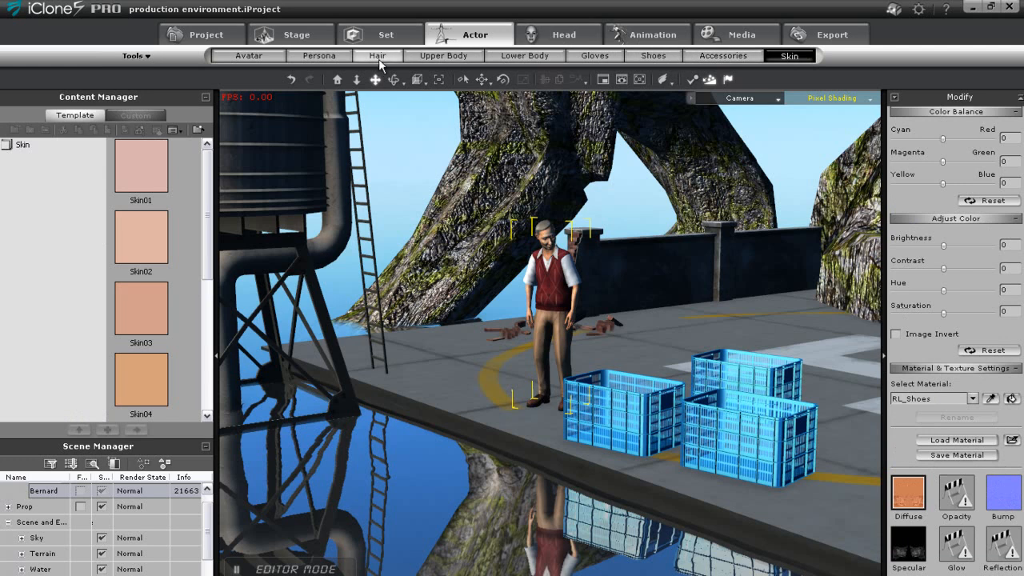
click(319, 56)
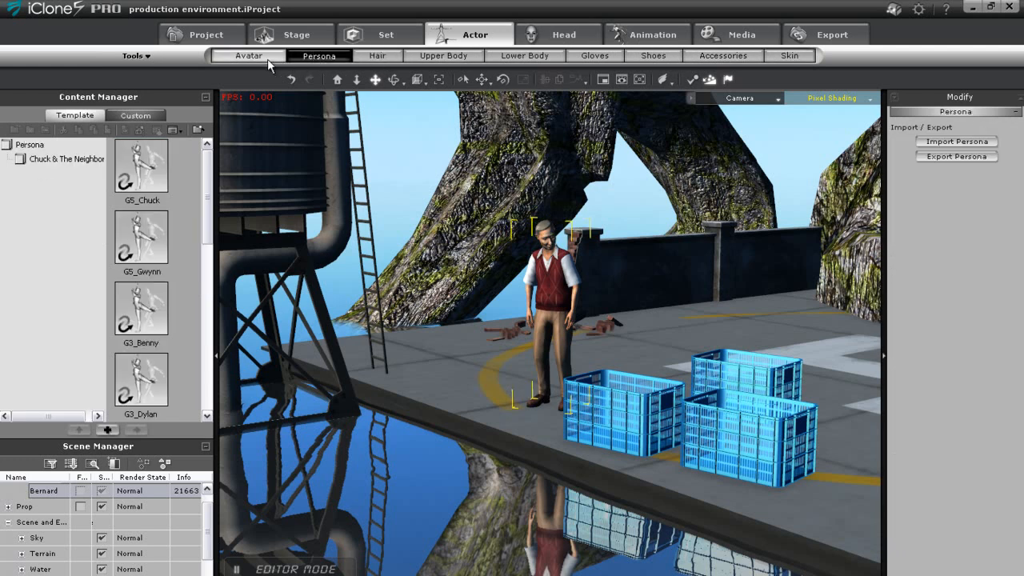
mouse_move(554, 34)
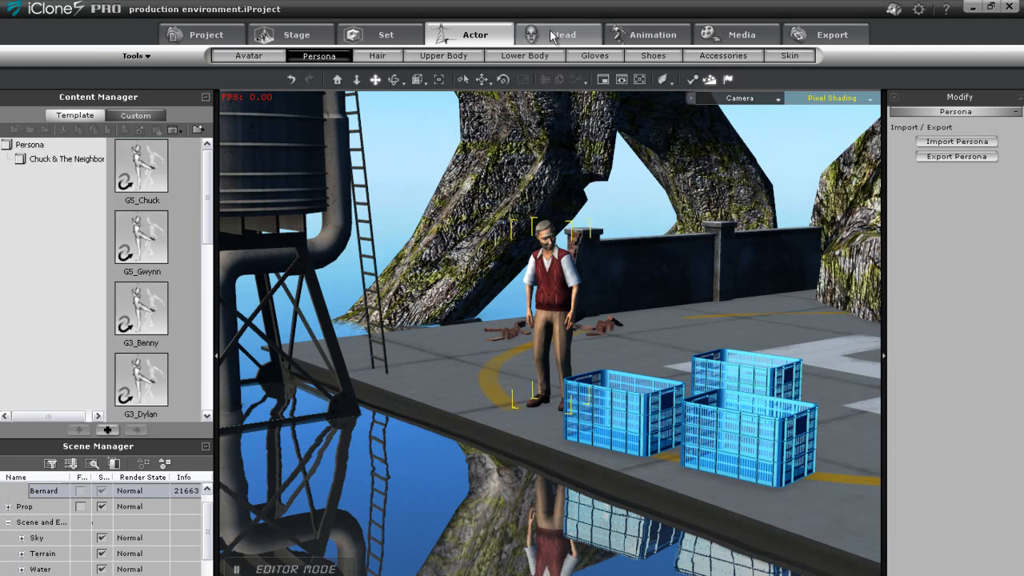
- Browse the Head tab's Faces, Eyes and Mouth sub-tabs, then the Animation Path library
click(563, 34)
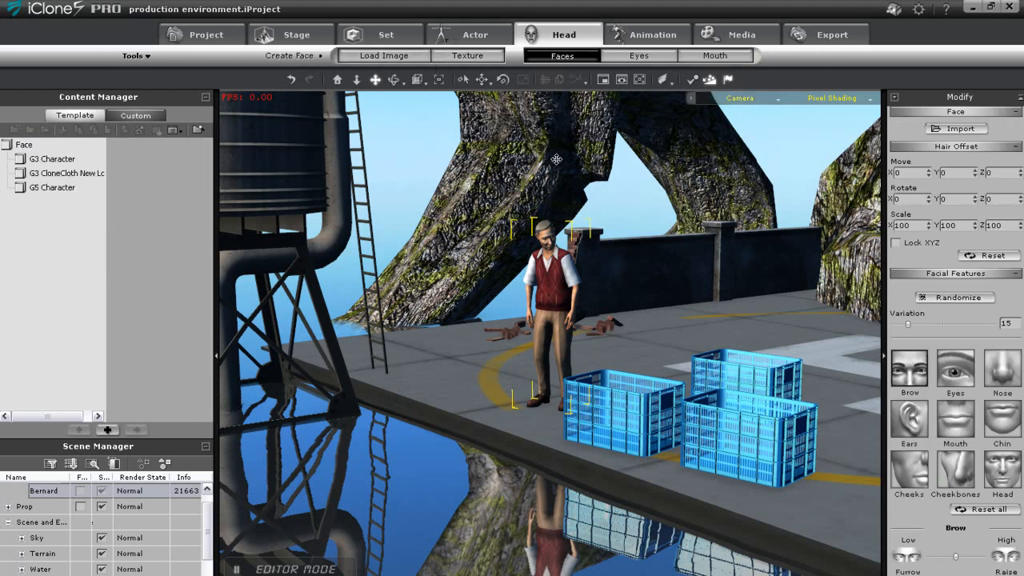
click(638, 55)
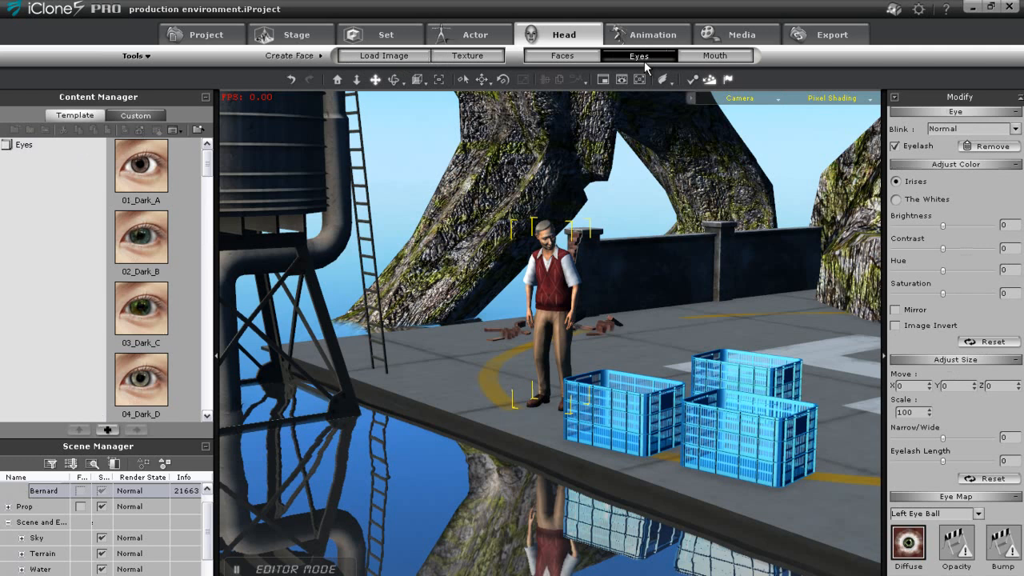
click(714, 56)
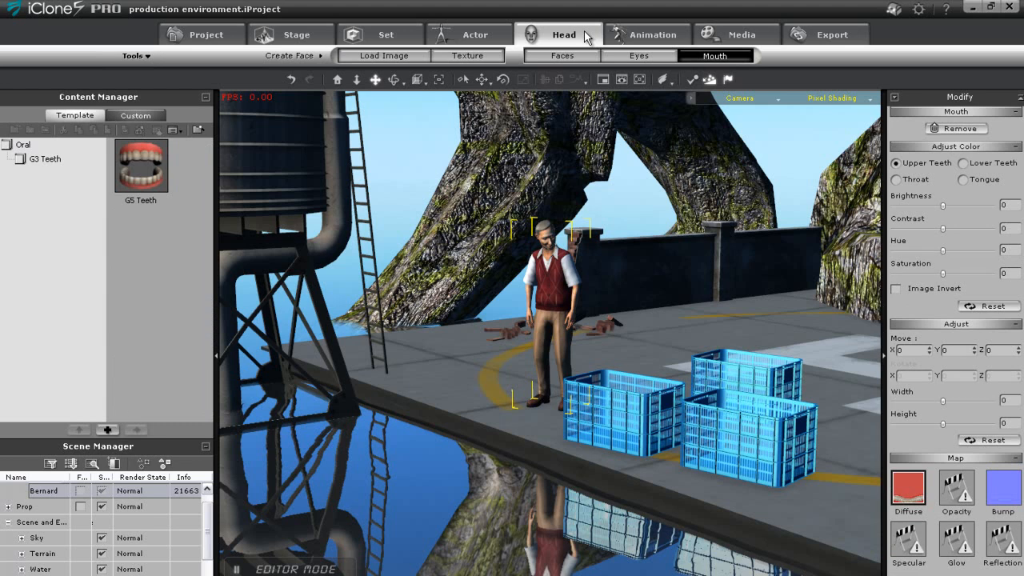
click(651, 33)
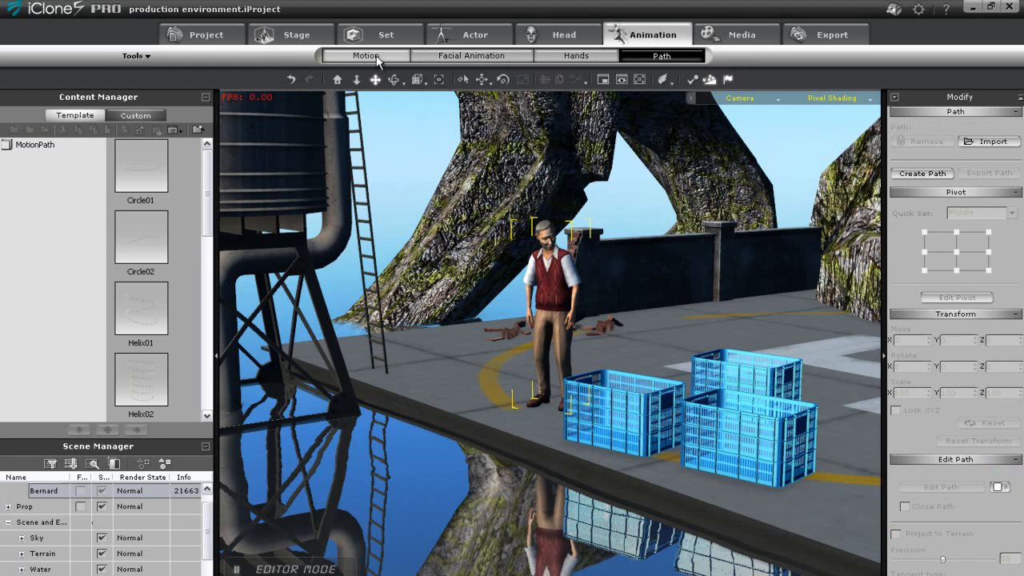
- Browse the Animation tab's Motion, Facial Animation and Hands sub-tabs
click(366, 55)
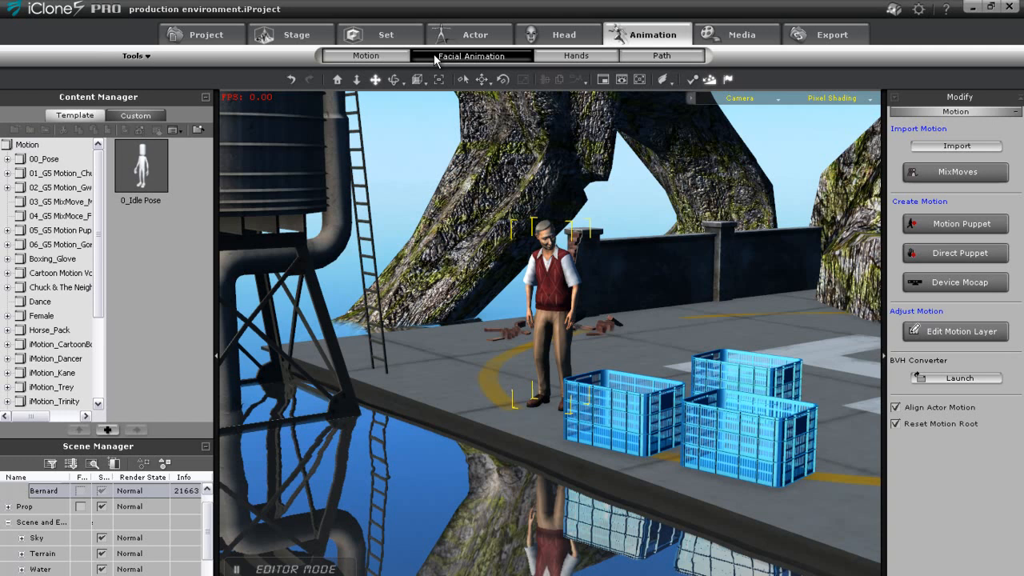
click(472, 55)
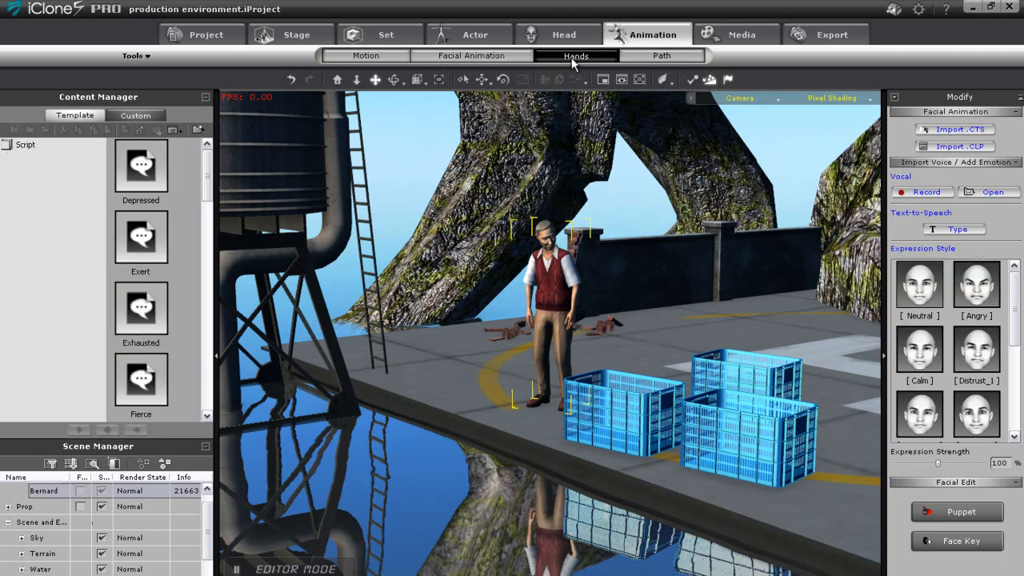
click(661, 55)
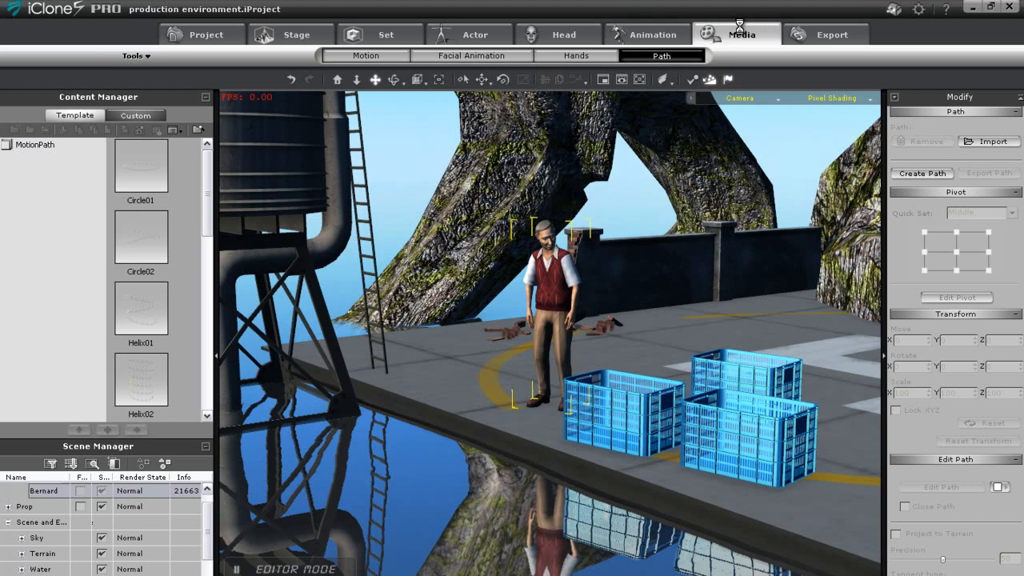
- Browse the Media tab's Video and Sound libraries, then the Export video settings
click(740, 33)
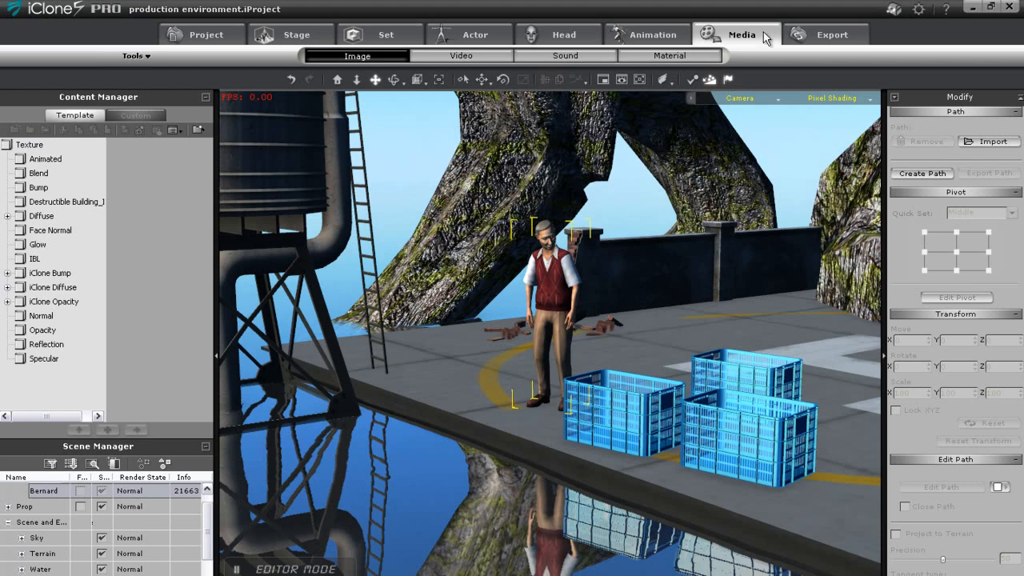
click(461, 55)
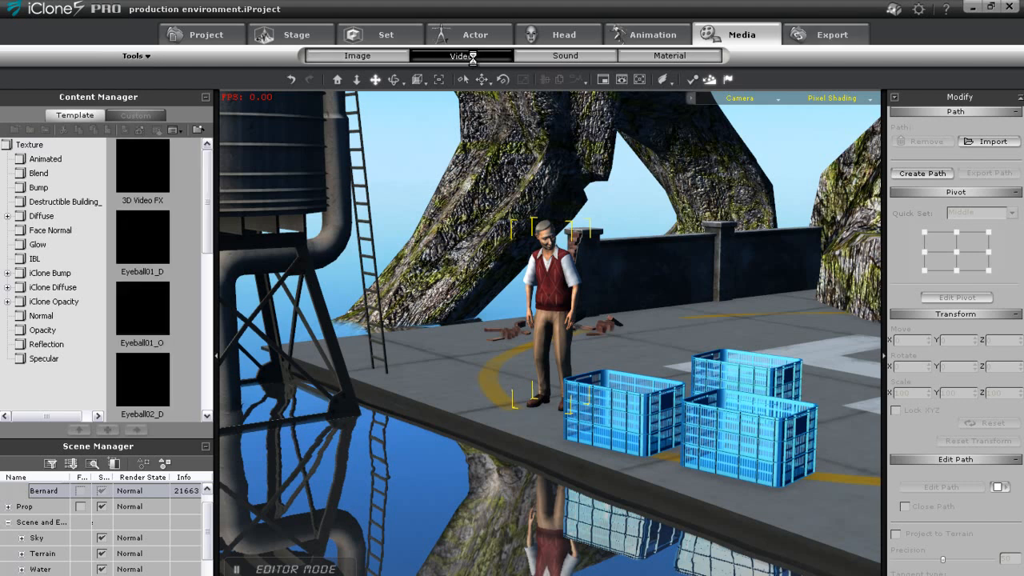
click(564, 55)
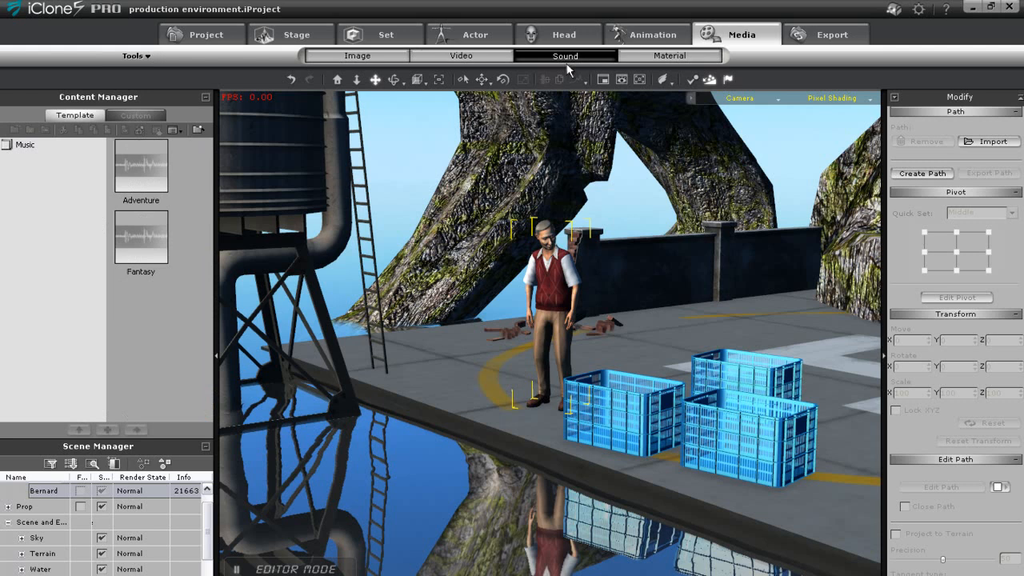
click(832, 34)
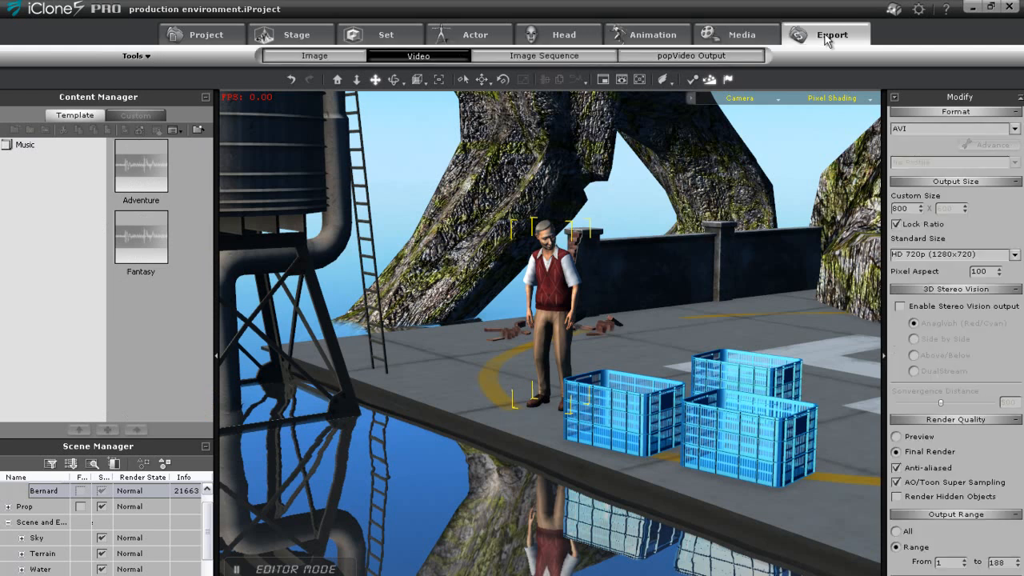
click(544, 55)
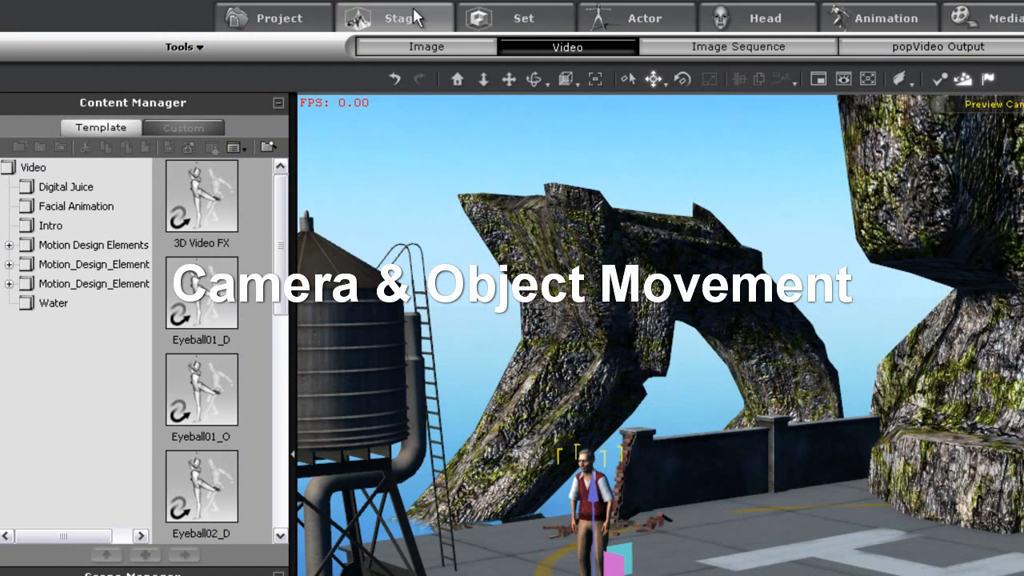
- Add the D068 Crate prop from the Set Props library onto the rooftop
click(516, 18)
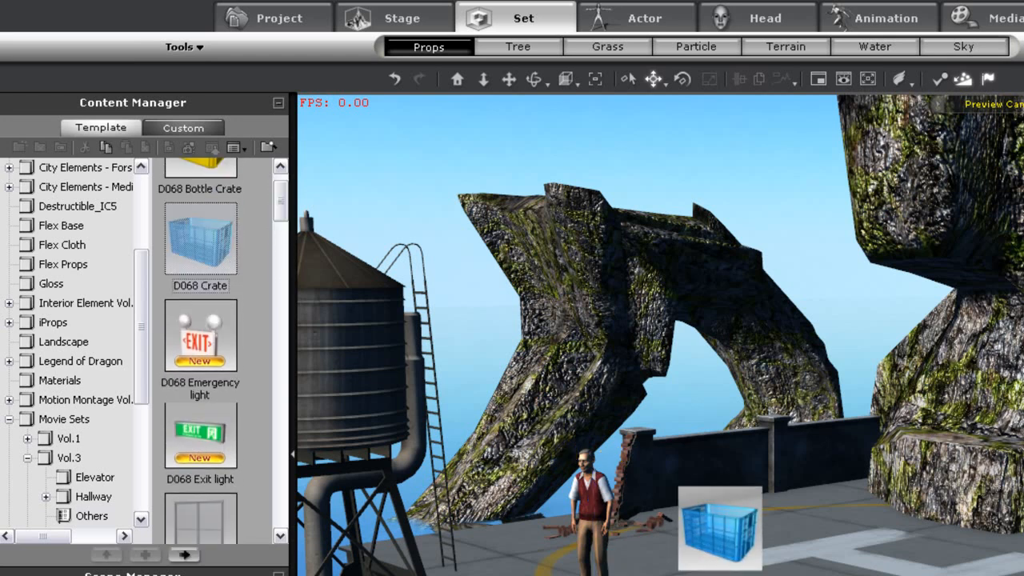
double_click(200, 238)
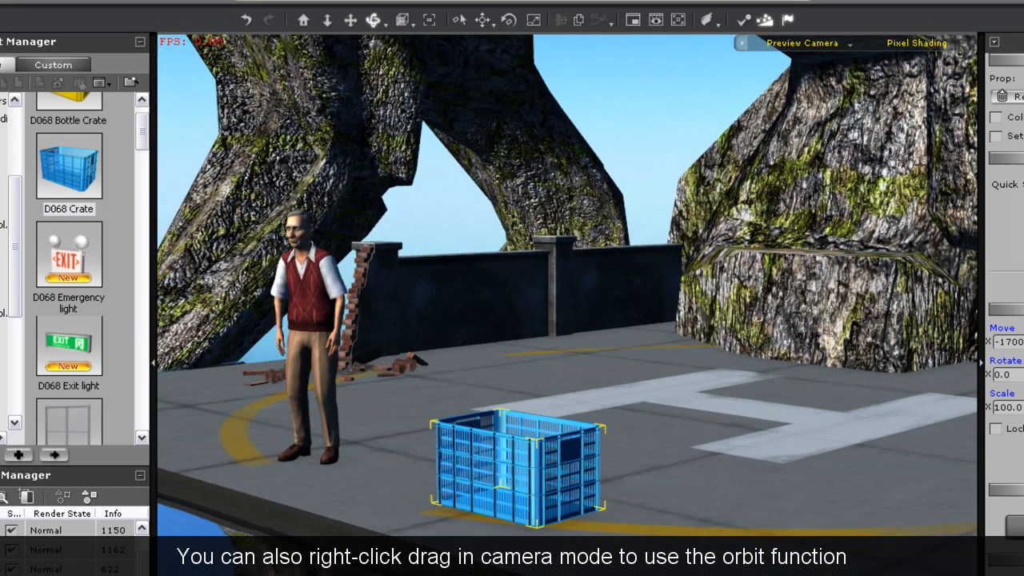
mouse_move(401, 20)
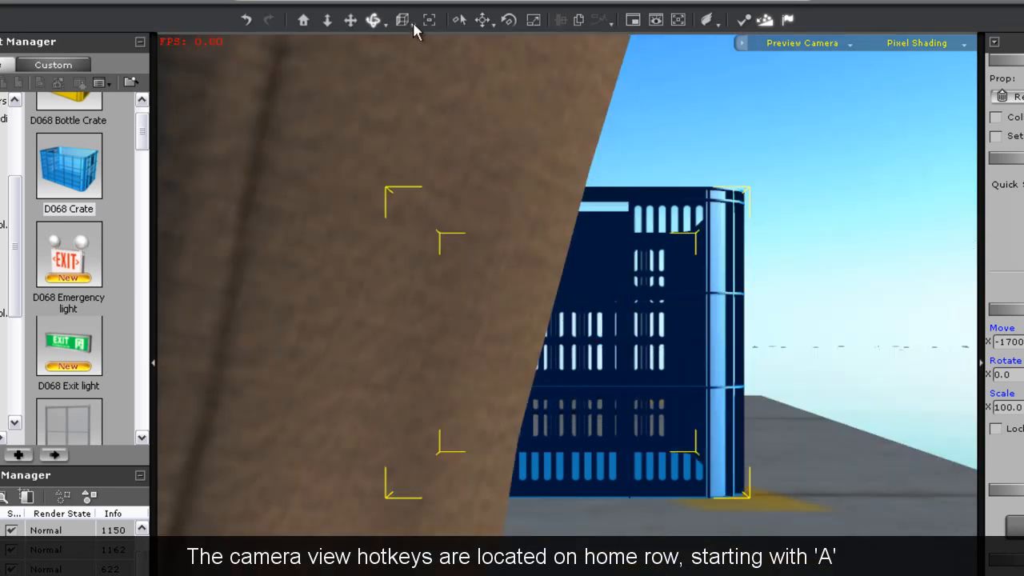
mouse_move(420, 36)
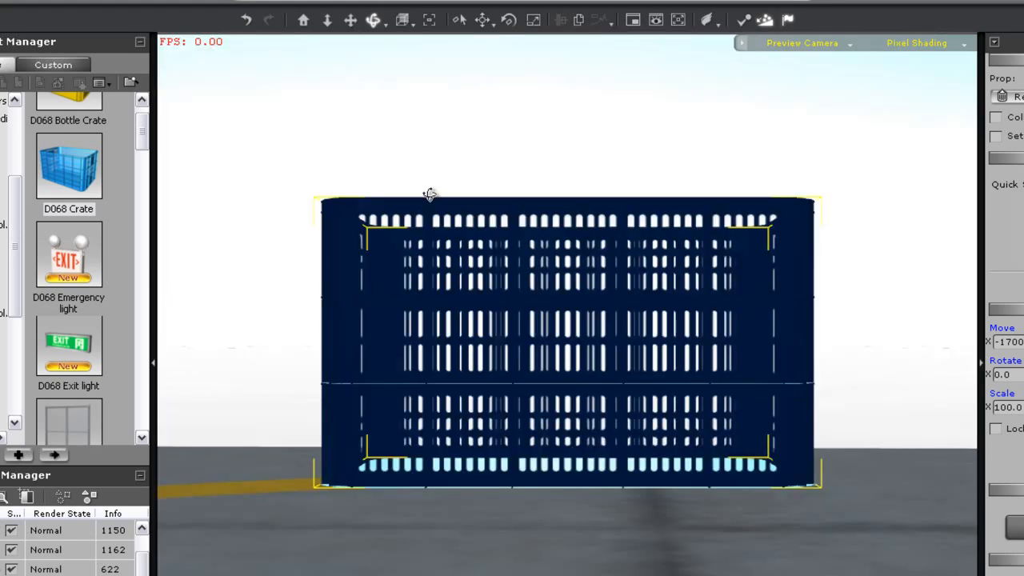
- Shift and turn the crate slightly on the helipad, to about X -1669.7, Y -817.6
drag(430, 194, 730, 482)
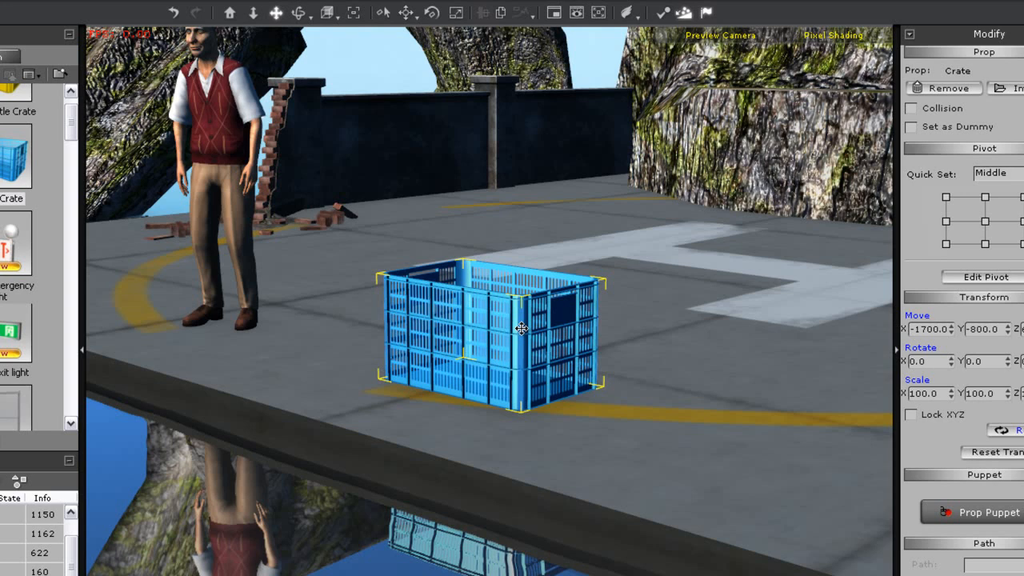
key(ctrl+q)
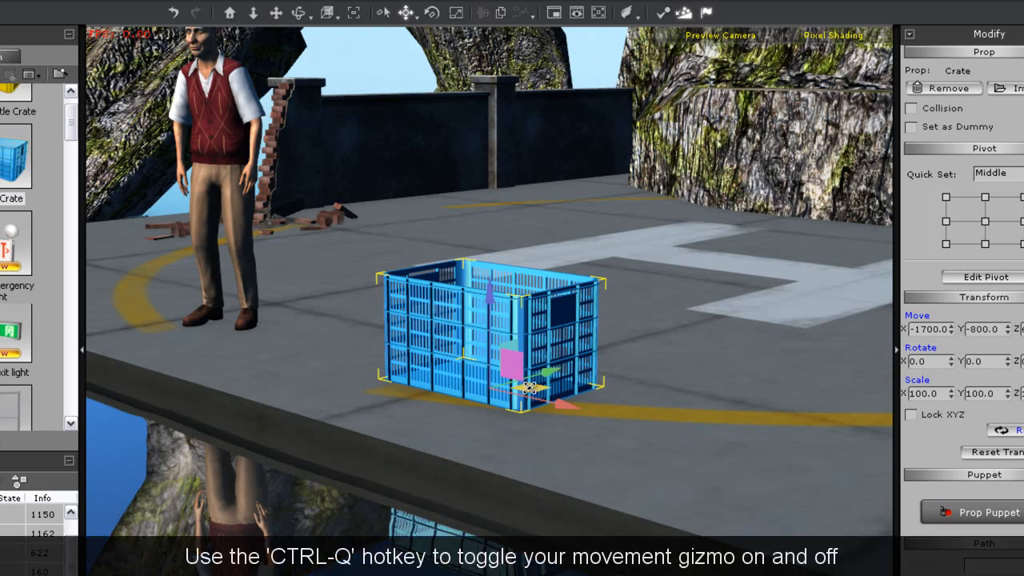
drag(528, 388, 563, 404)
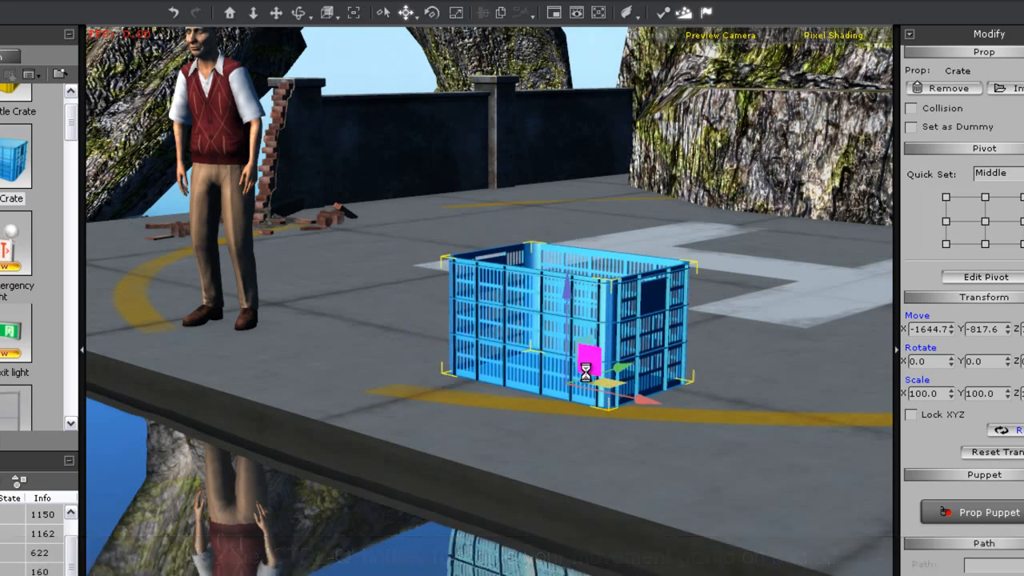
drag(608, 360, 544, 368)
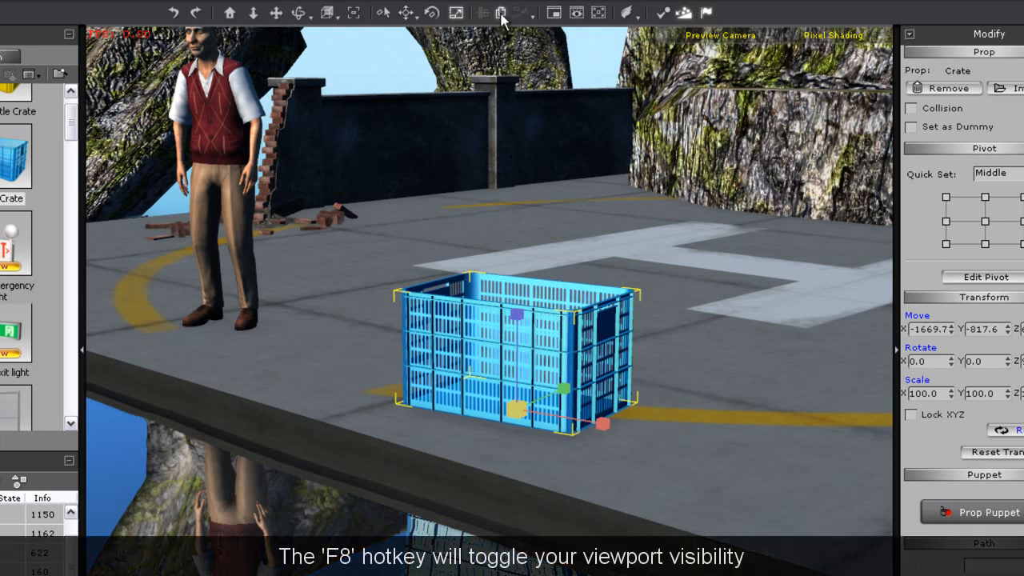
mouse_move(563, 24)
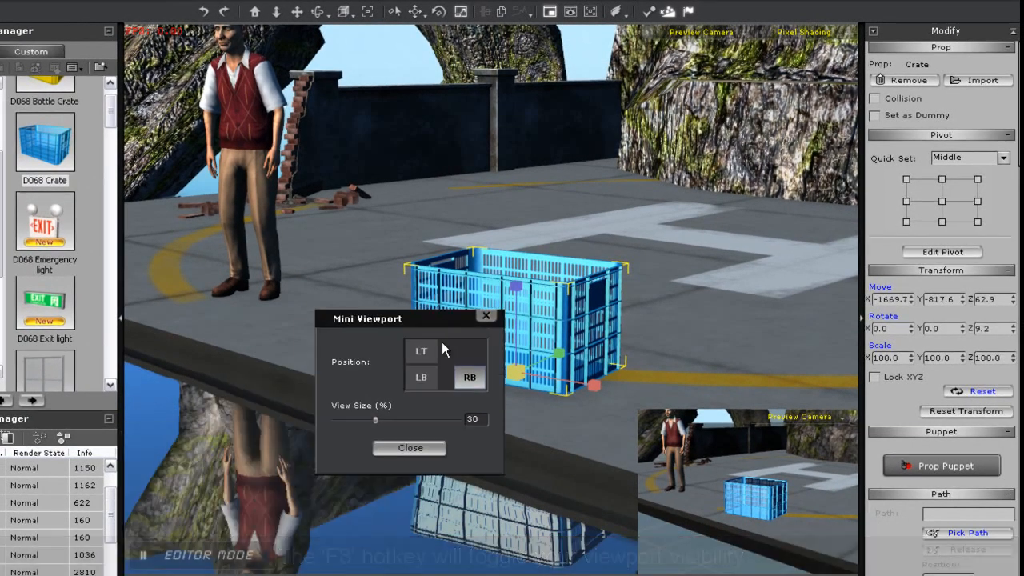
click(420, 351)
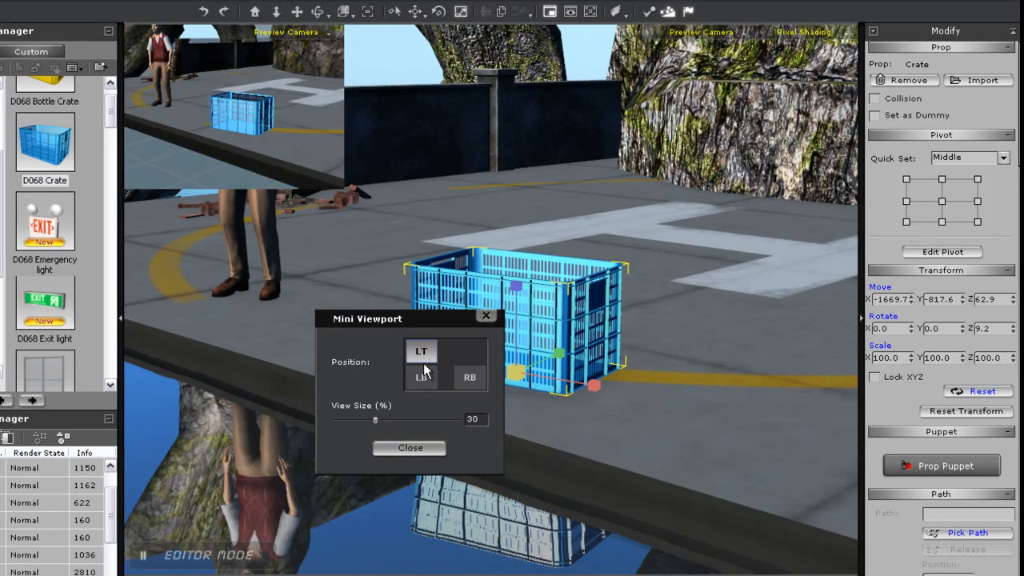
click(469, 377)
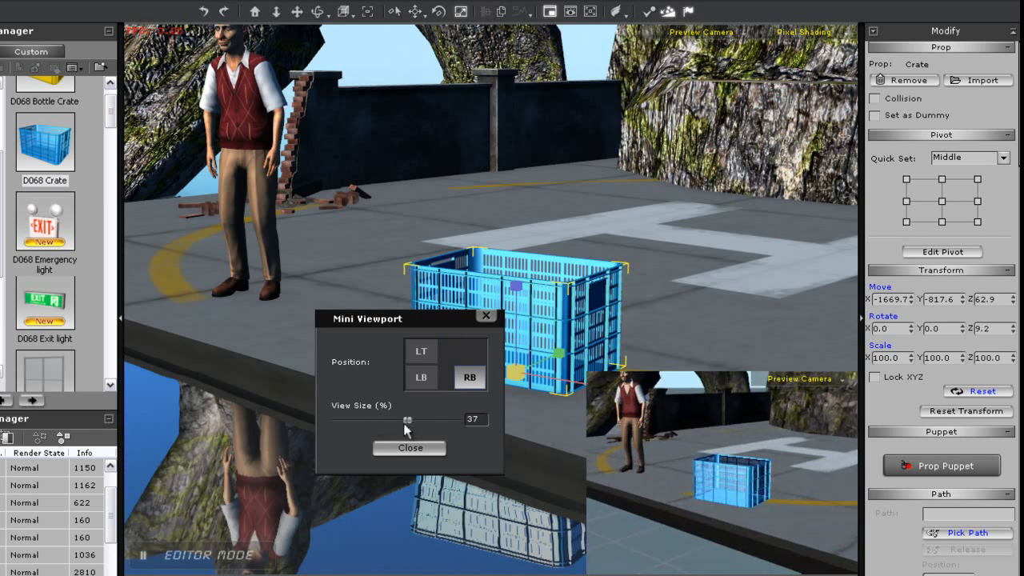
drag(406, 419, 374, 419)
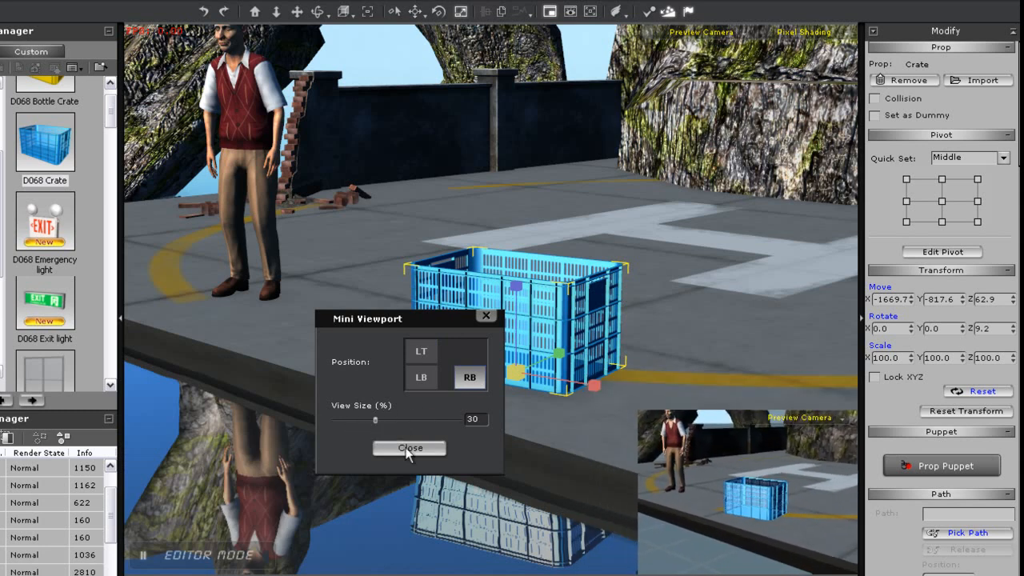
click(409, 448)
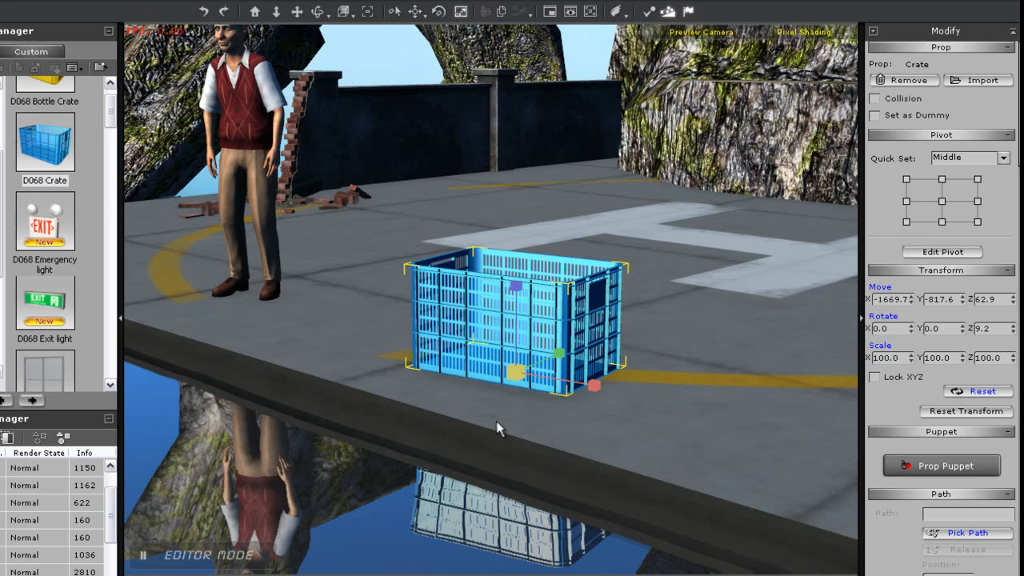
mouse_move(550, 11)
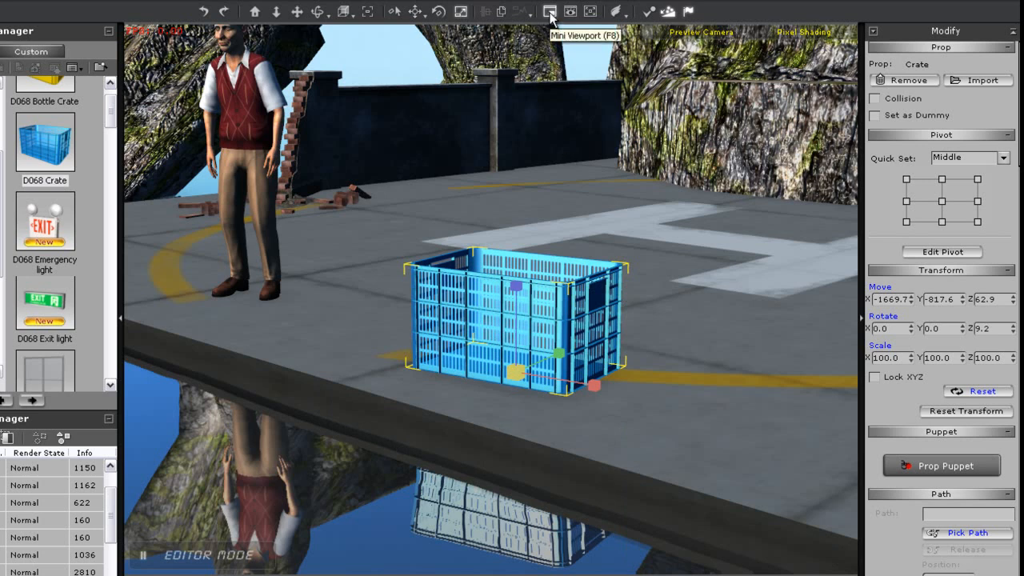
mouse_move(590, 12)
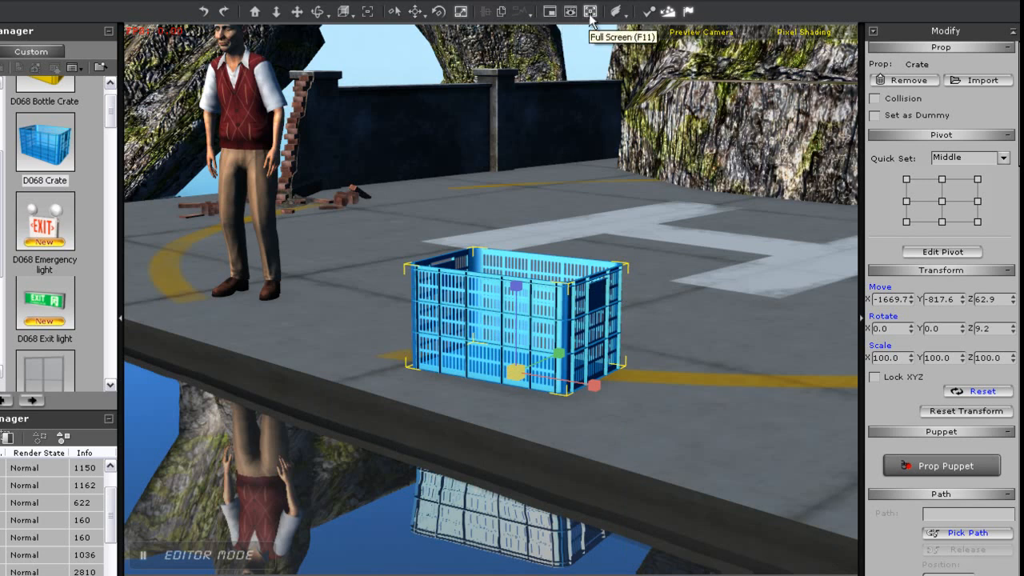
mouse_move(664, 14)
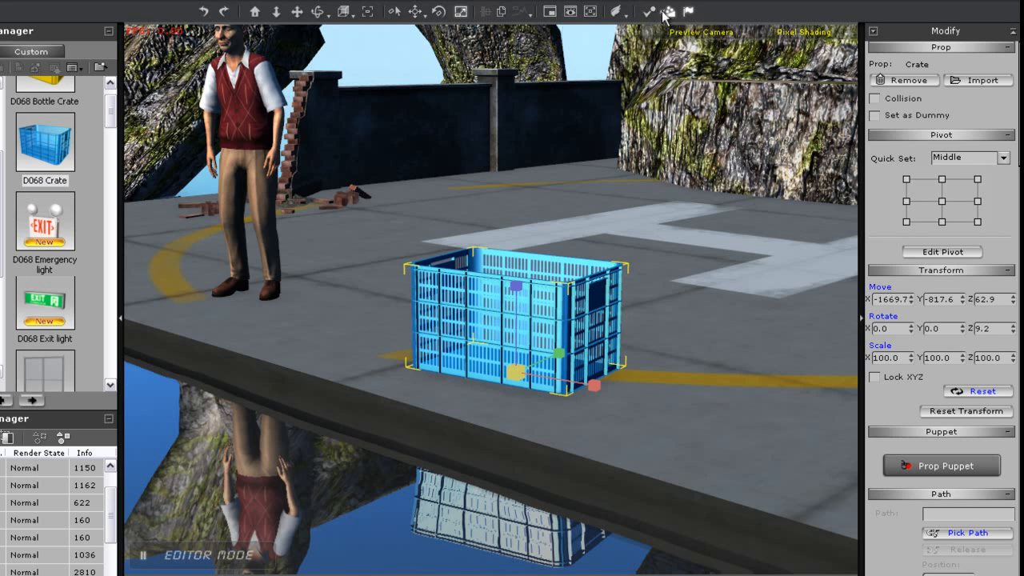
mouse_move(687, 12)
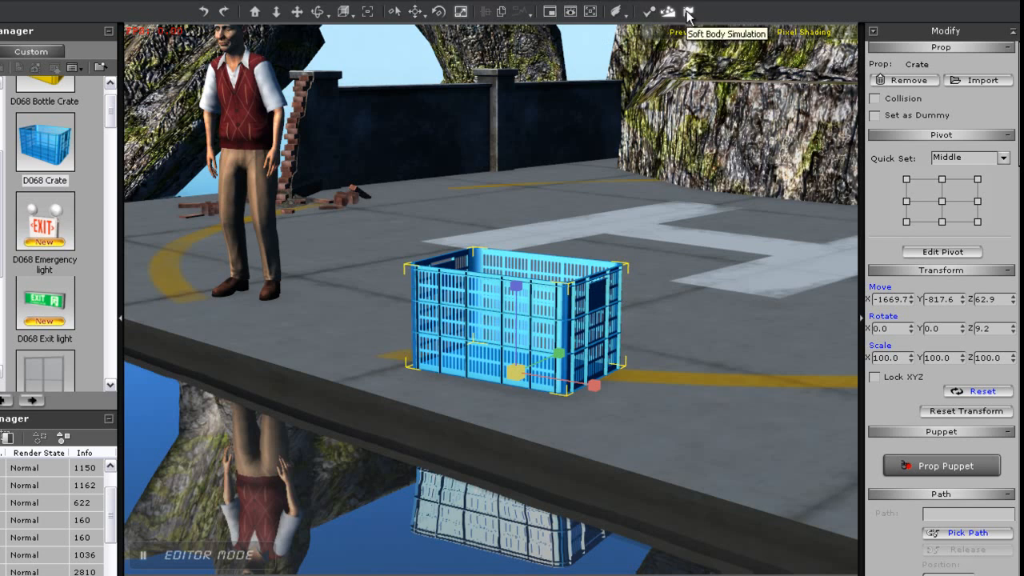
mouse_move(782, 246)
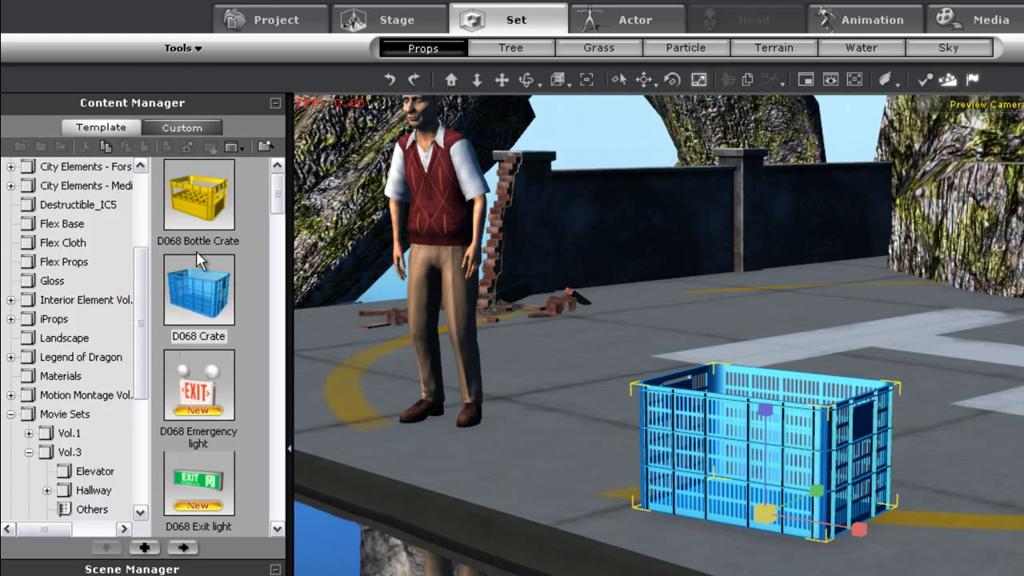
mouse_move(138, 222)
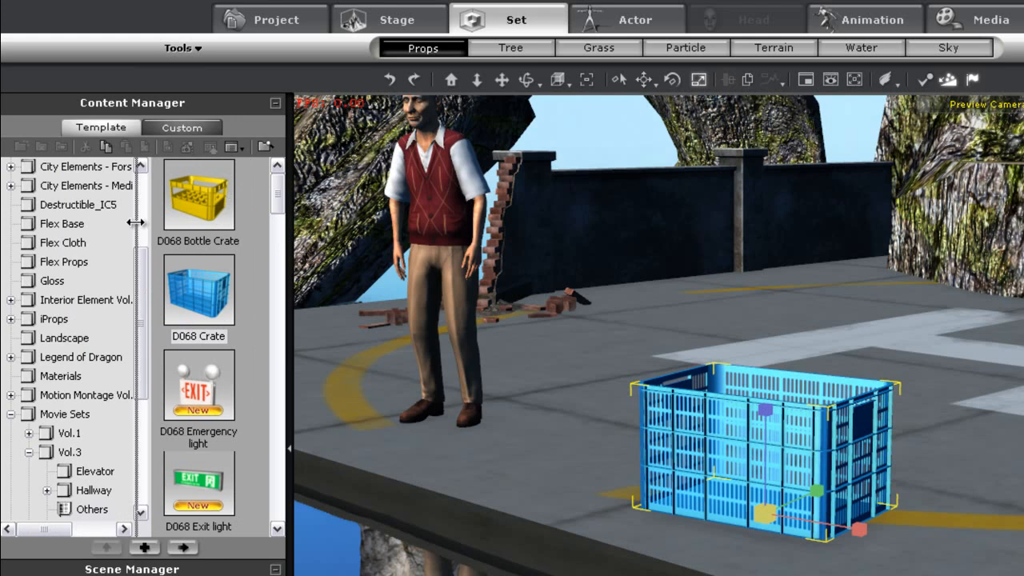
click(232, 146)
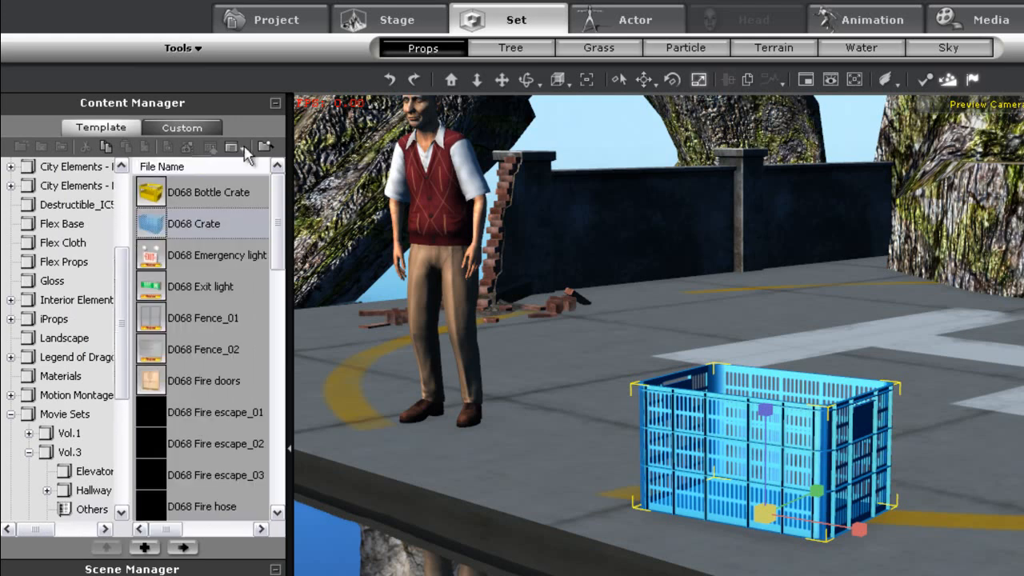
click(231, 147)
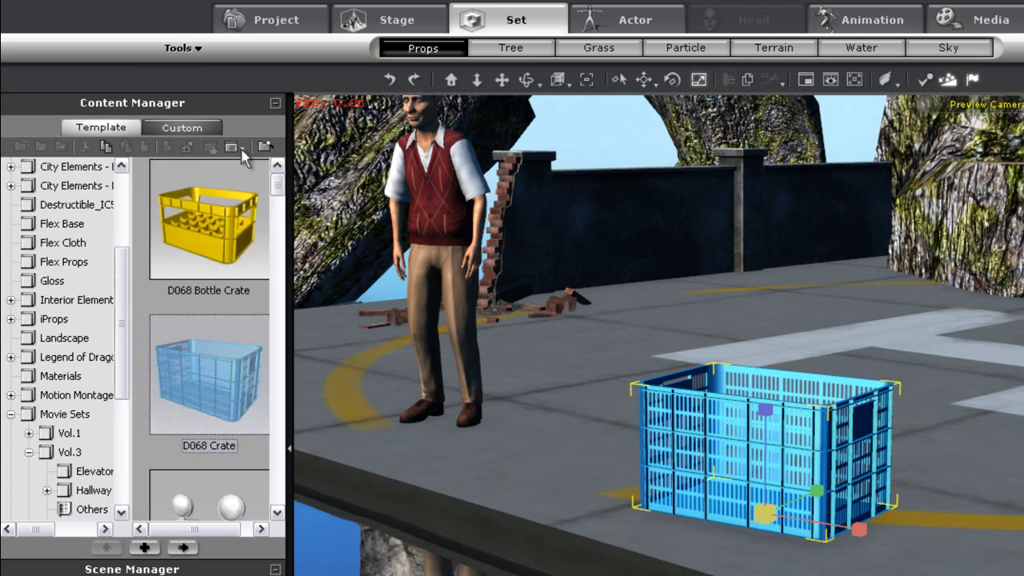
click(231, 146)
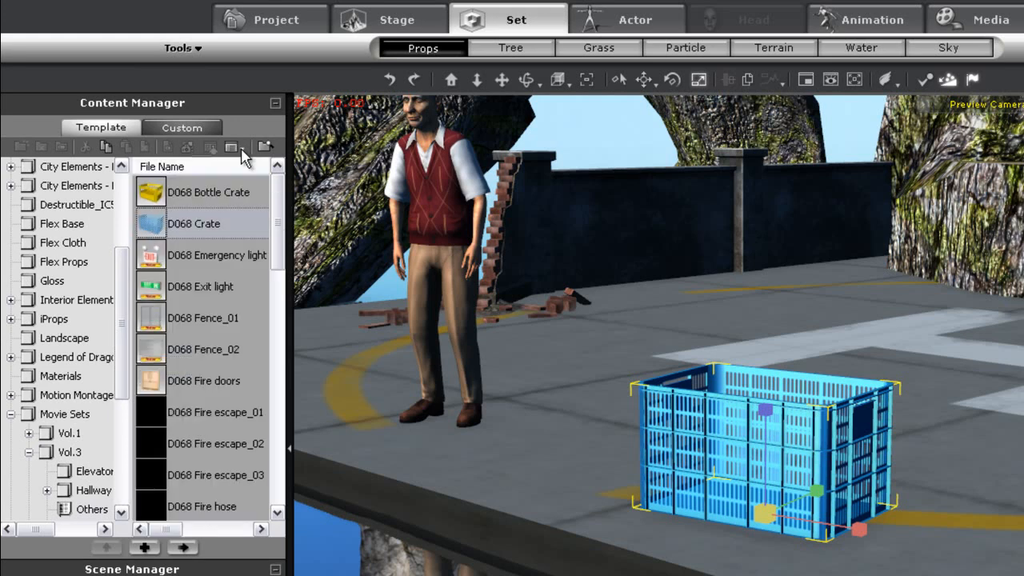
click(232, 146)
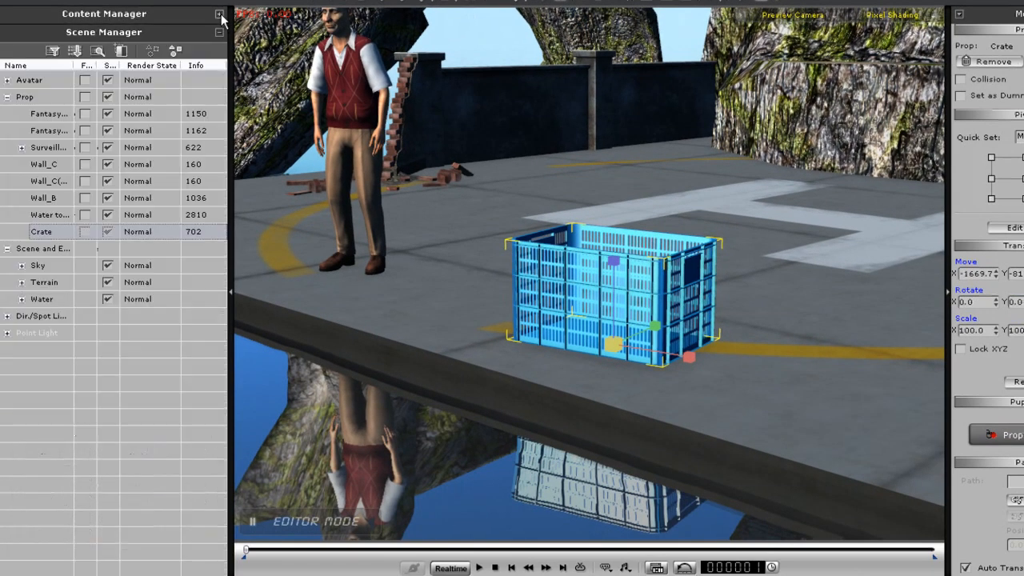
click(219, 15)
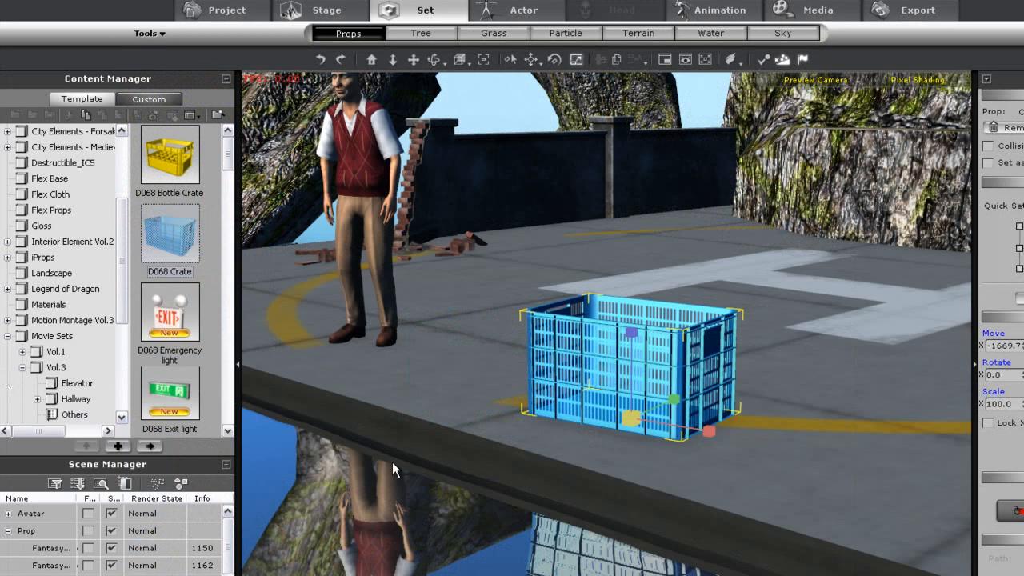
mouse_move(606, 340)
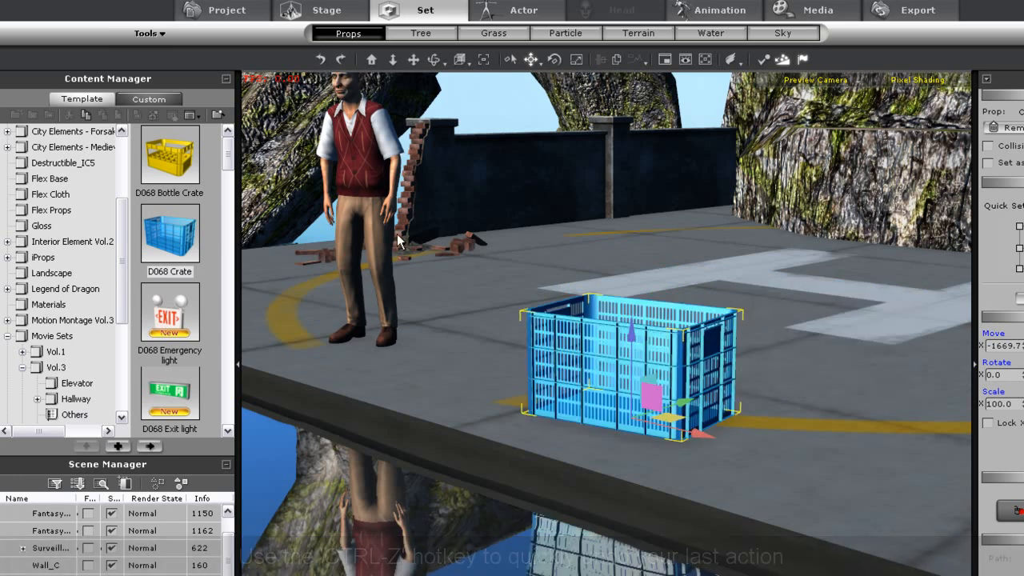
mouse_move(426, 254)
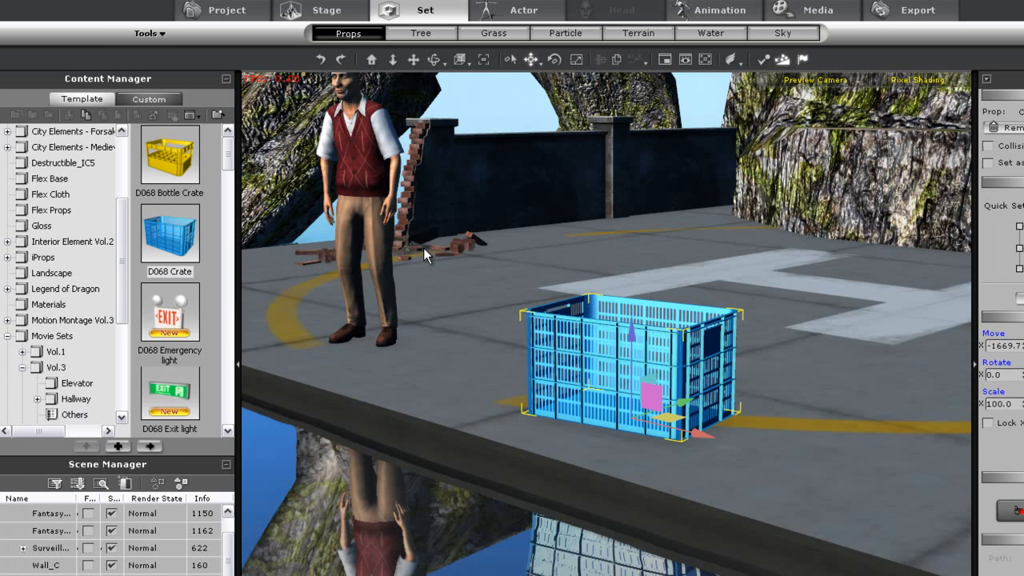
mouse_move(616, 286)
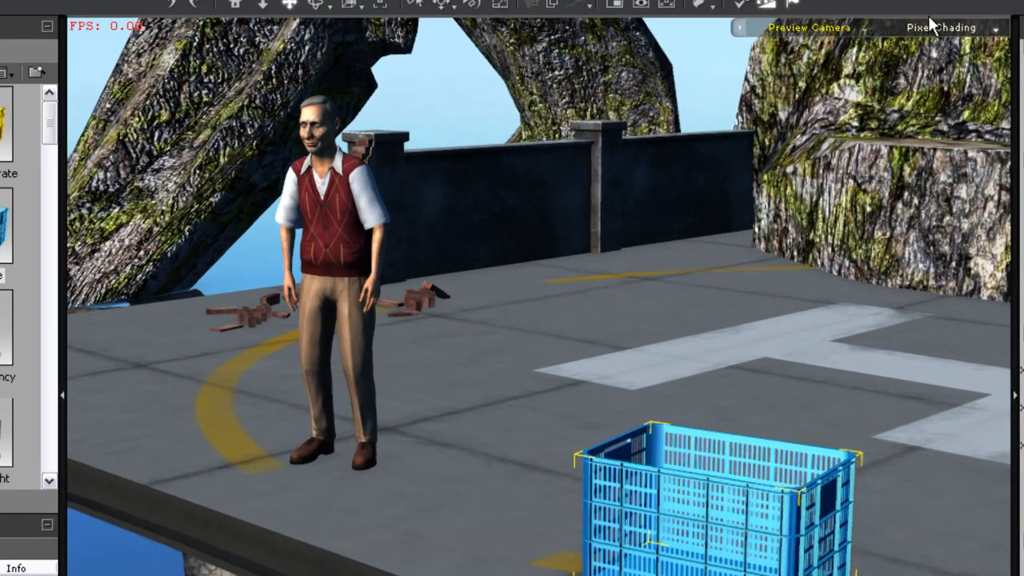
- Add a new camera from the Preview Camera dropdown and close the Mini Viewport dialog
click(809, 13)
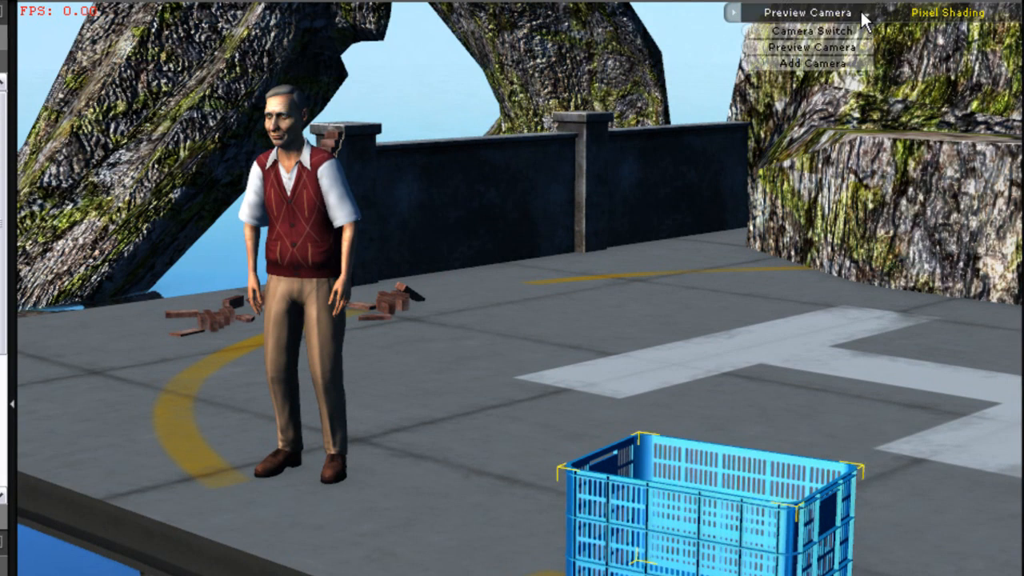
click(808, 12)
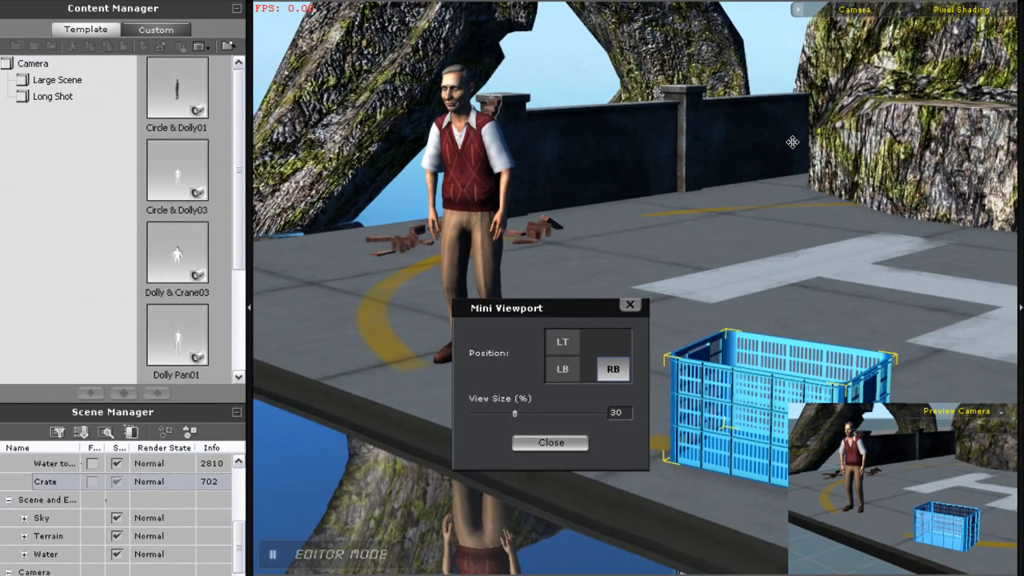
click(550, 442)
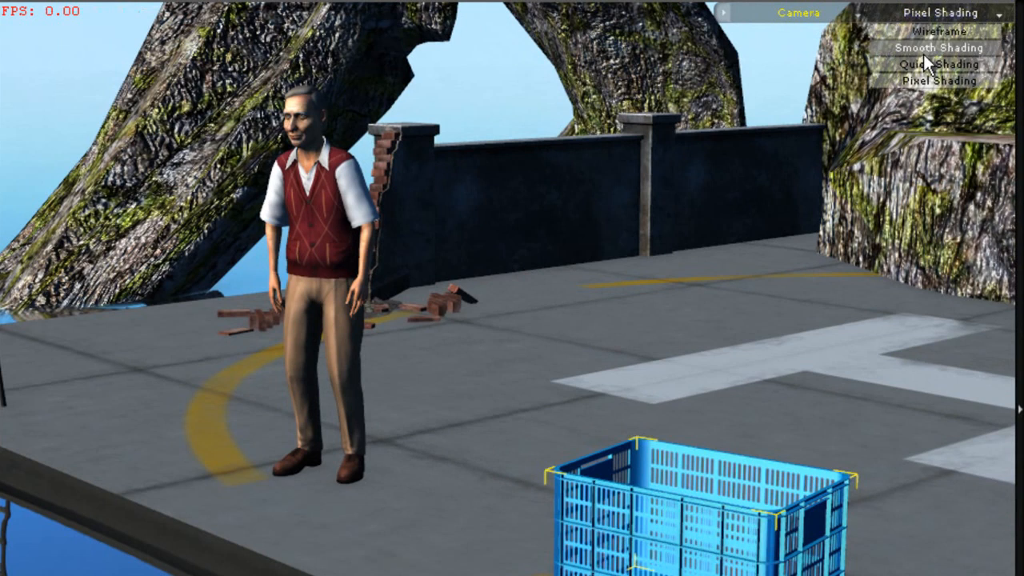
click(943, 32)
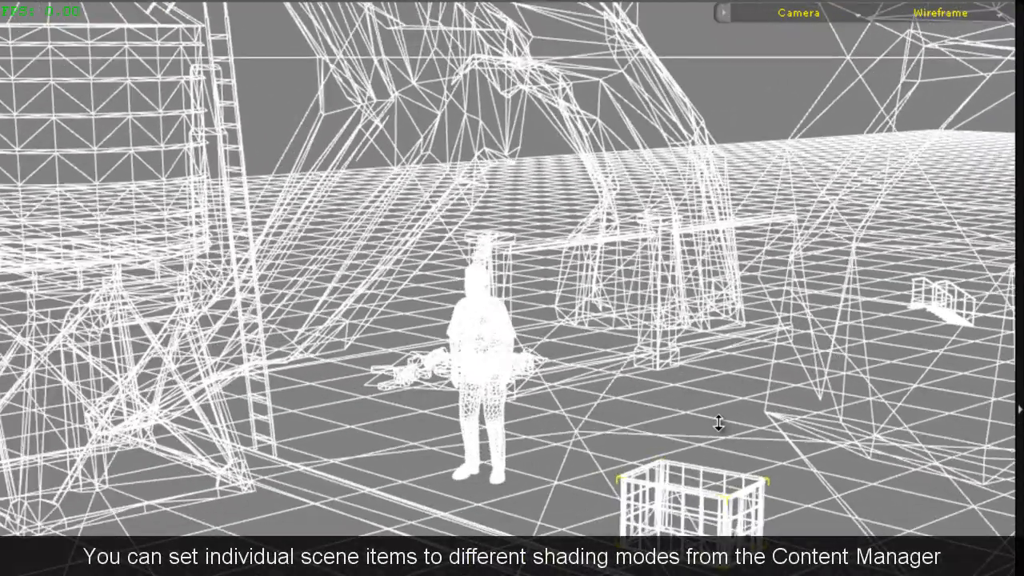
click(943, 13)
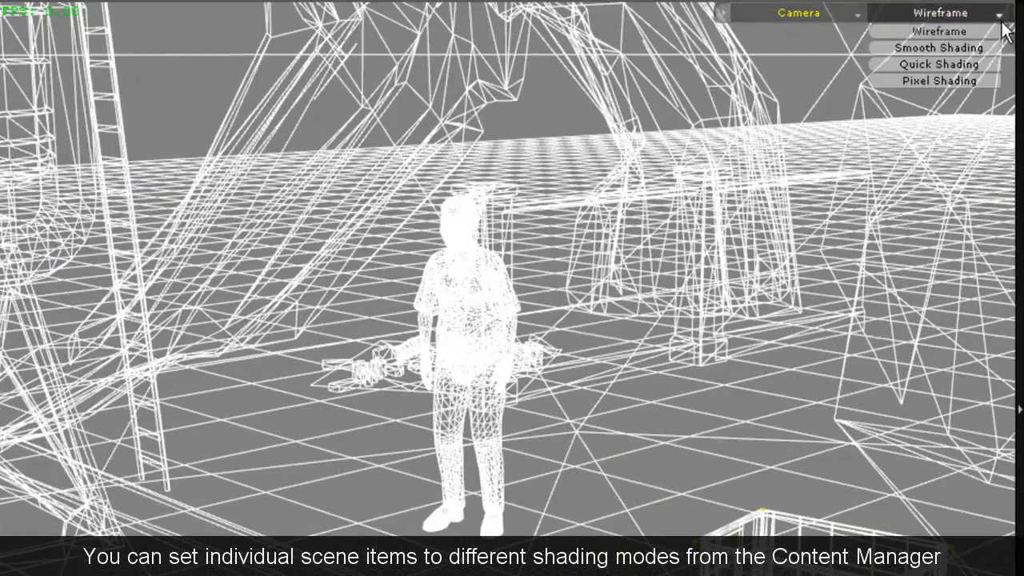
click(937, 48)
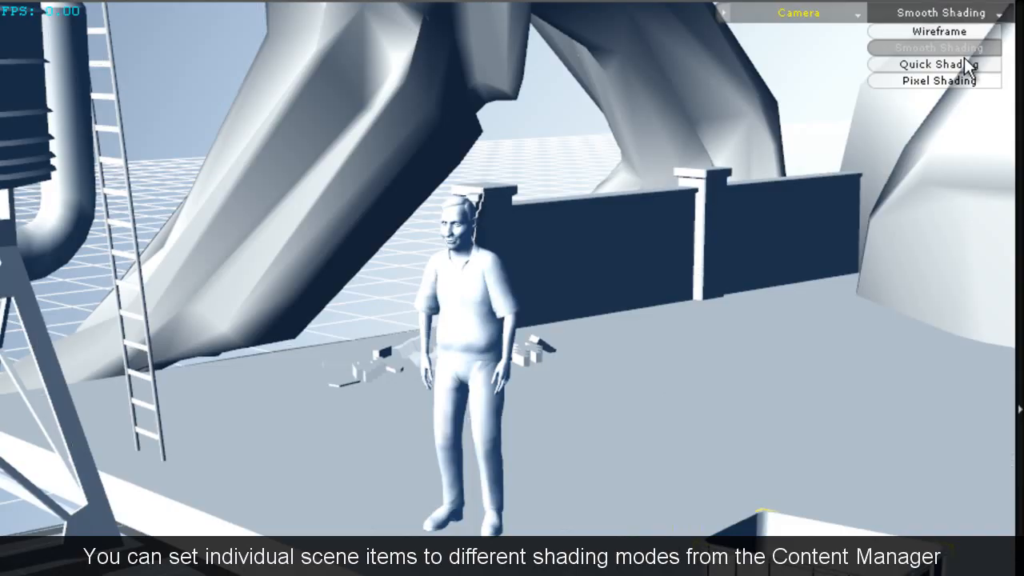
click(938, 64)
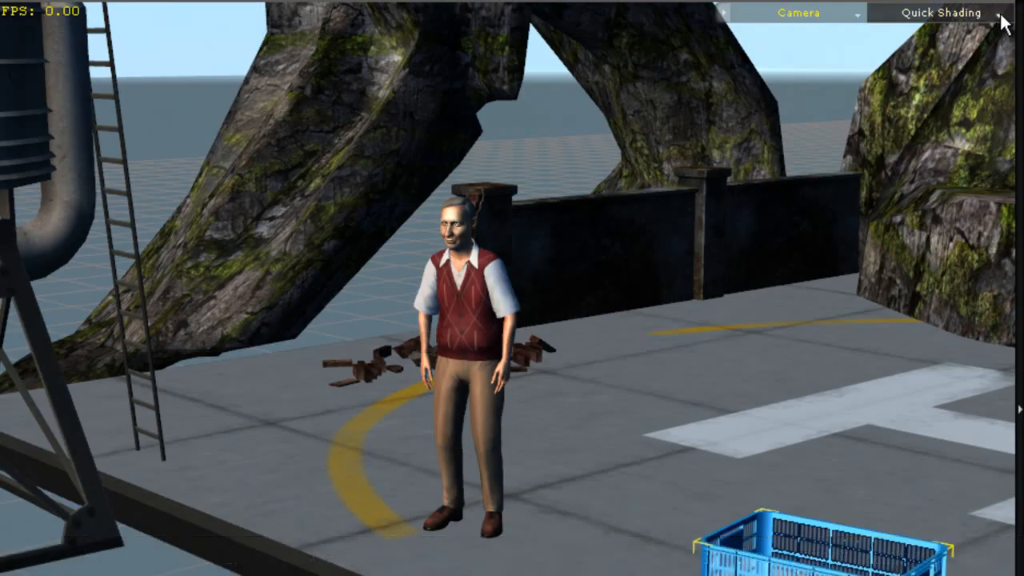
click(939, 13)
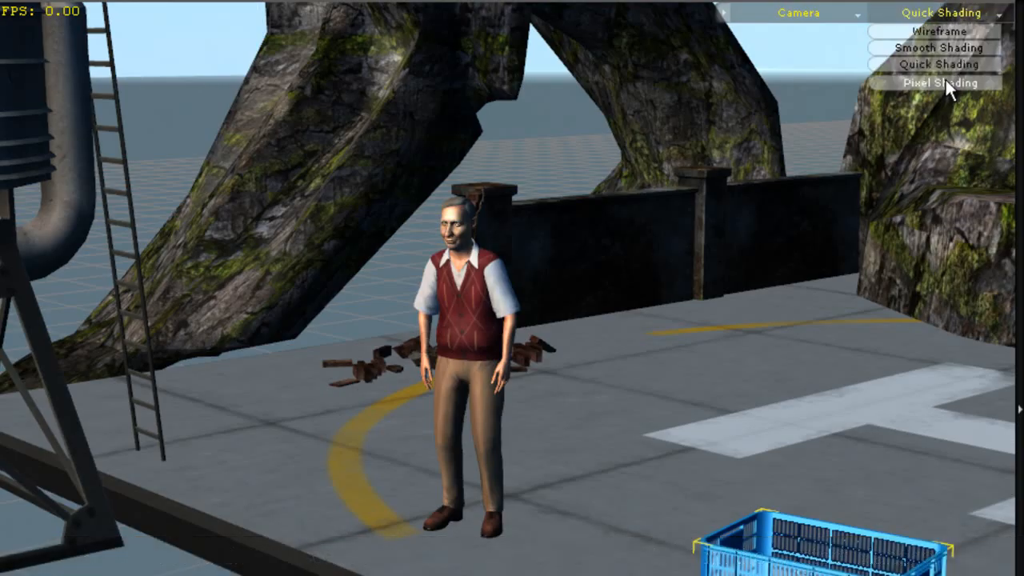
click(939, 83)
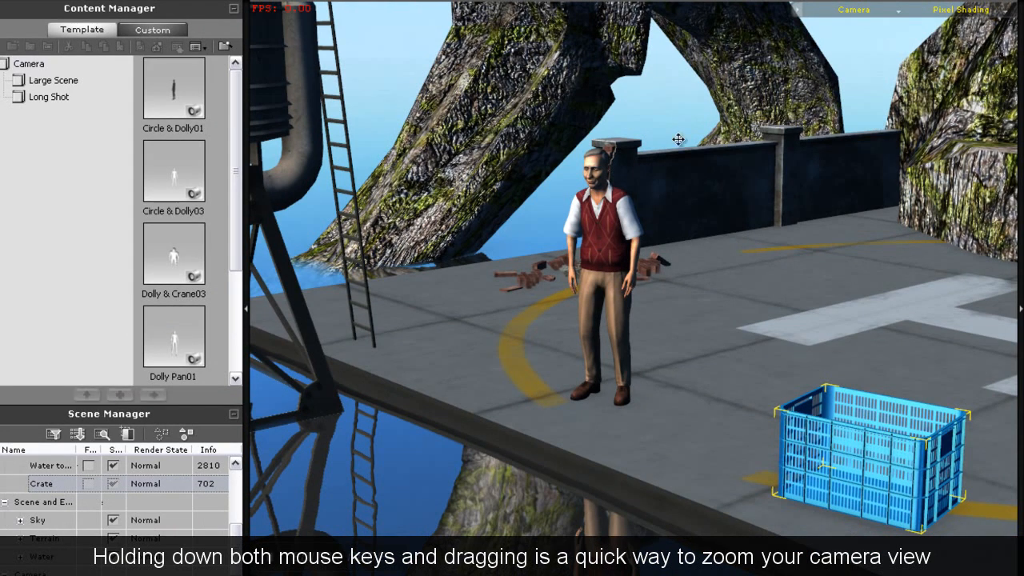
- Zoom out to view the whole island with water tower, helipad, actor and crate
drag(678, 139, 624, 316)
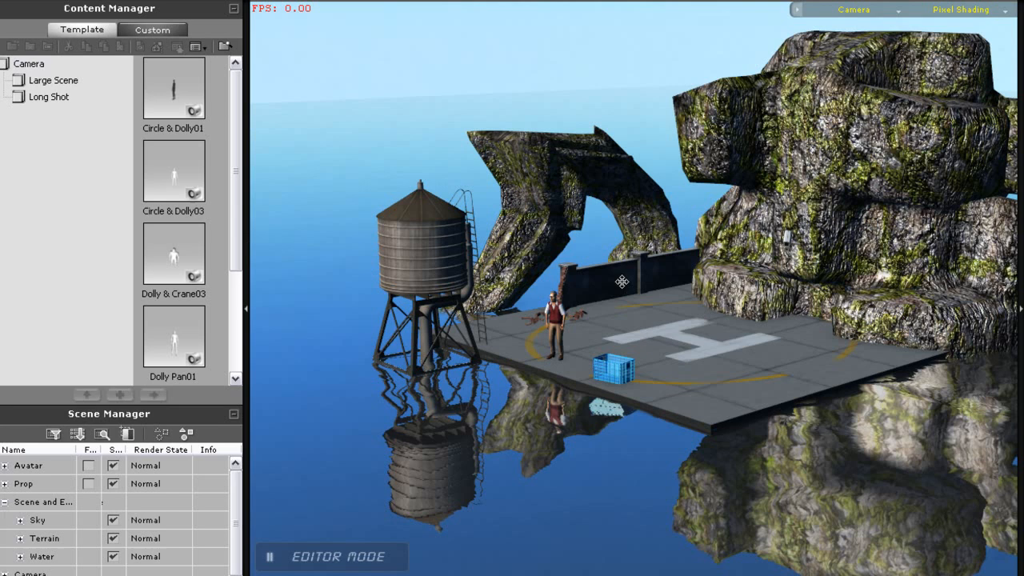
mouse_move(622, 281)
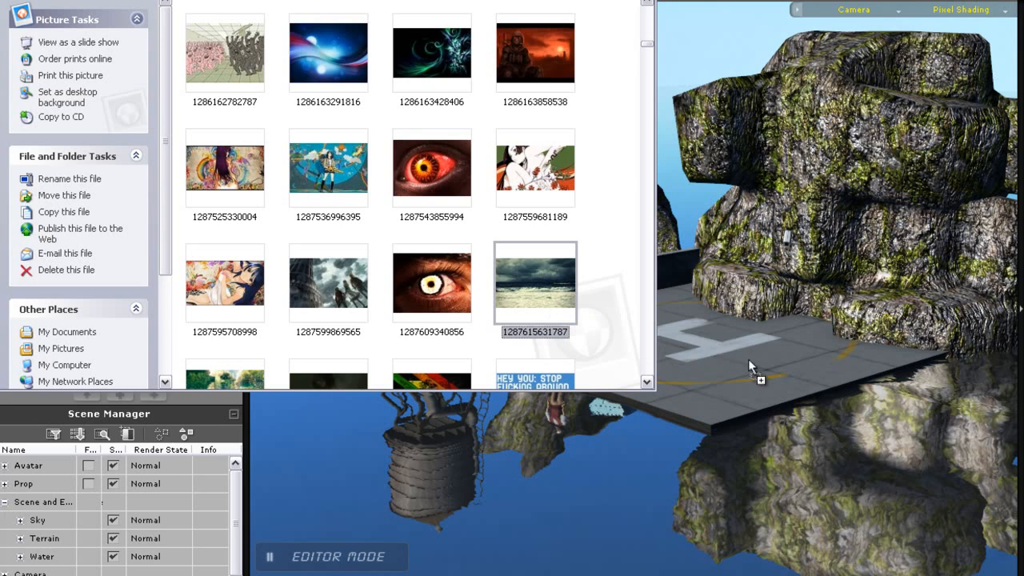
- Import the stormy ocean photo from Explorer as a picture prop beside the crate
drag(535, 281, 760, 348)
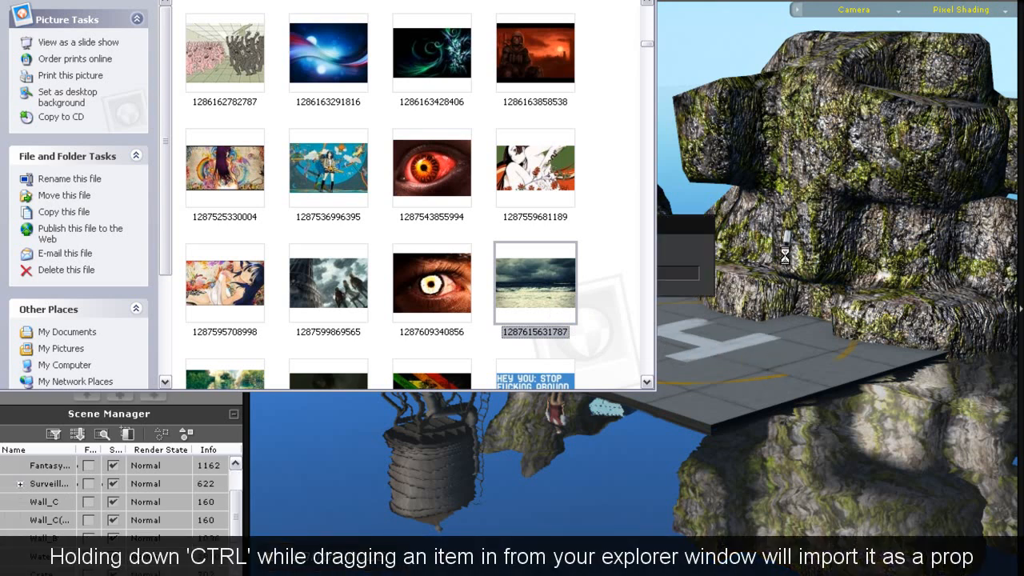
drag(534, 281, 759, 336)
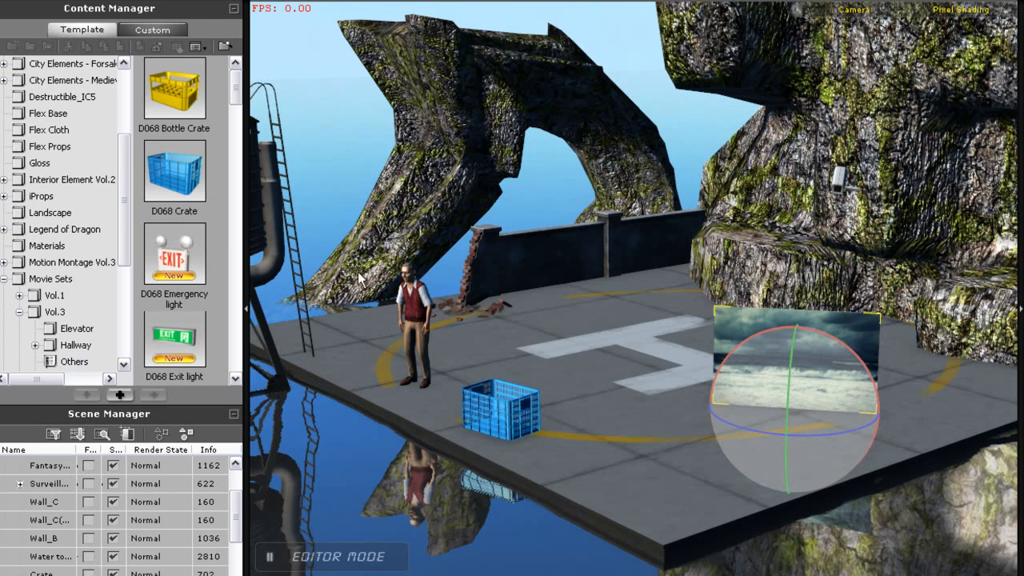
click(152, 29)
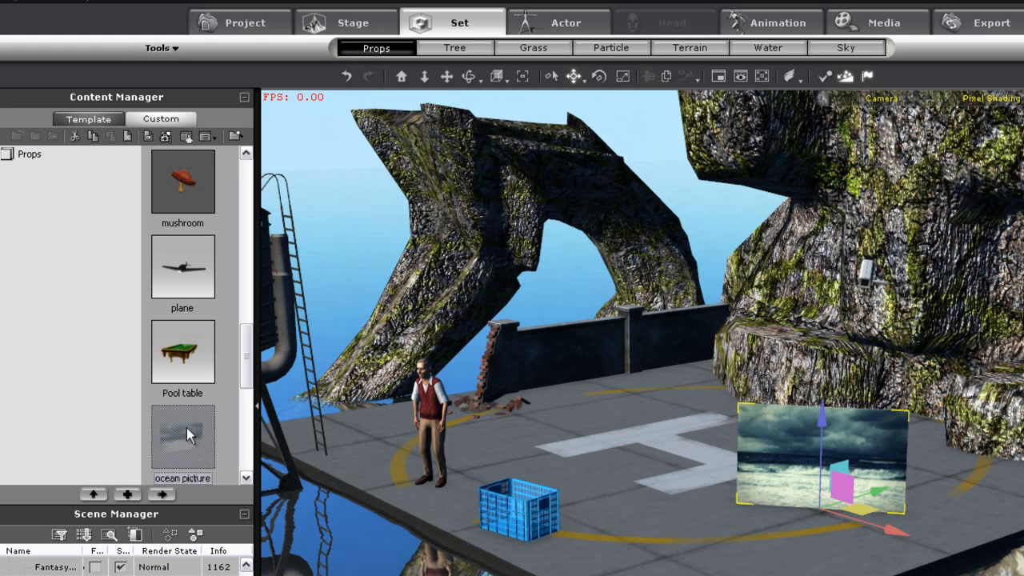
- Duplicate the ocean picture prop beside the original on the helipad
double_click(182, 436)
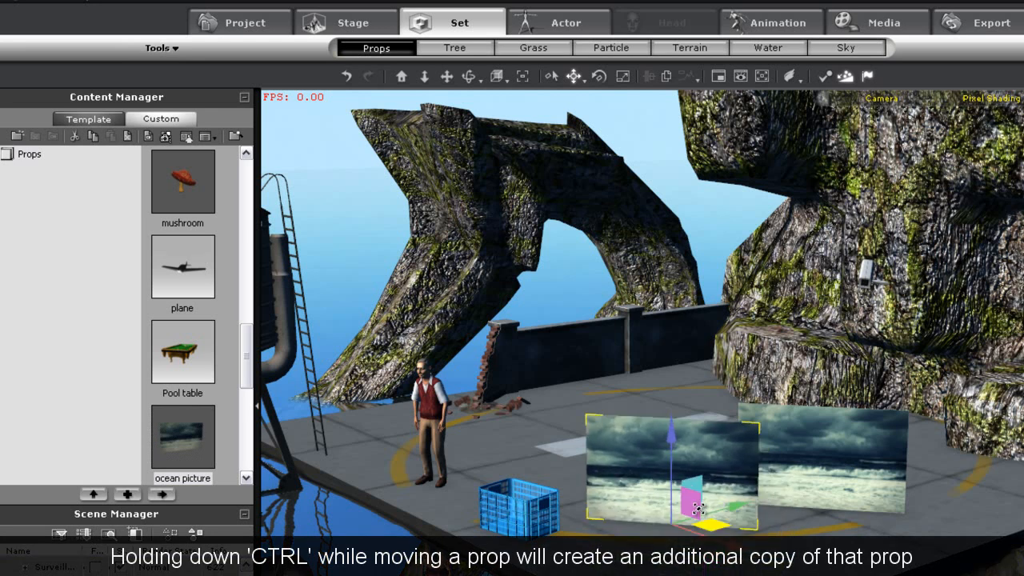
drag(700, 508, 647, 443)
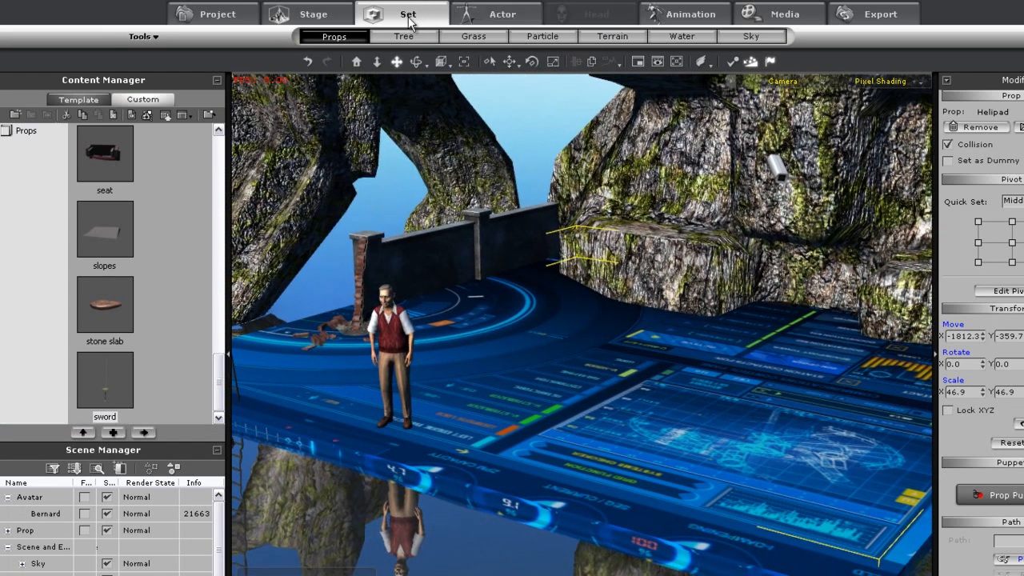
- Open the custom Props folder in Explorer from the Content Manager's Custom tab
click(143, 432)
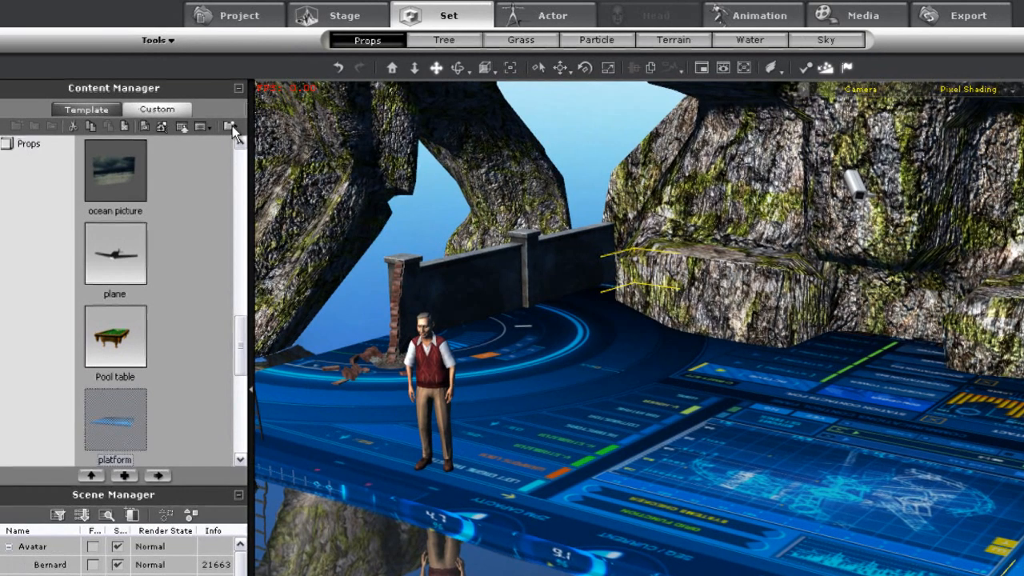
click(231, 127)
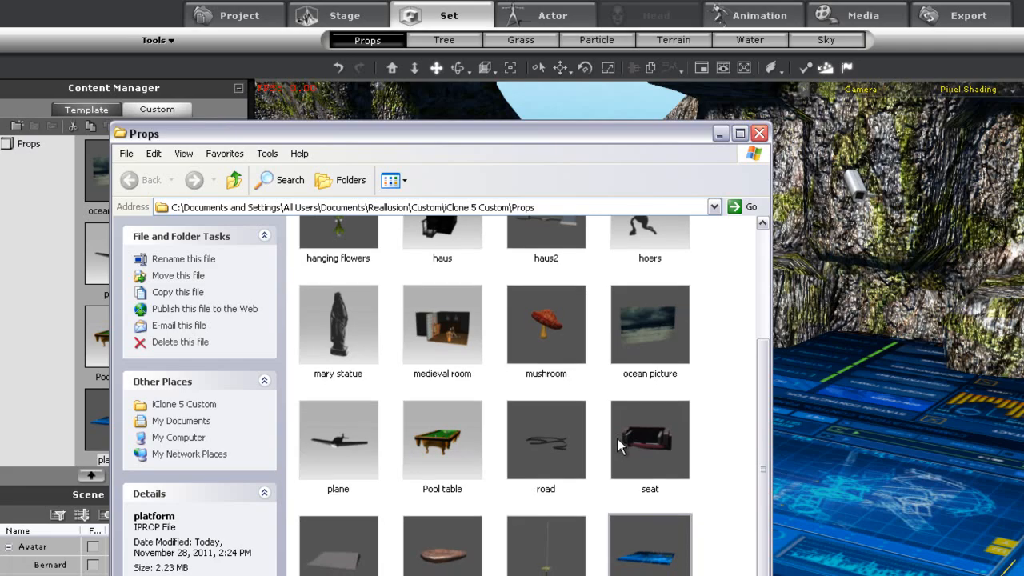
mouse_move(649, 440)
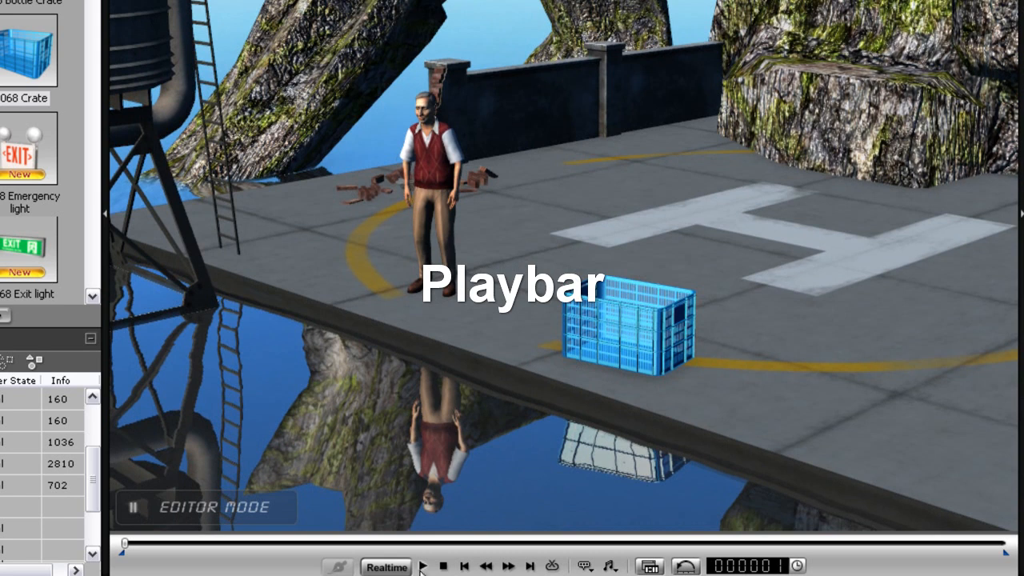
- Play and stop the crate scene on the playbar, then step forward through frames
click(423, 566)
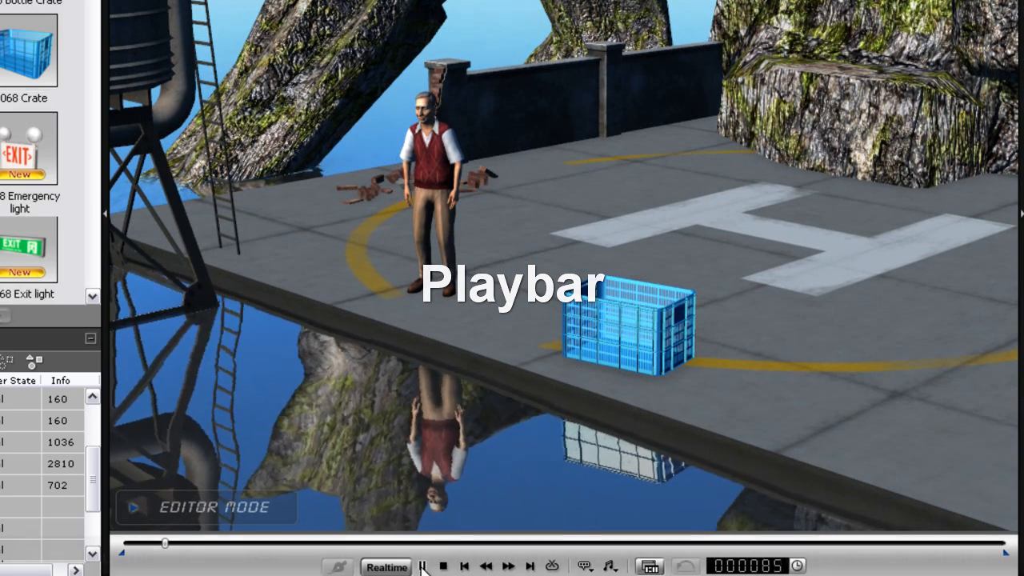
click(443, 565)
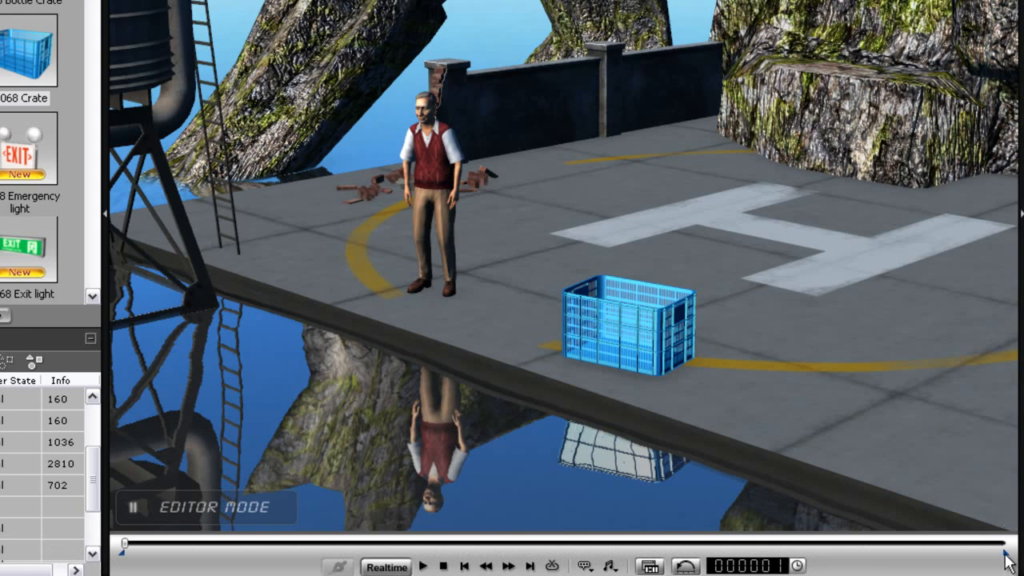
mouse_move(222, 555)
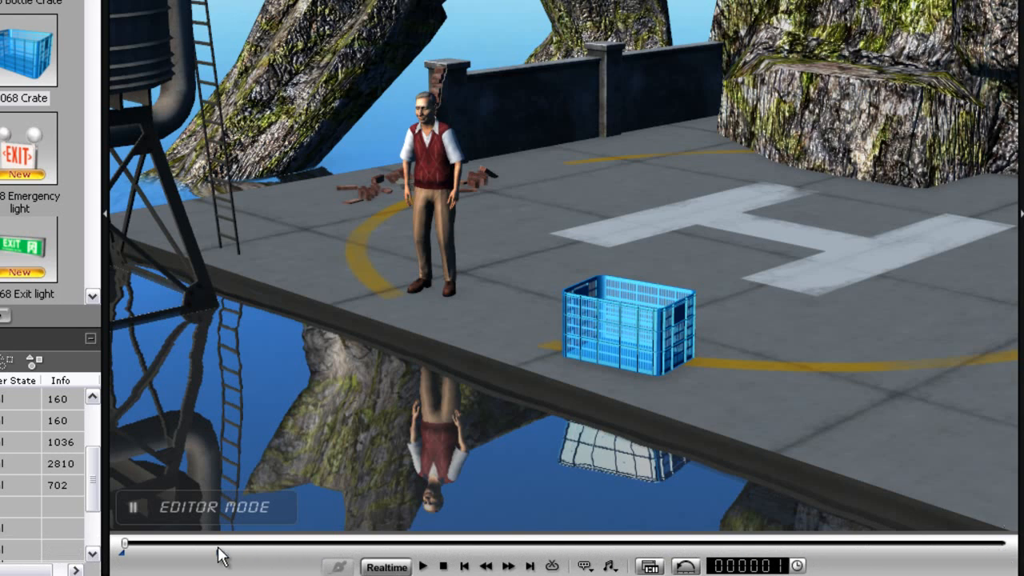
click(423, 566)
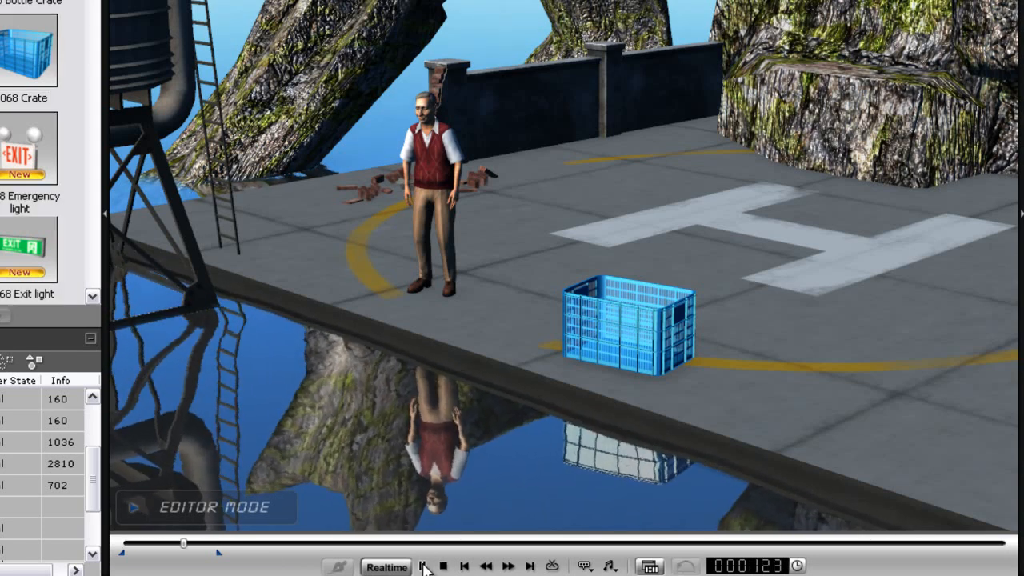
click(425, 566)
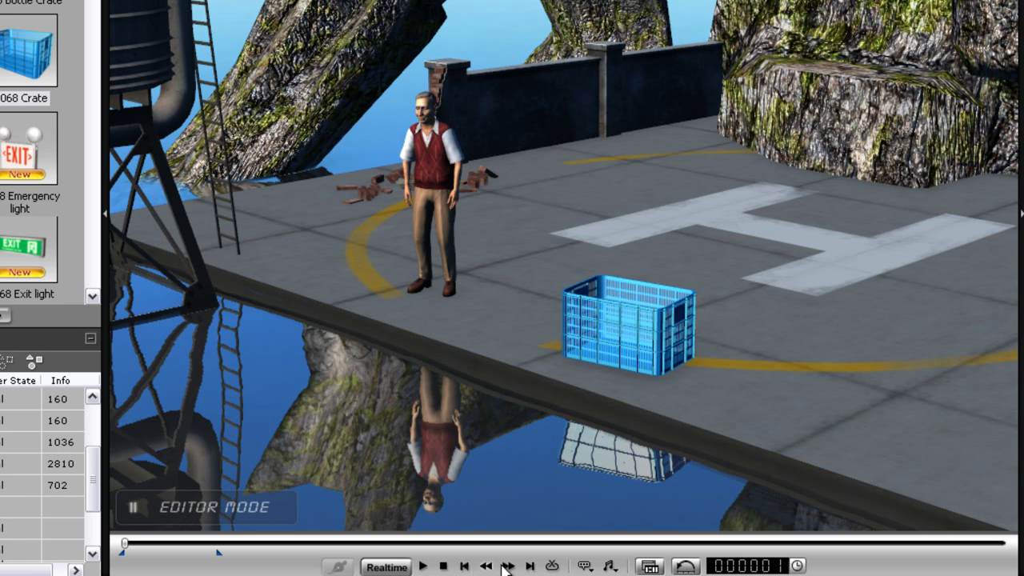
click(508, 566)
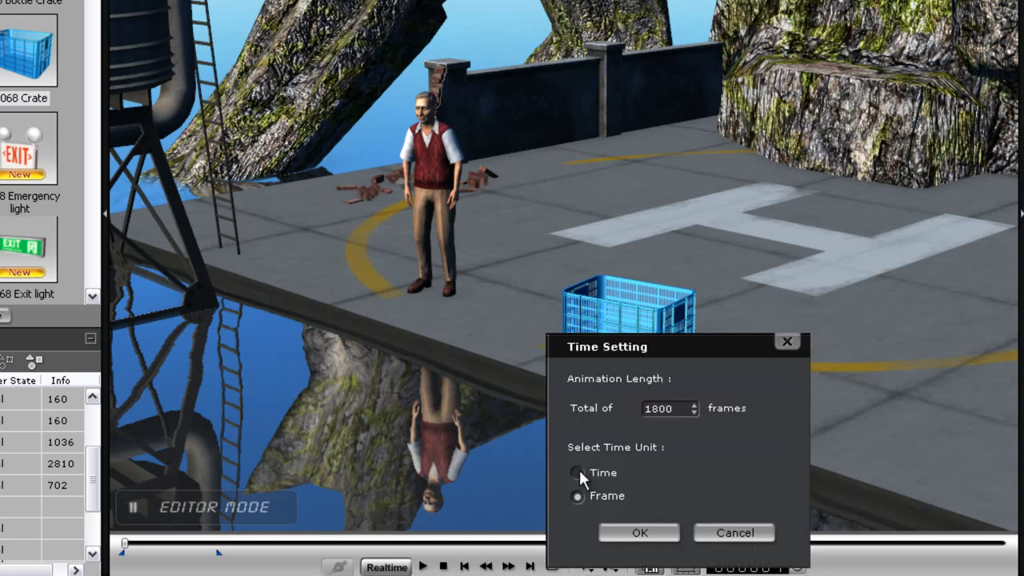
- Change Total of frames from 1800 to 50 and close the Time Setting dialog
click(576, 495)
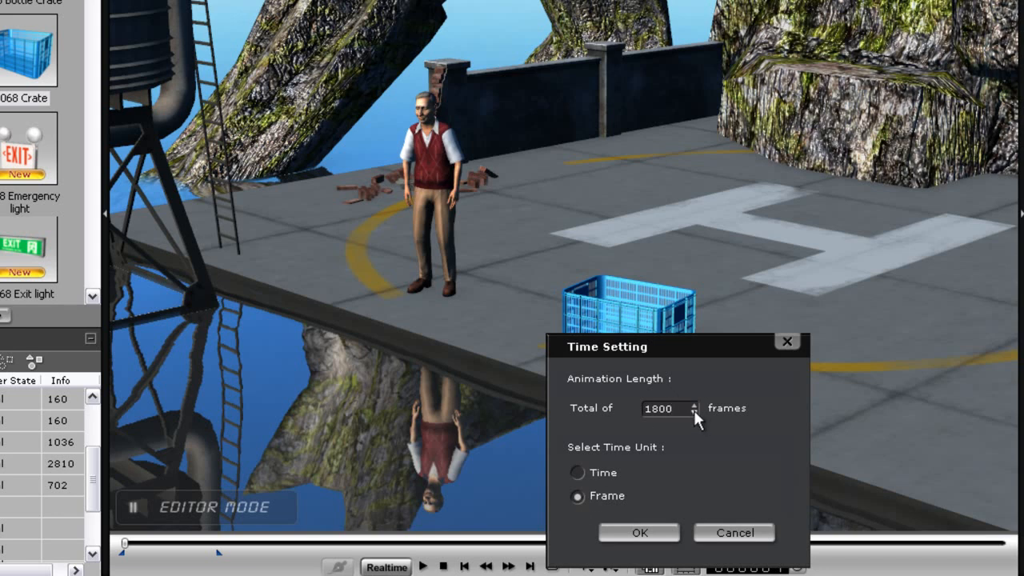
text(50)
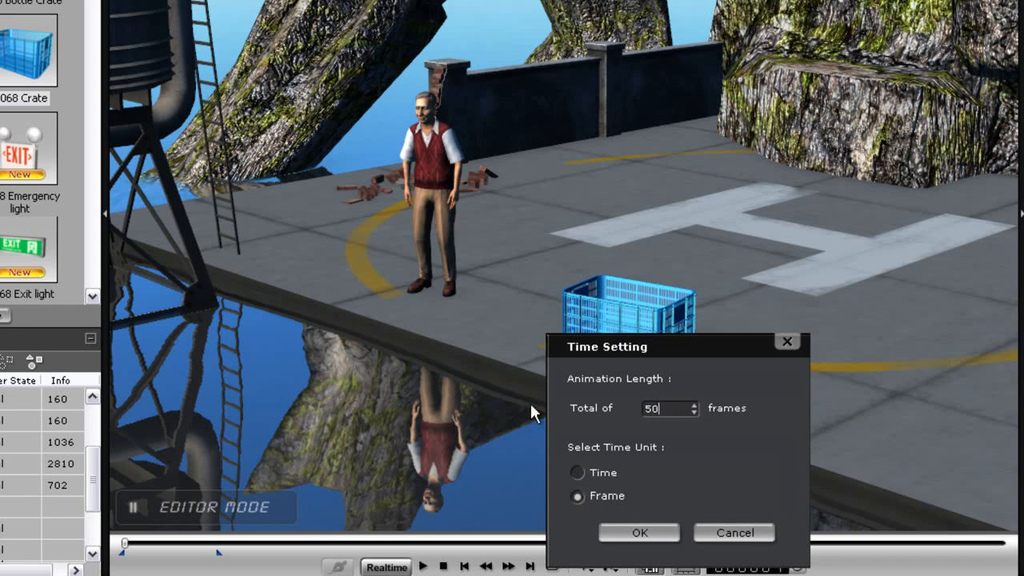
click(638, 532)
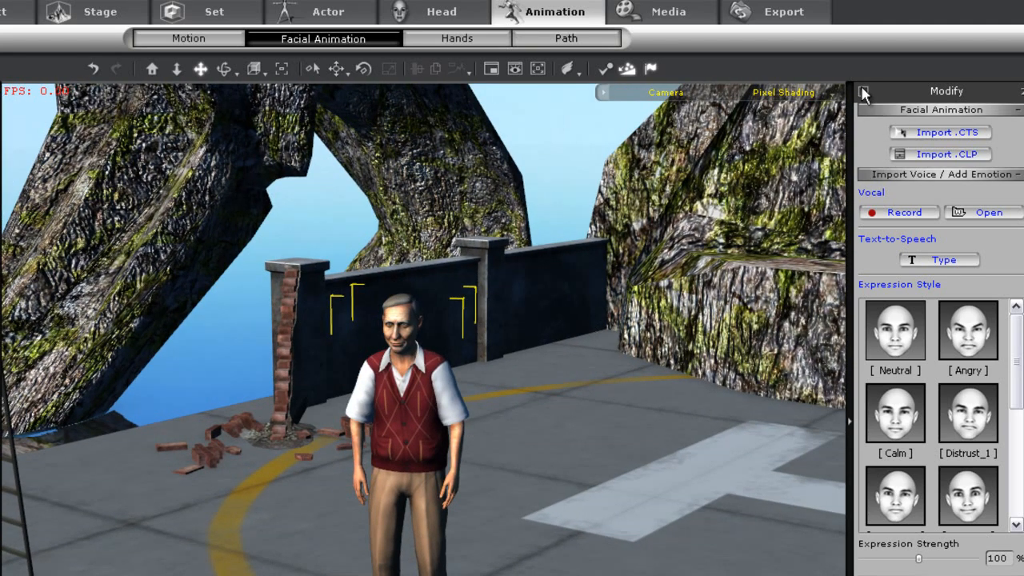
- Switch to the actor's Motion options and Actor tab to reveal Path, Linkage and Look at
click(864, 90)
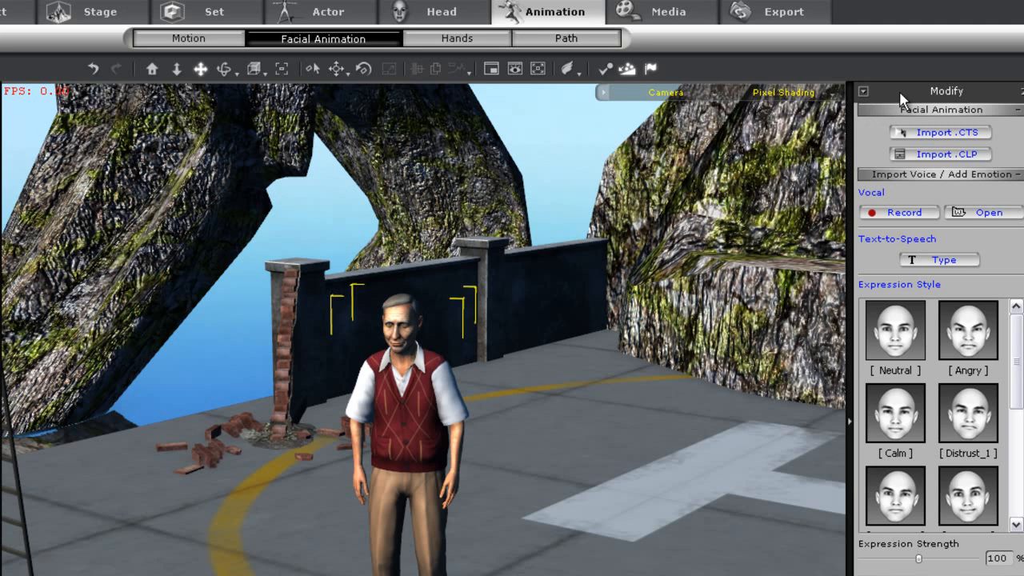
click(188, 39)
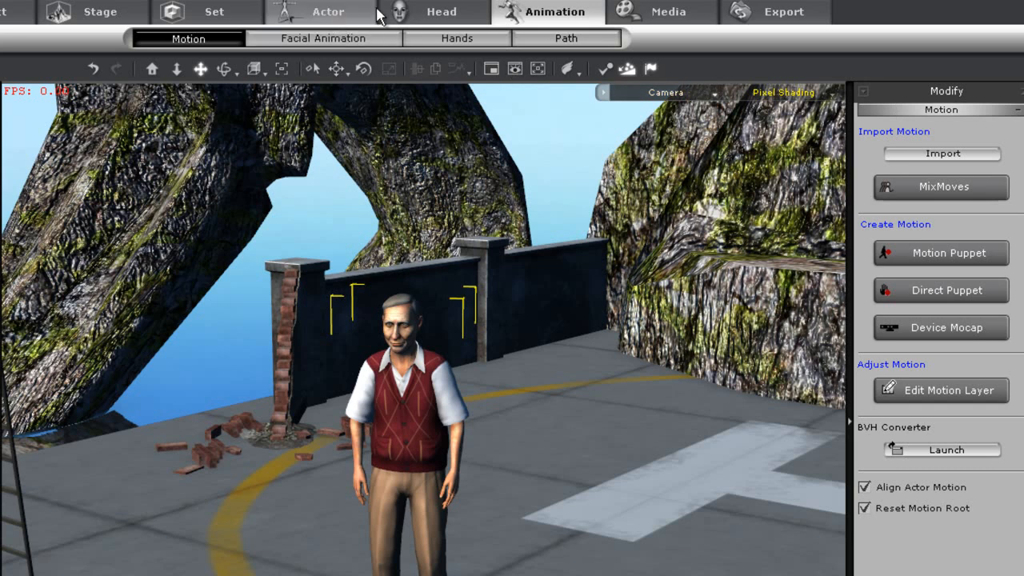
click(328, 11)
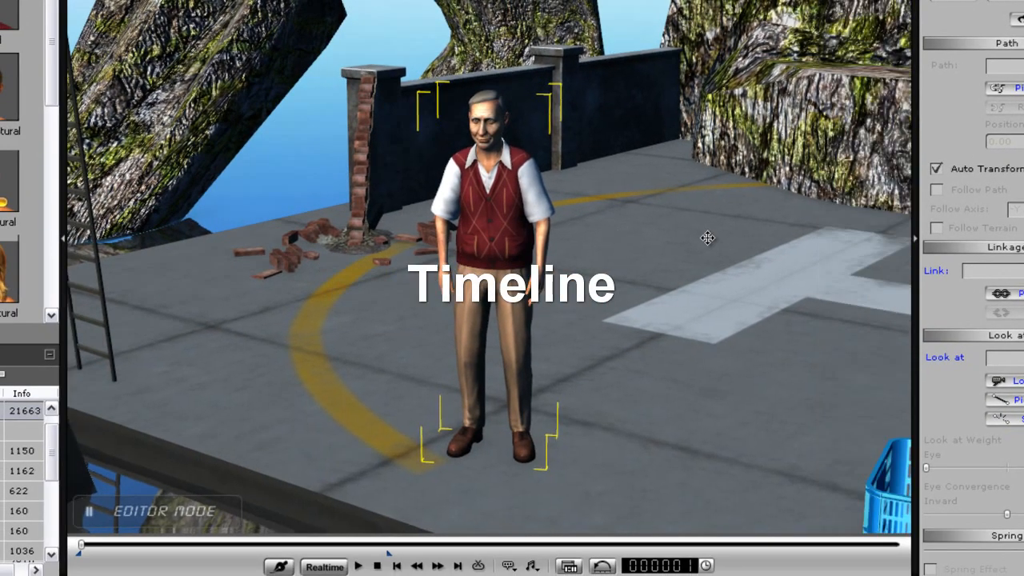
mouse_move(527, 319)
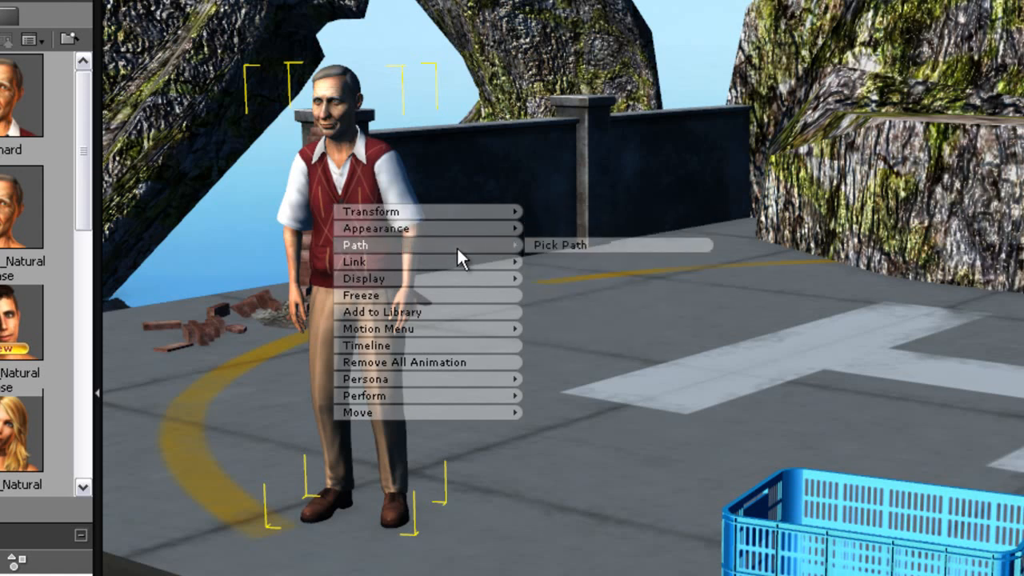
mouse_move(468, 261)
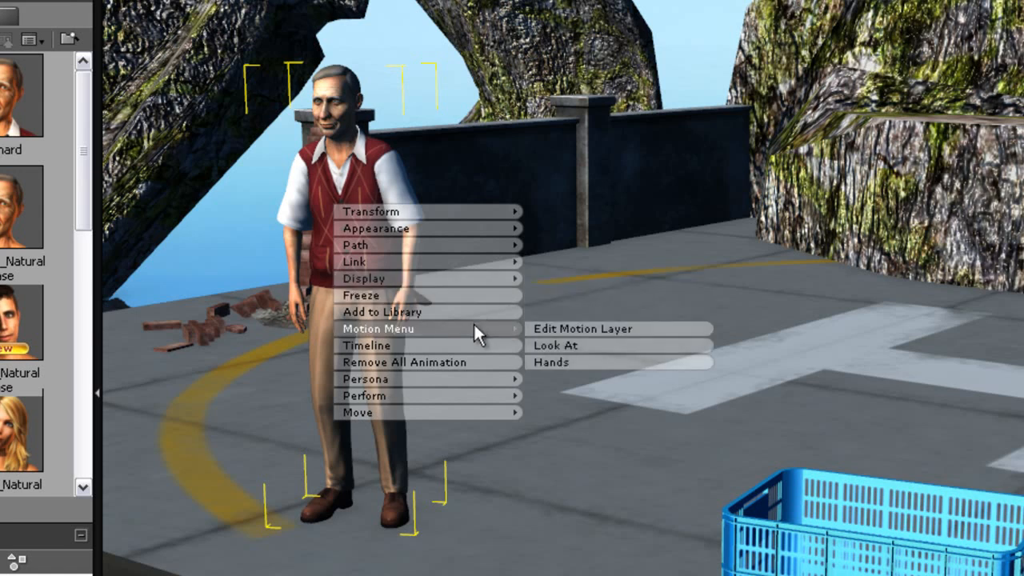
mouse_move(576, 346)
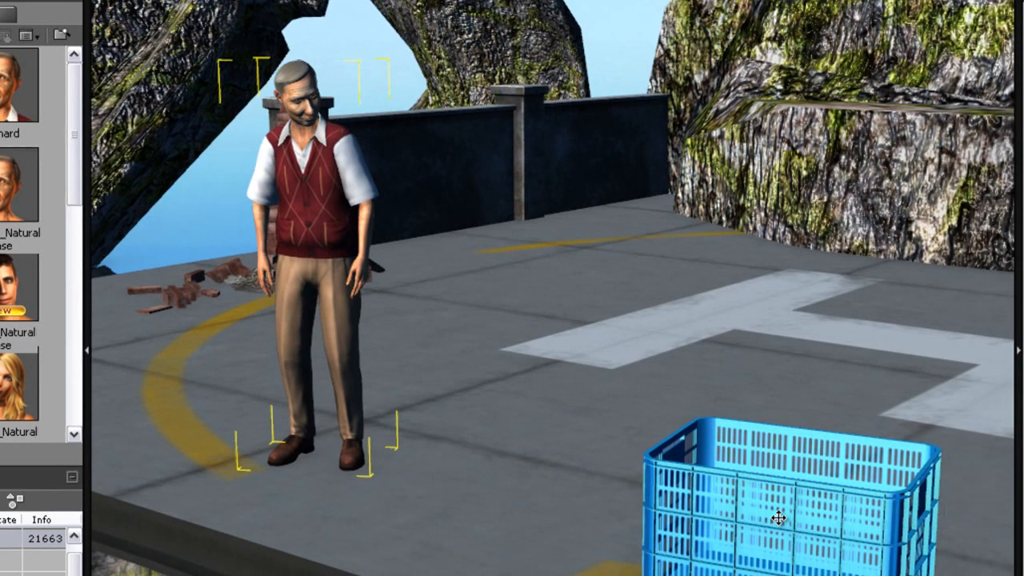
mouse_move(470, 233)
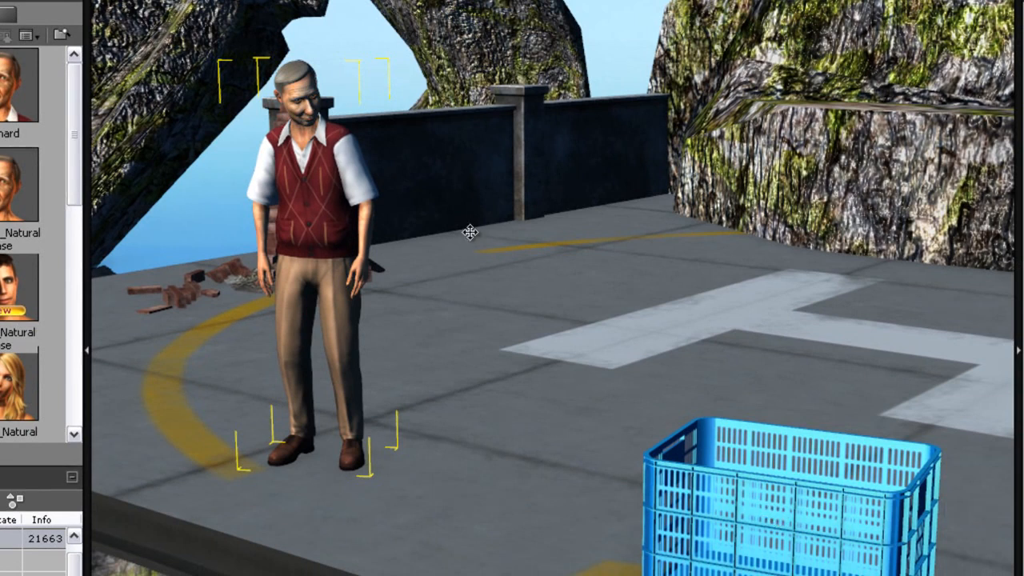
- Right-click to stop picking further look-at targets once the crate is chosen
right_click(327, 228)
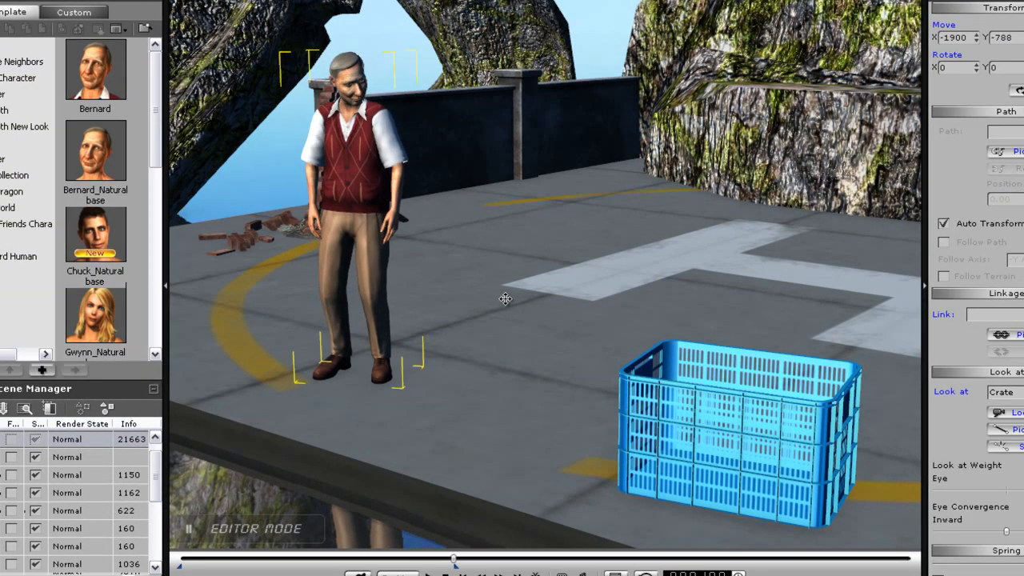
mouse_move(470, 372)
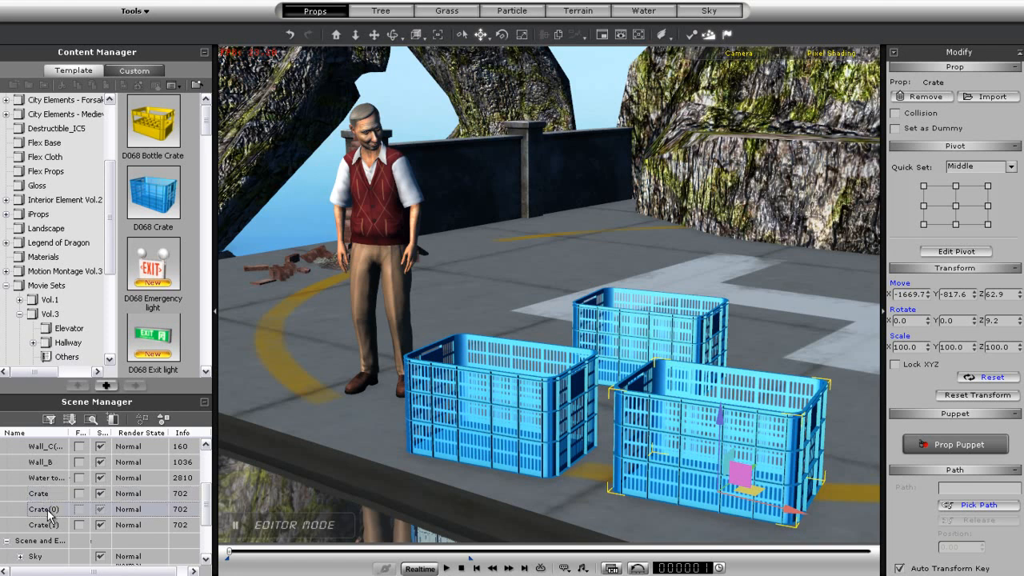
- Select Crate, Crate(1) and Crate(0) in Scene Manager to confirm their nested linkage
click(40, 524)
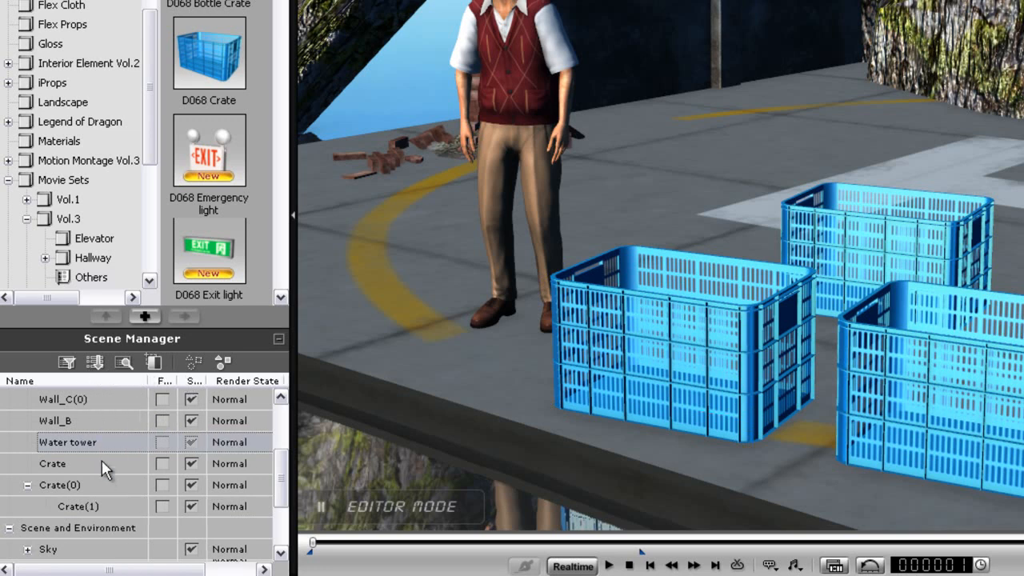
click(59, 485)
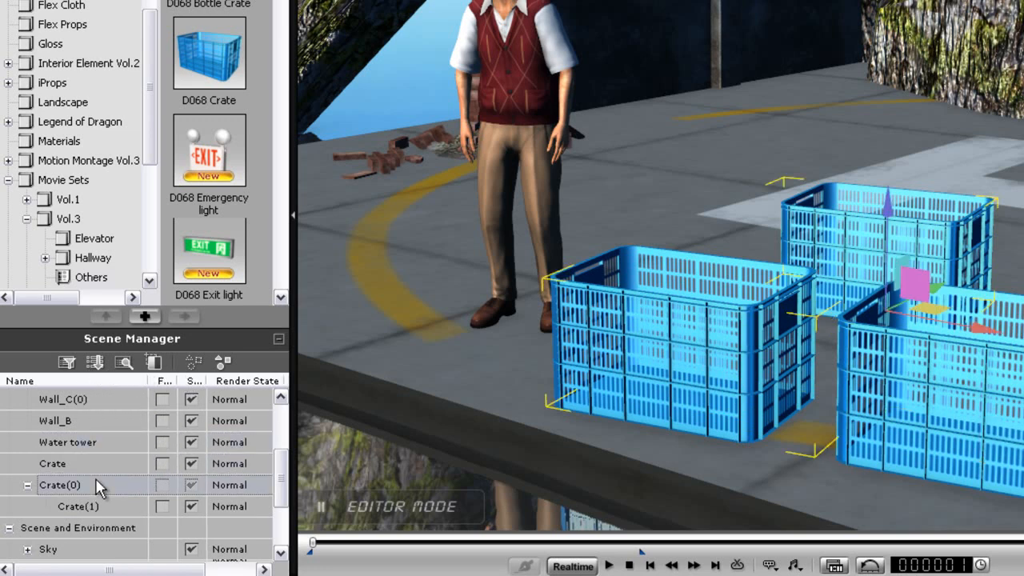
click(78, 506)
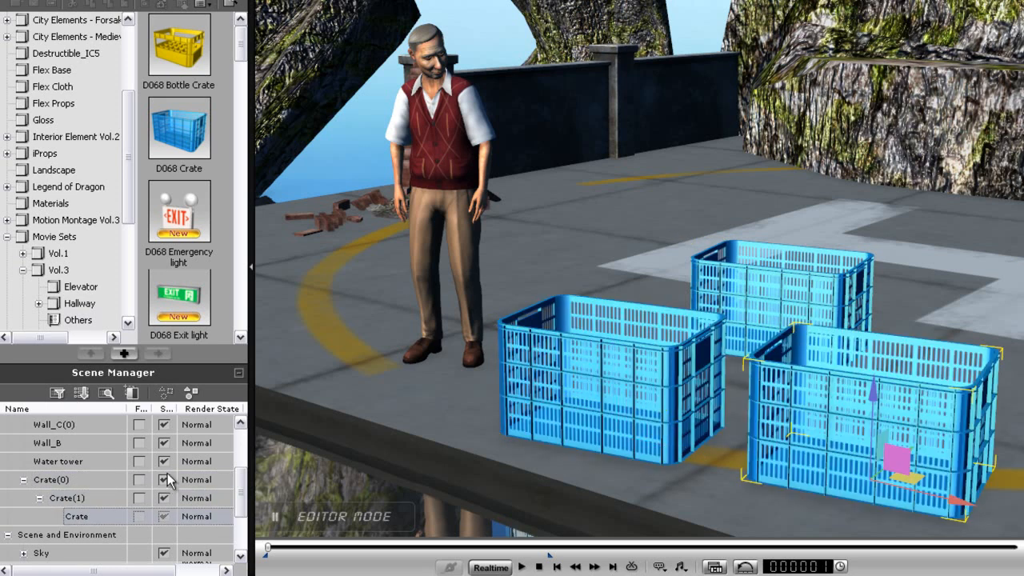
click(139, 479)
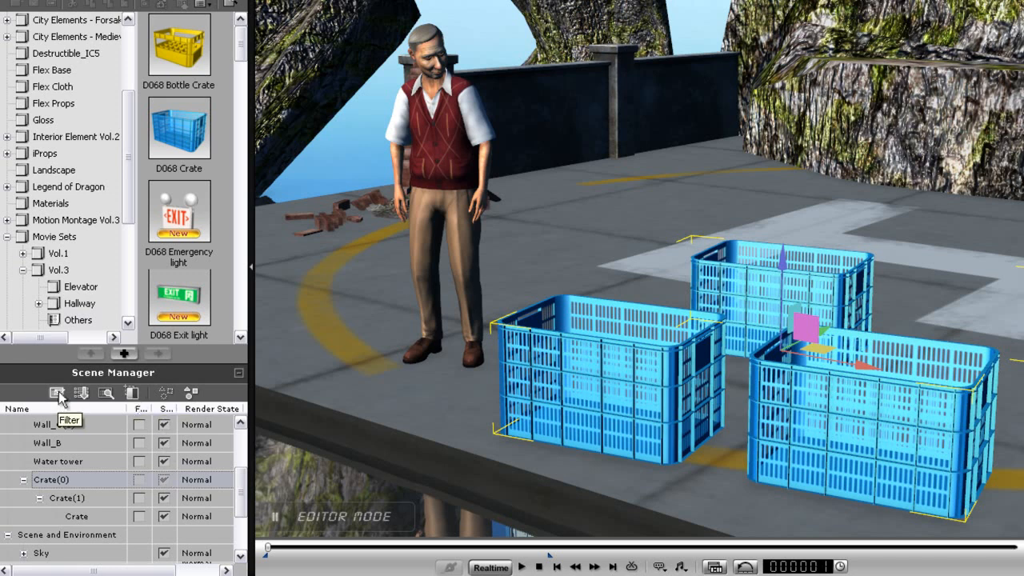
click(57, 392)
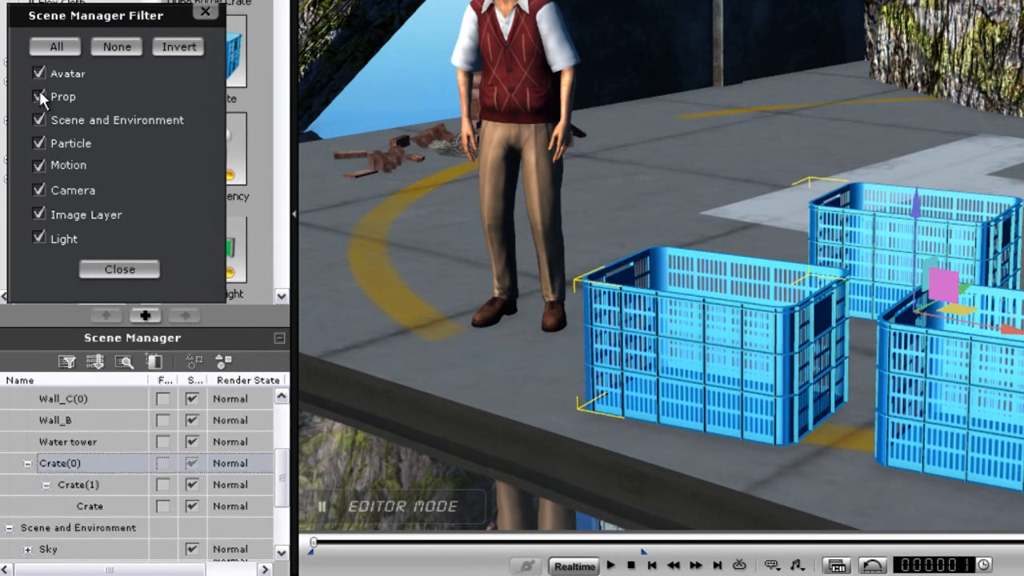
click(39, 96)
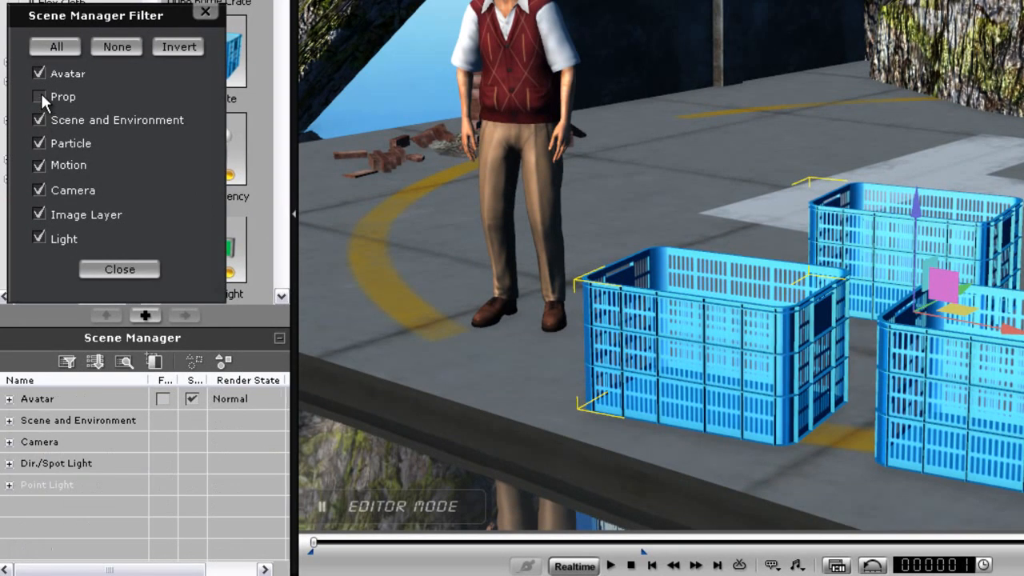
click(39, 96)
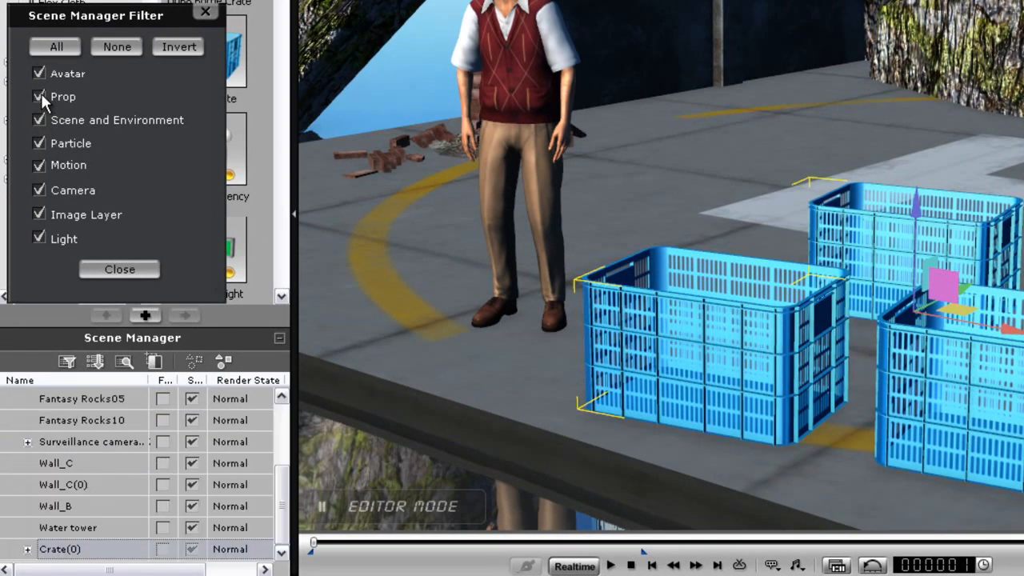
click(38, 96)
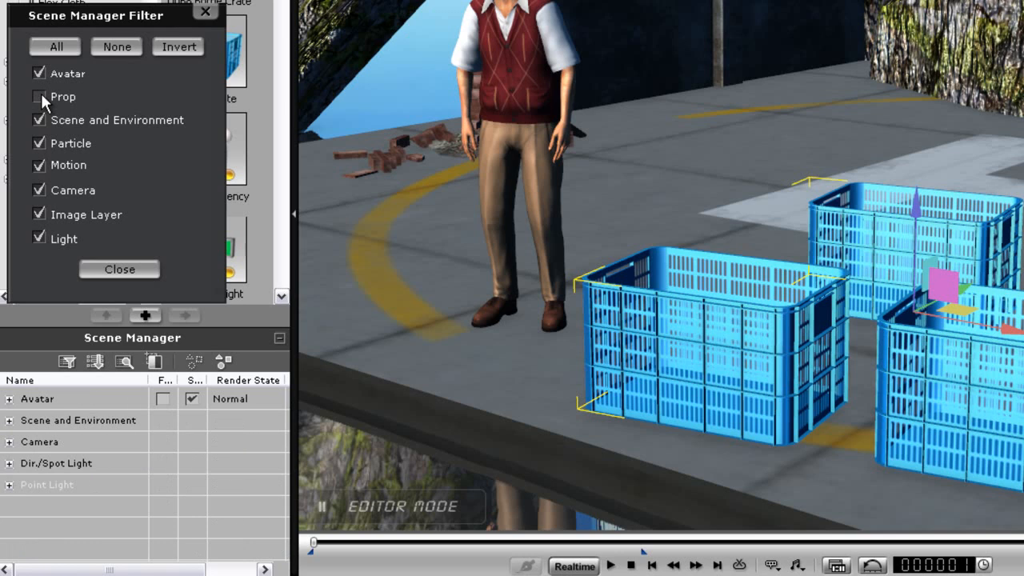
click(39, 95)
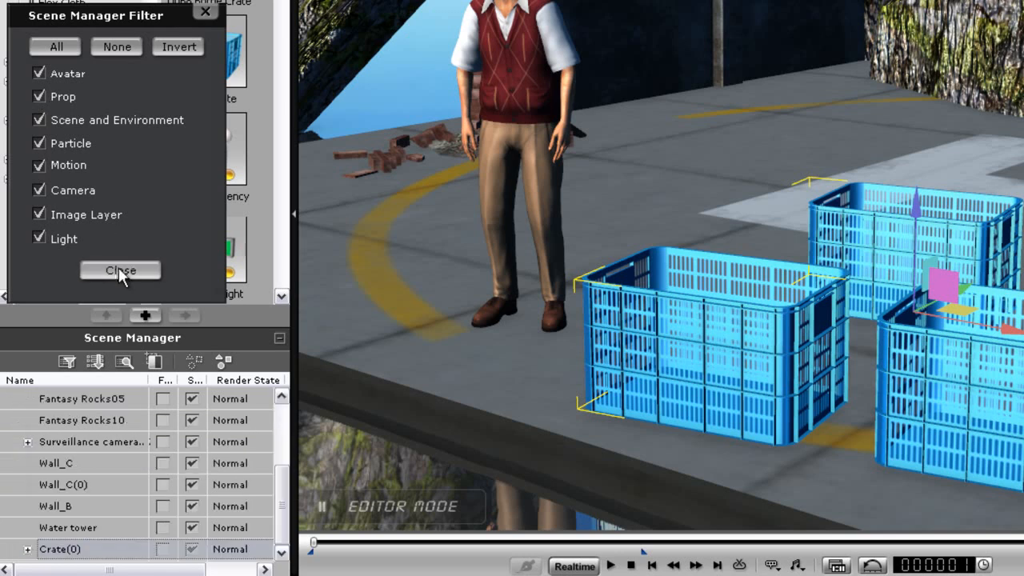
click(120, 270)
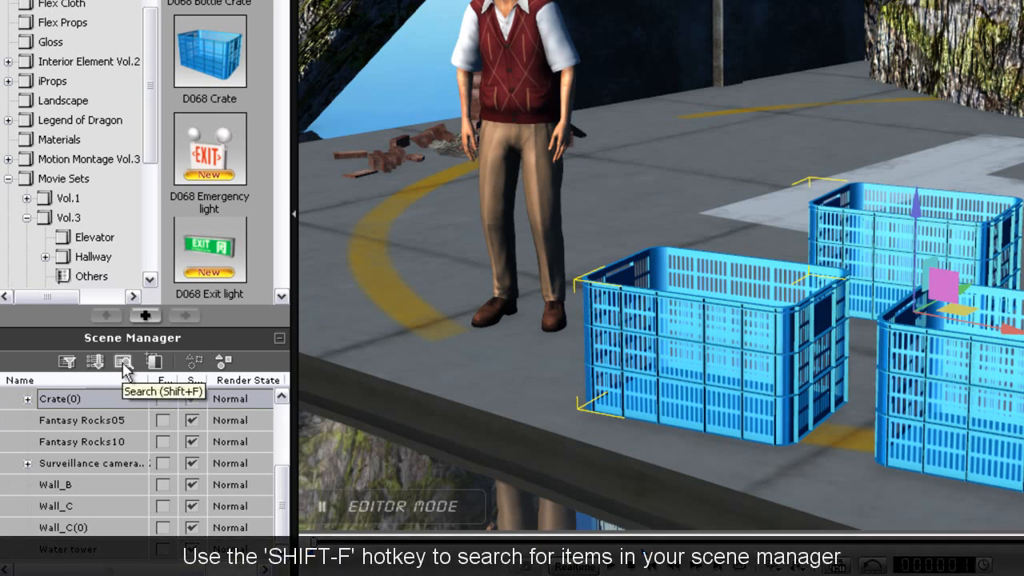
- Search the scene list for 'cam' within the Prop category, then close the search
click(124, 361)
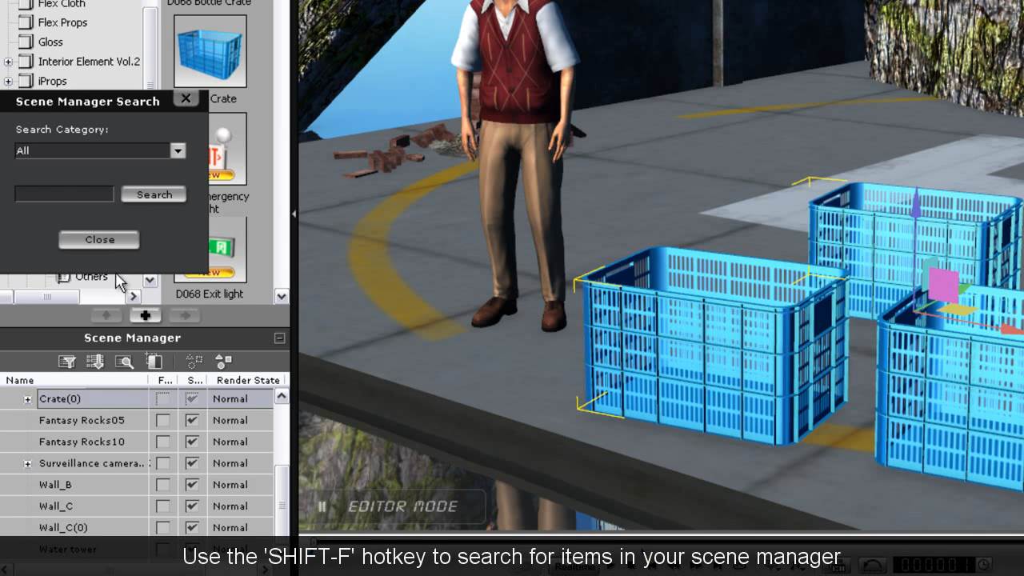
text(camera)
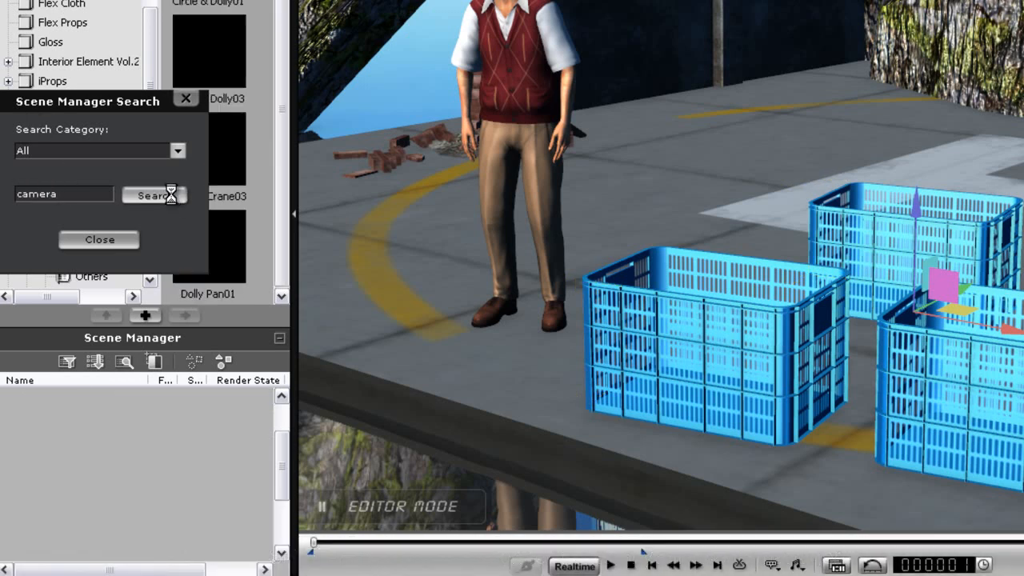
click(154, 194)
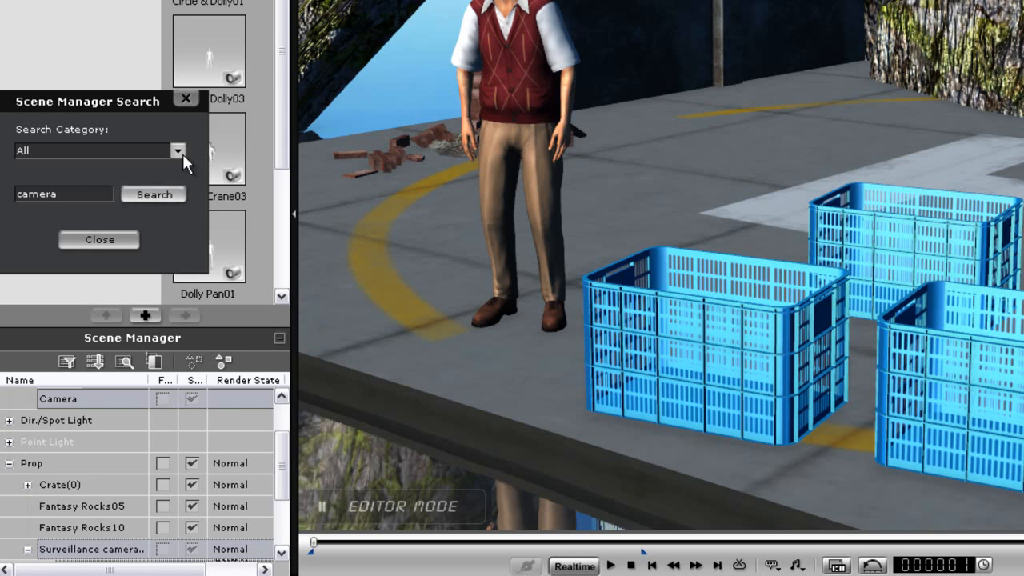
click(99, 150)
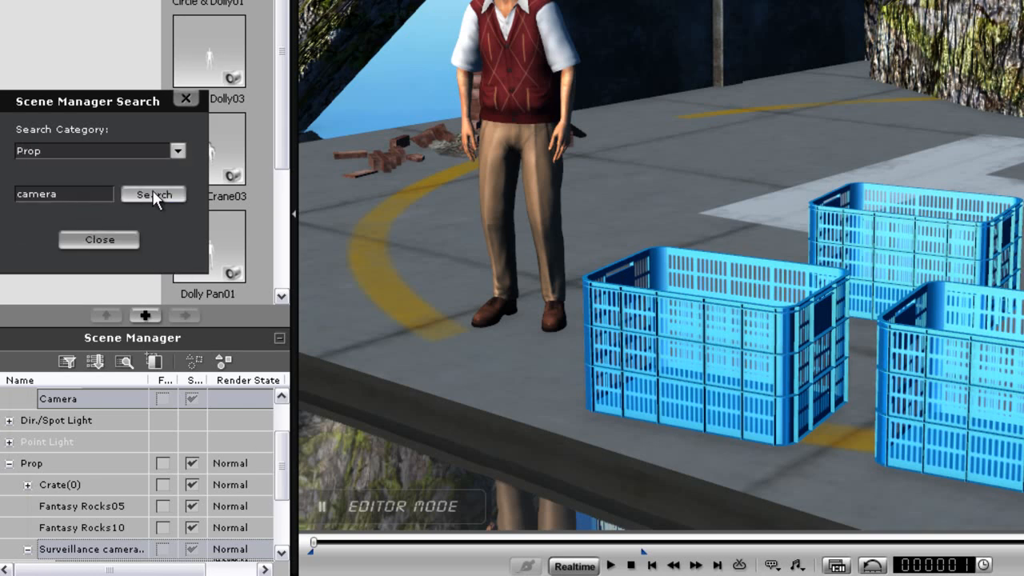
click(154, 194)
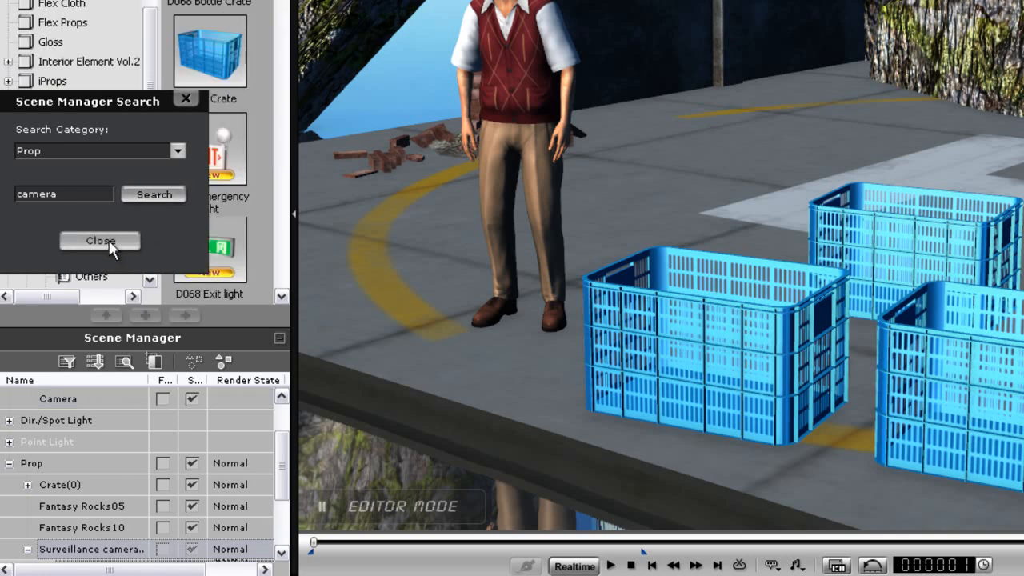
click(100, 240)
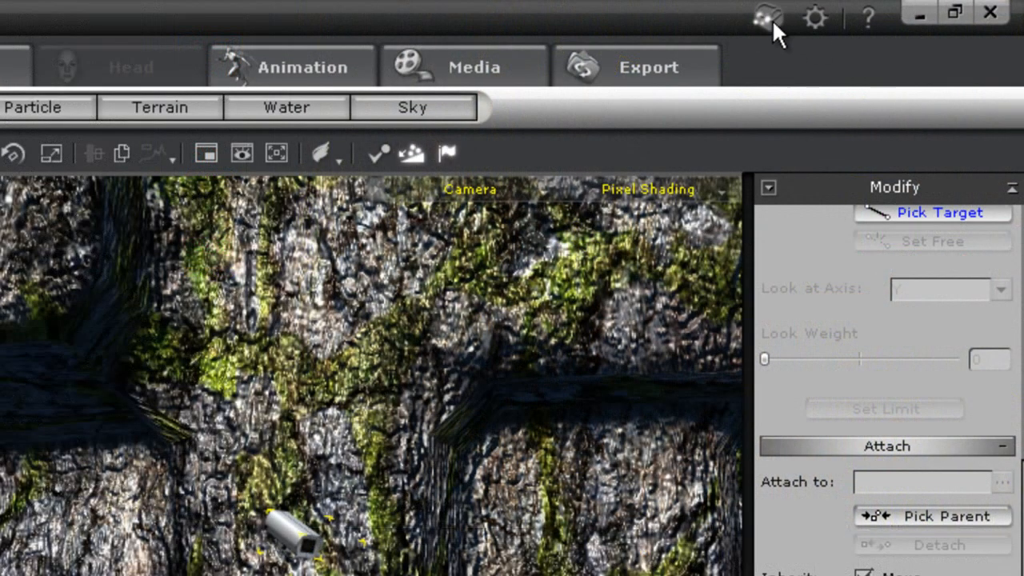
mouse_move(765, 18)
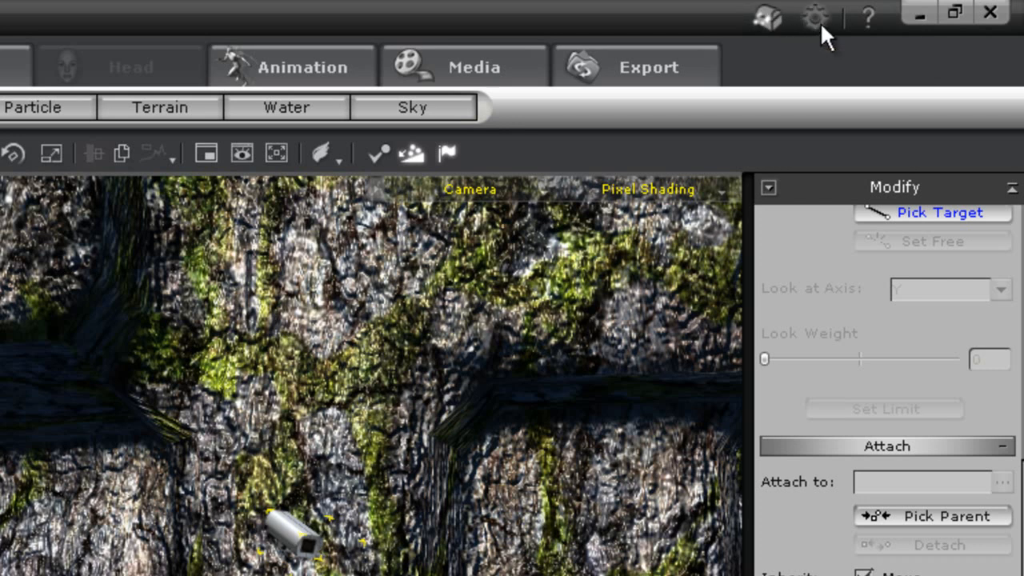
click(814, 18)
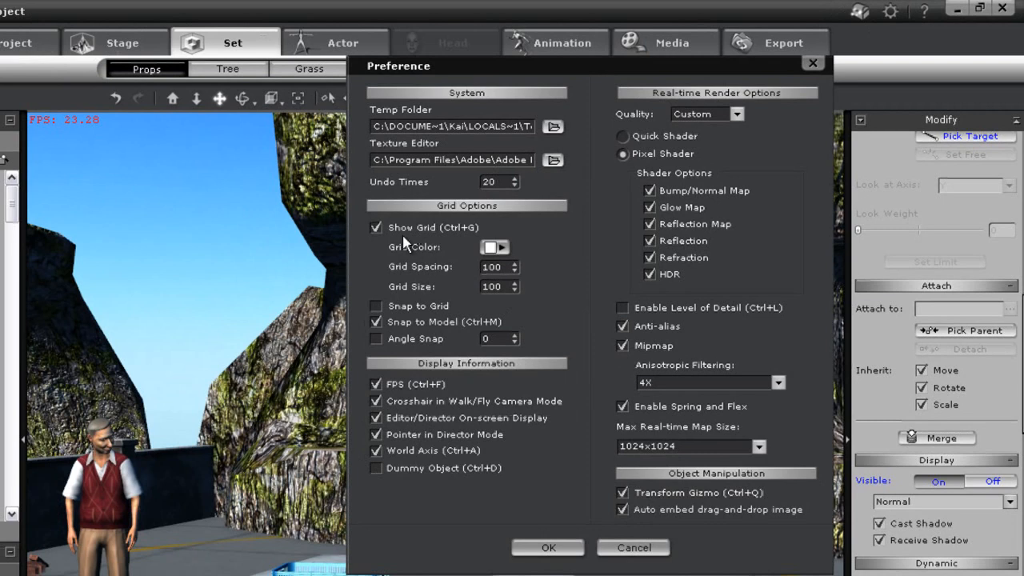
mouse_move(672, 472)
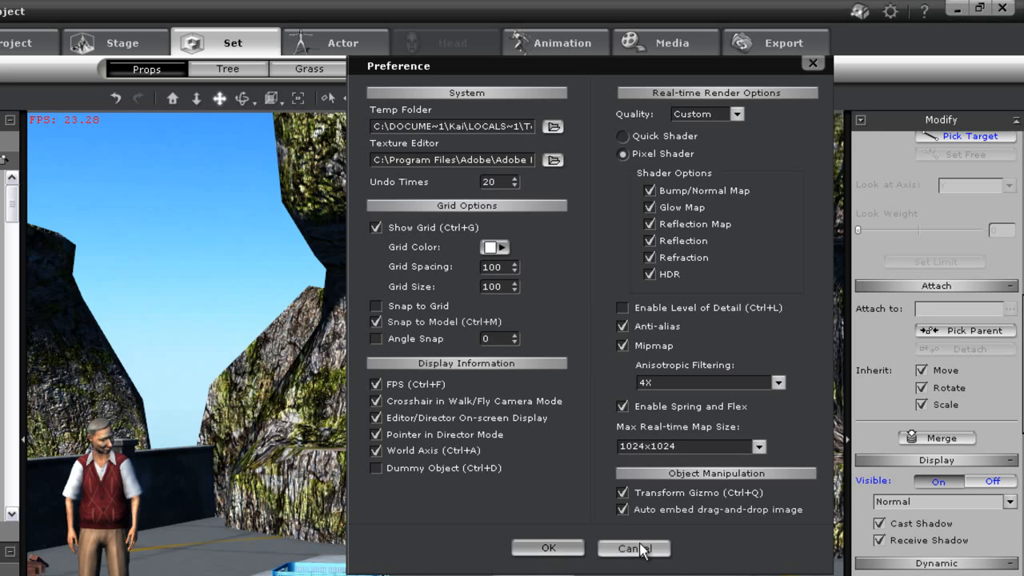
click(634, 548)
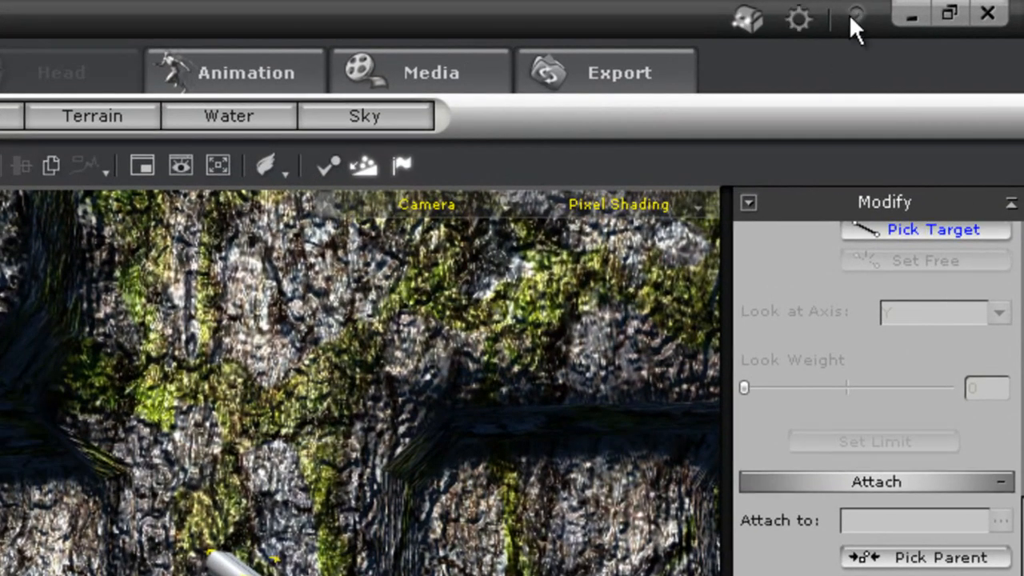
mouse_move(856, 14)
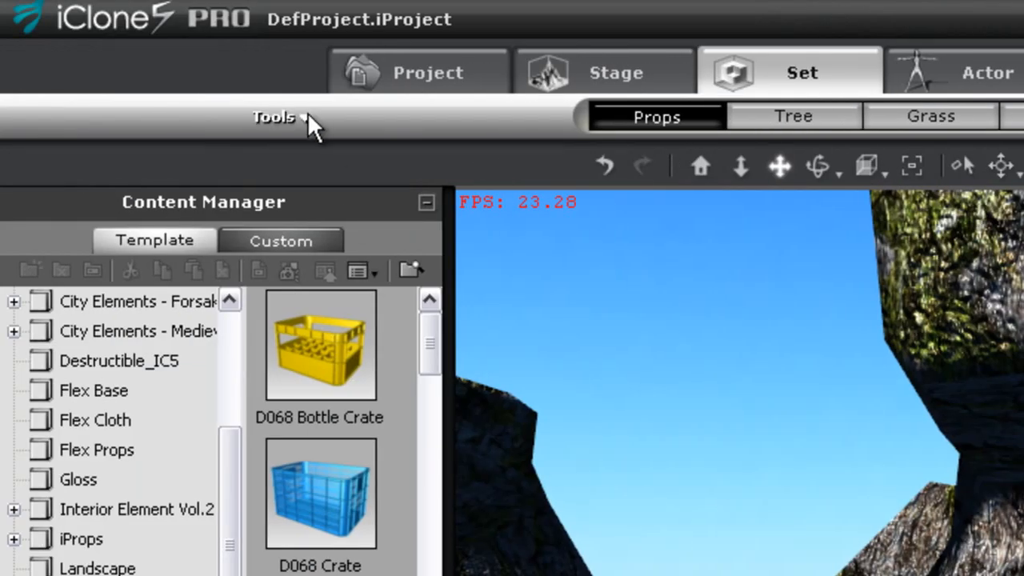
- Open the top-left Tools menu with its Project, Stage, Set, Actor, Media and Export shortcuts
click(274, 117)
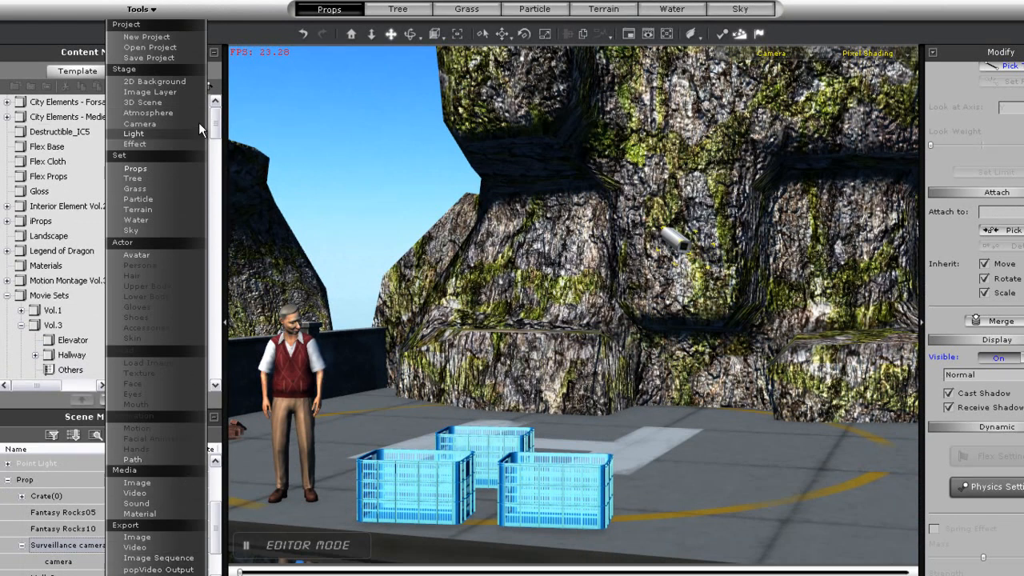
mouse_move(134, 404)
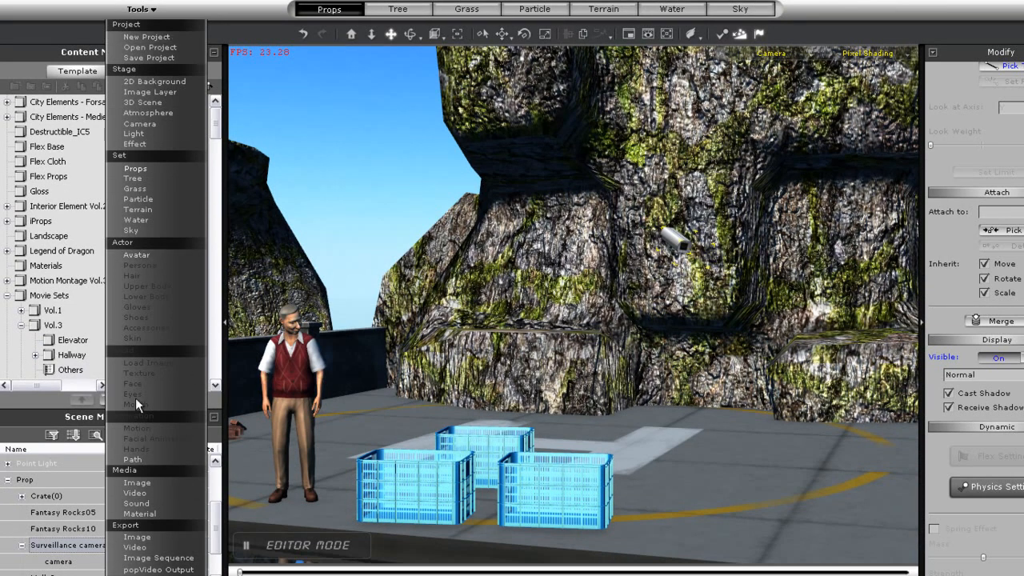